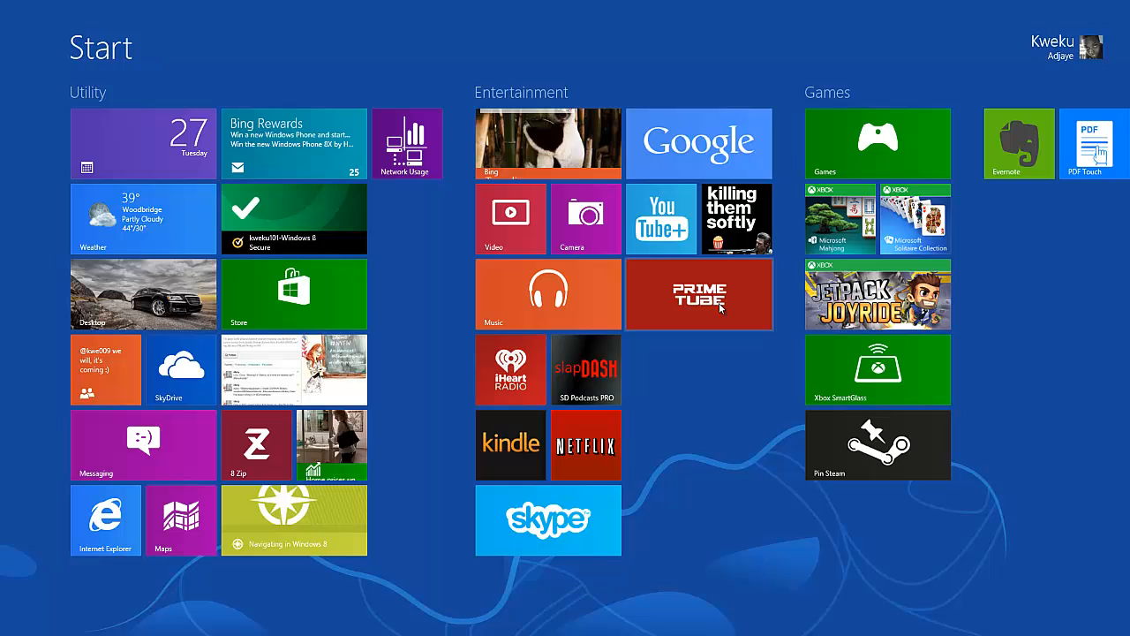
- Launch PrimeTube from its Start screen tile to reach the NEXTGENWINDOWS home page
left_click(699, 293)
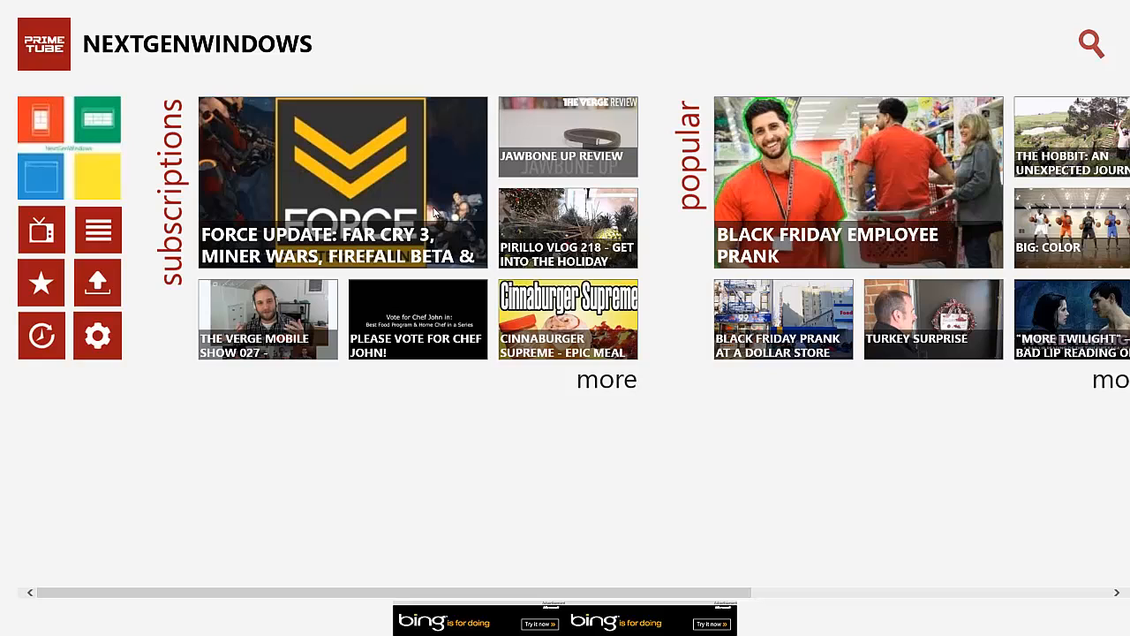
mouse_move(173, 594)
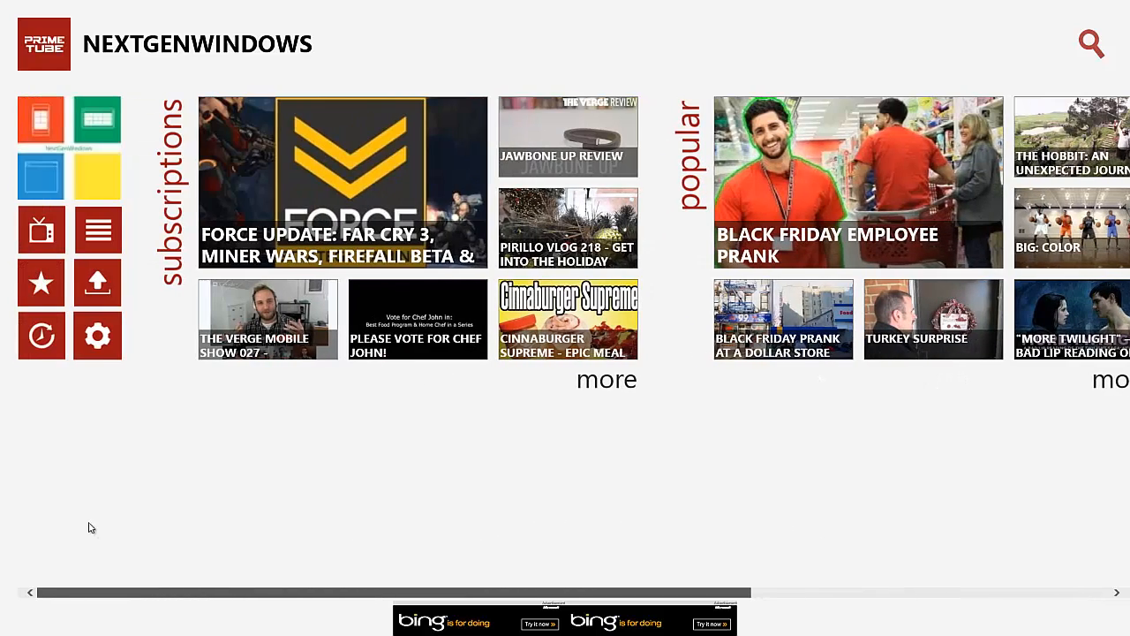
mouse_move(120, 228)
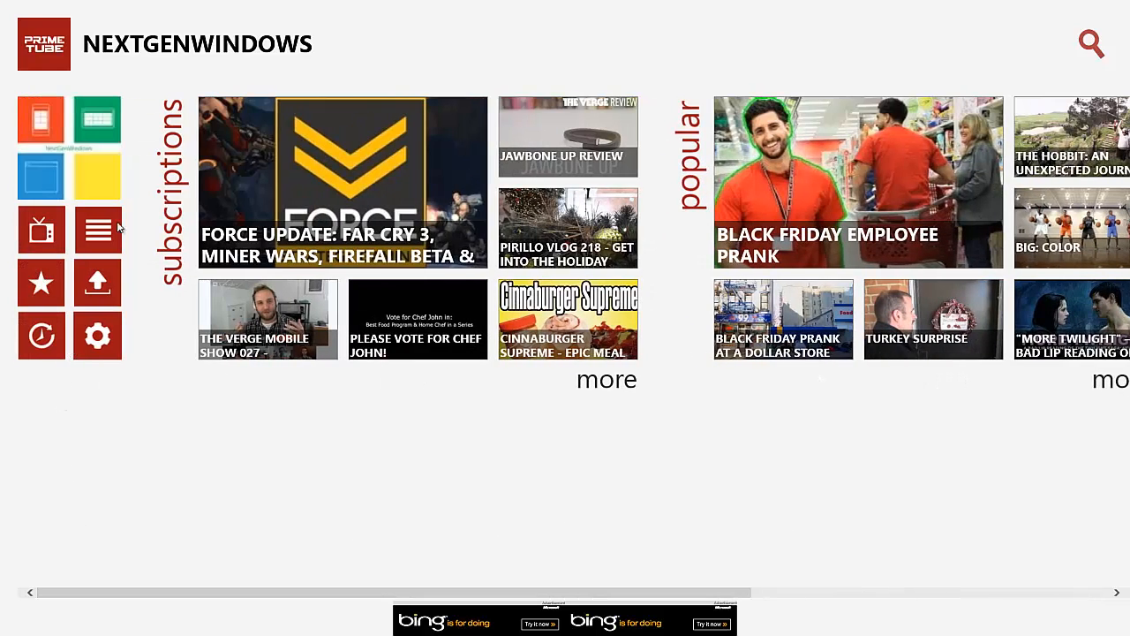
mouse_move(188, 452)
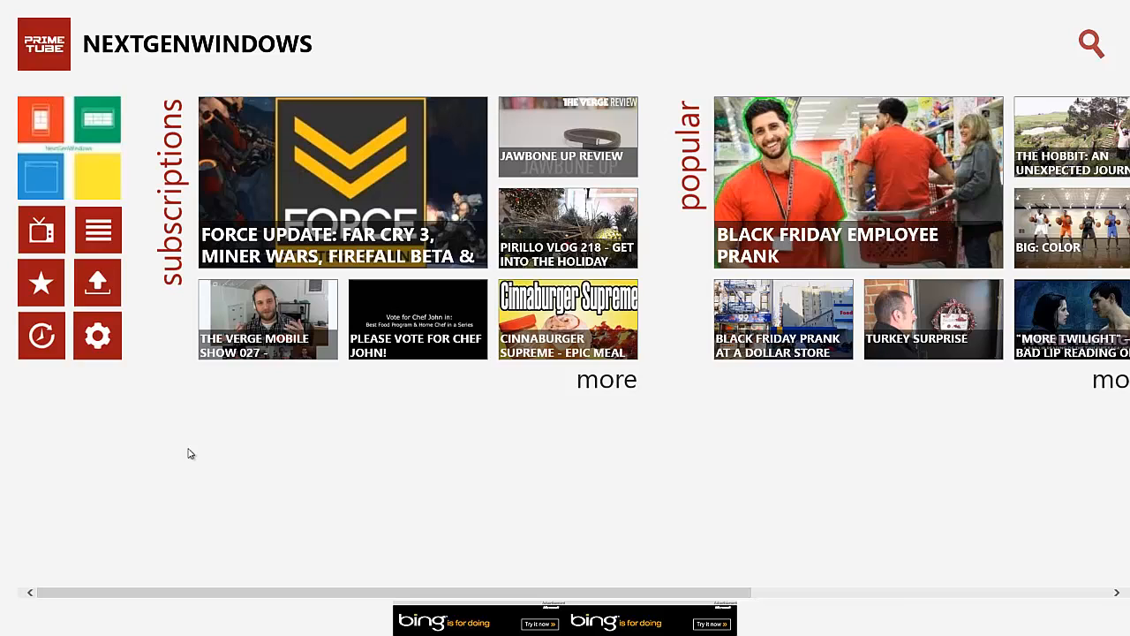
mouse_move(104, 51)
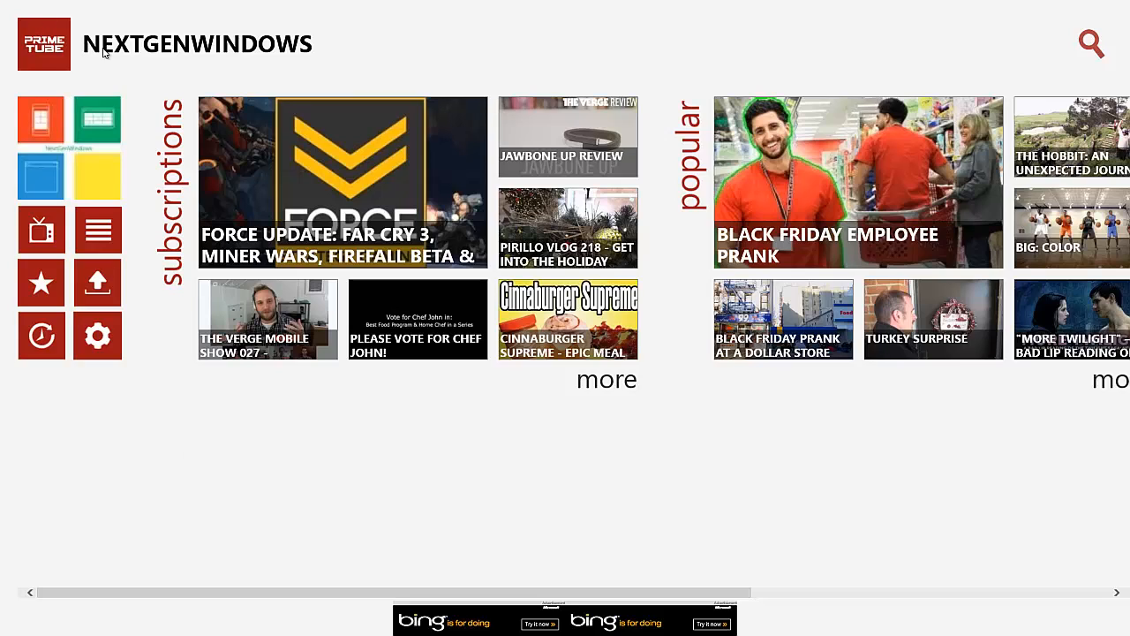
mouse_move(150, 60)
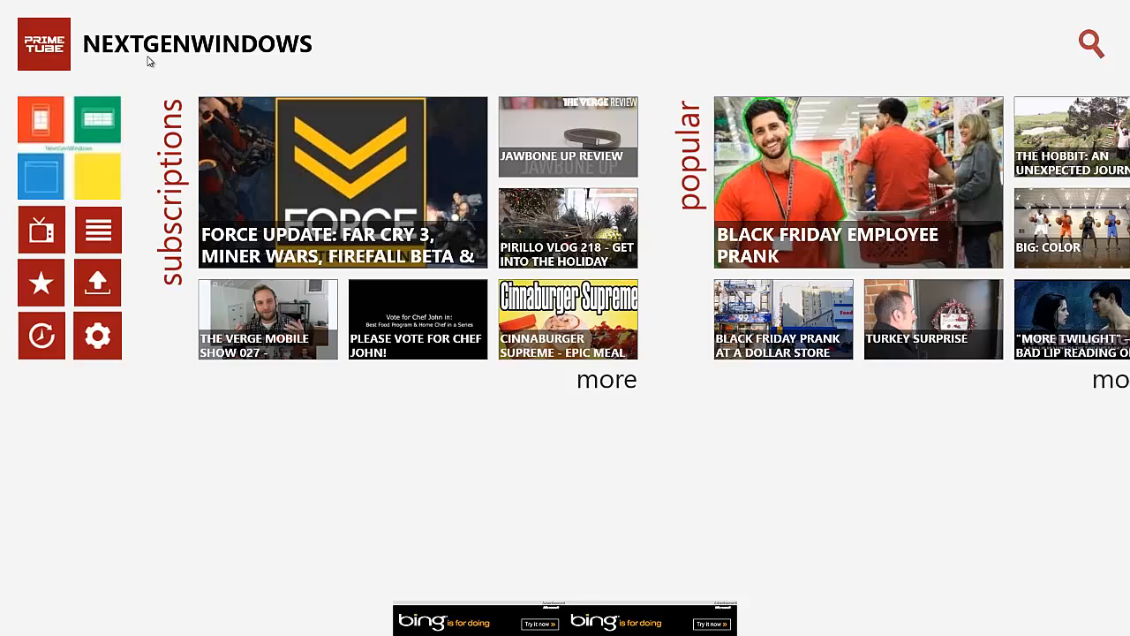
mouse_move(258, 56)
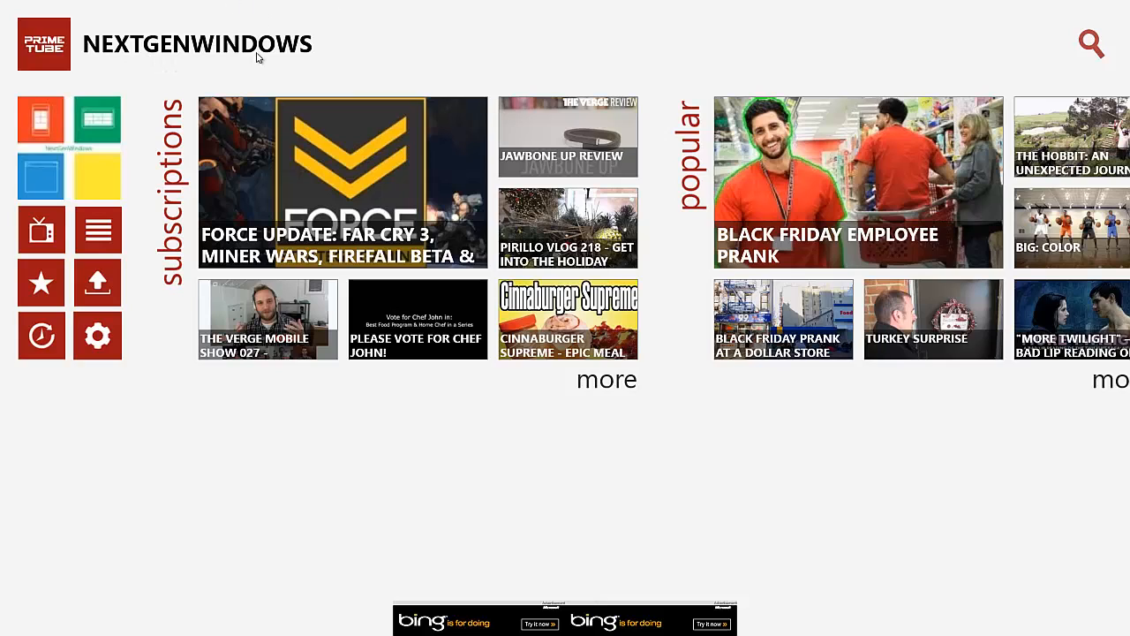
mouse_move(219, 46)
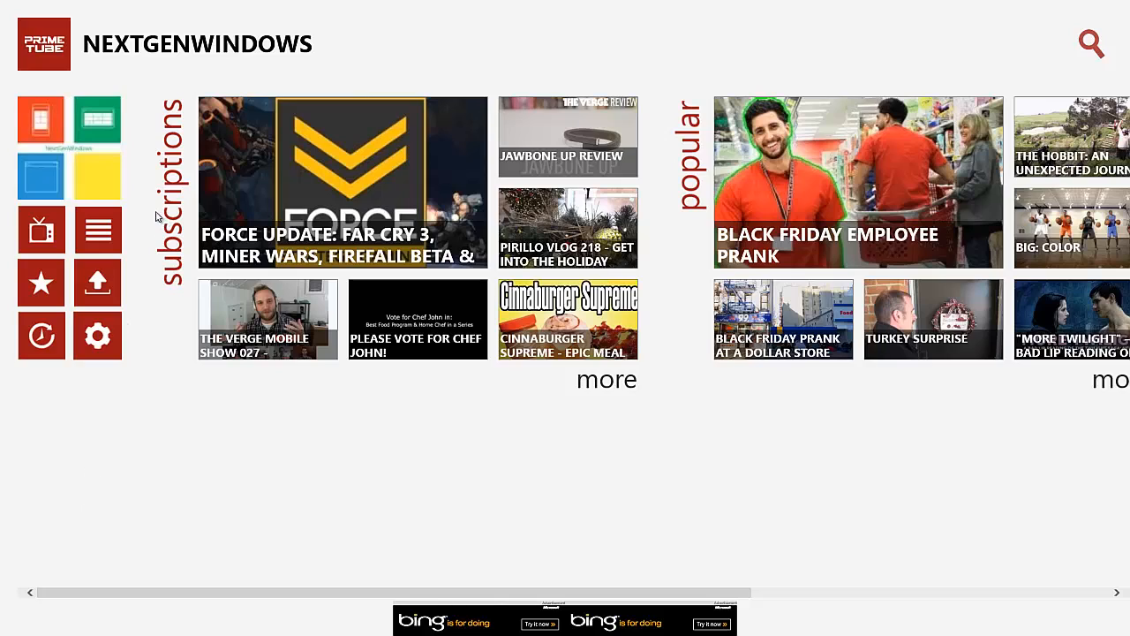
mouse_move(79, 74)
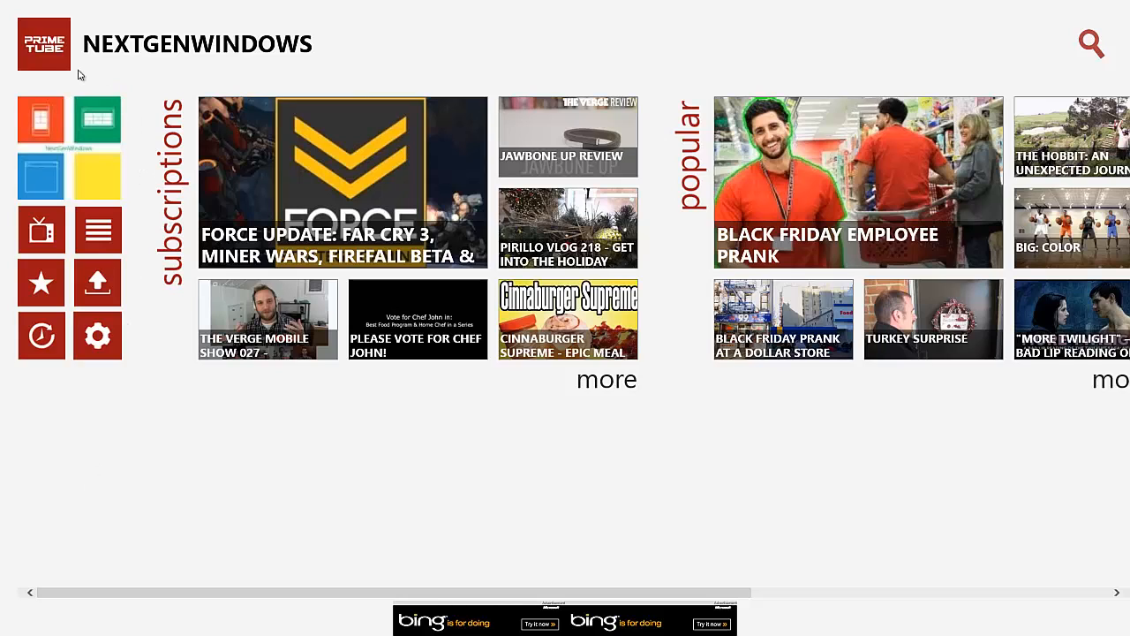
mouse_move(0, 180)
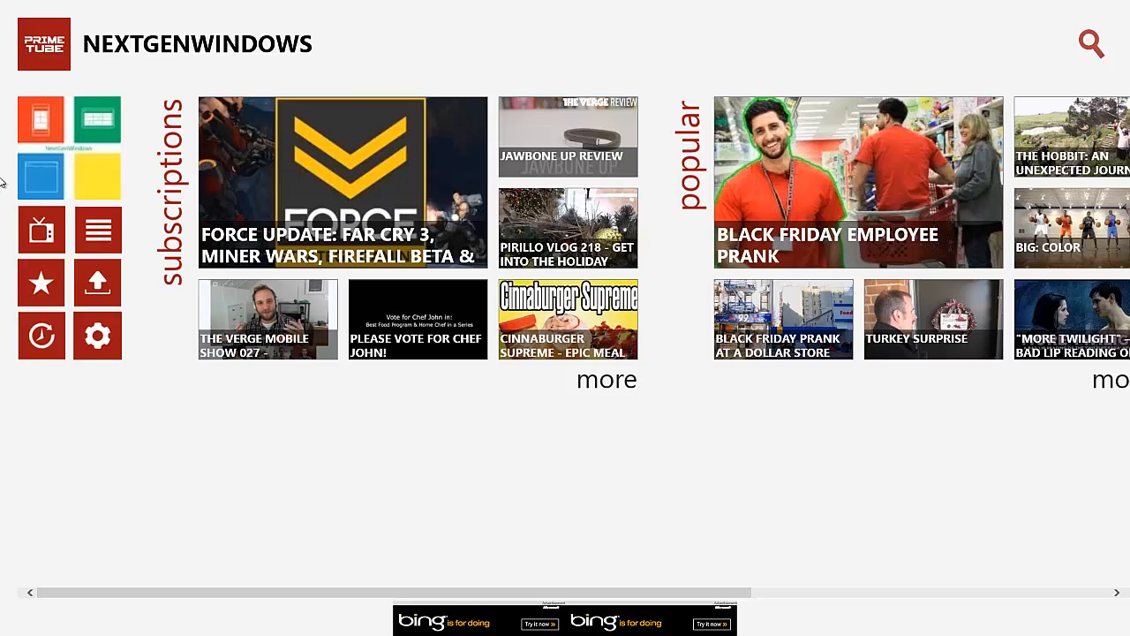
mouse_move(40, 120)
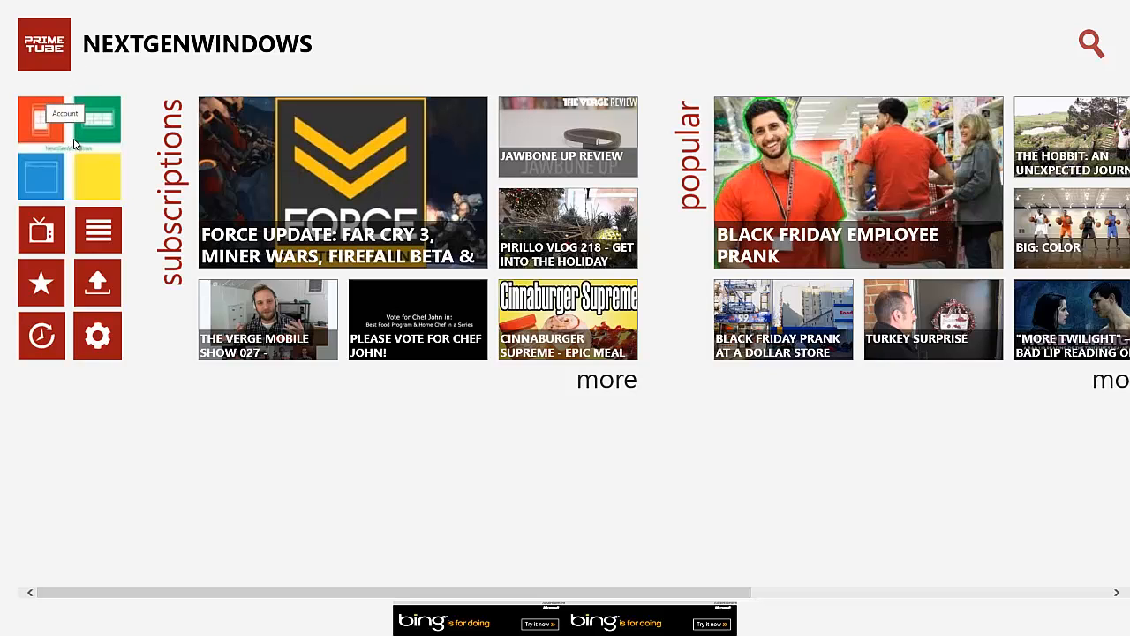
left_click(40, 123)
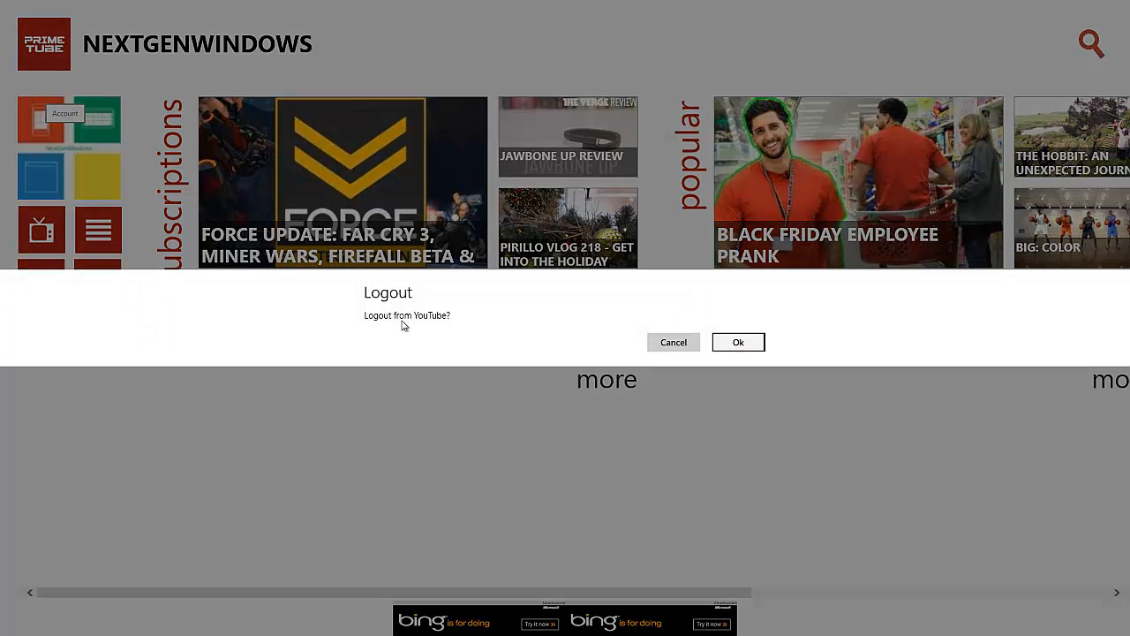
left_click(673, 342)
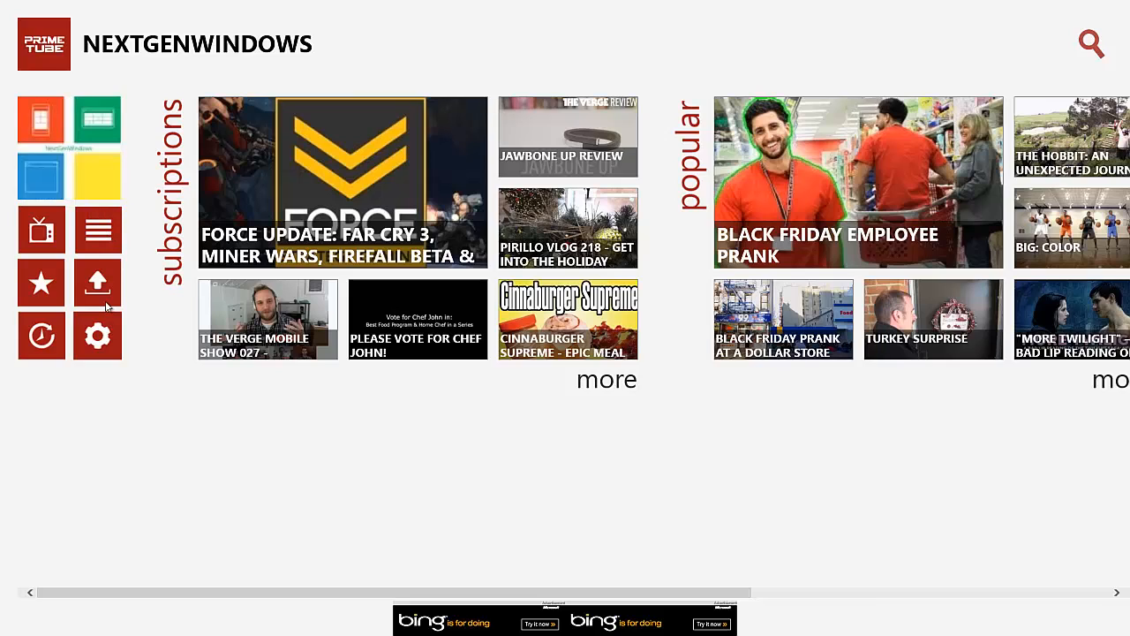
mouse_move(98, 283)
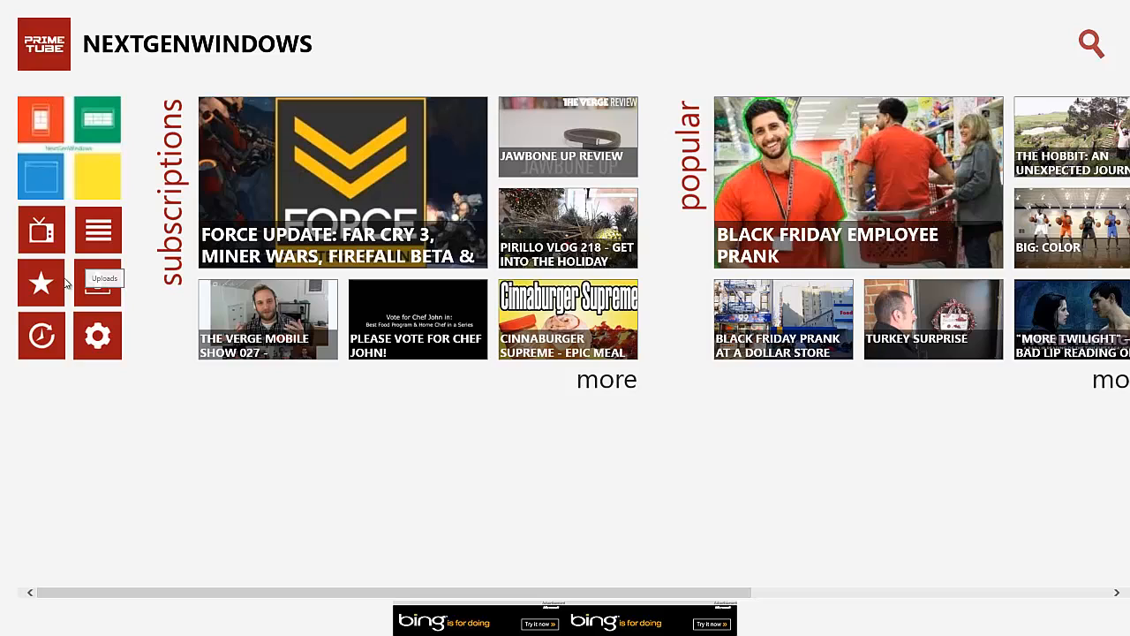
mouse_move(41, 283)
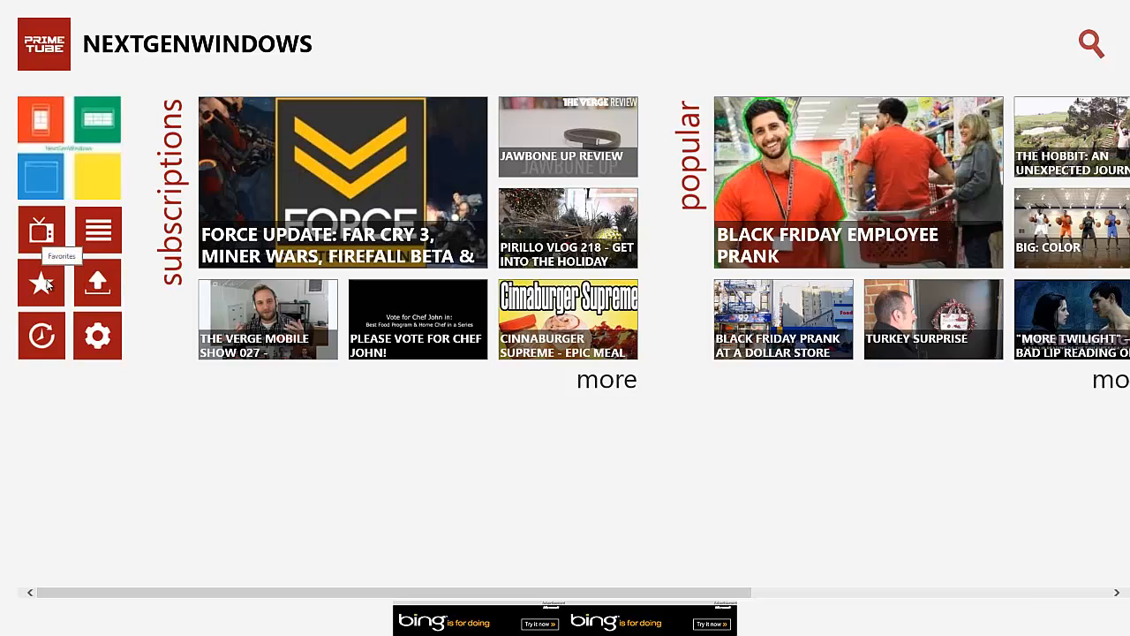
mouse_move(41, 336)
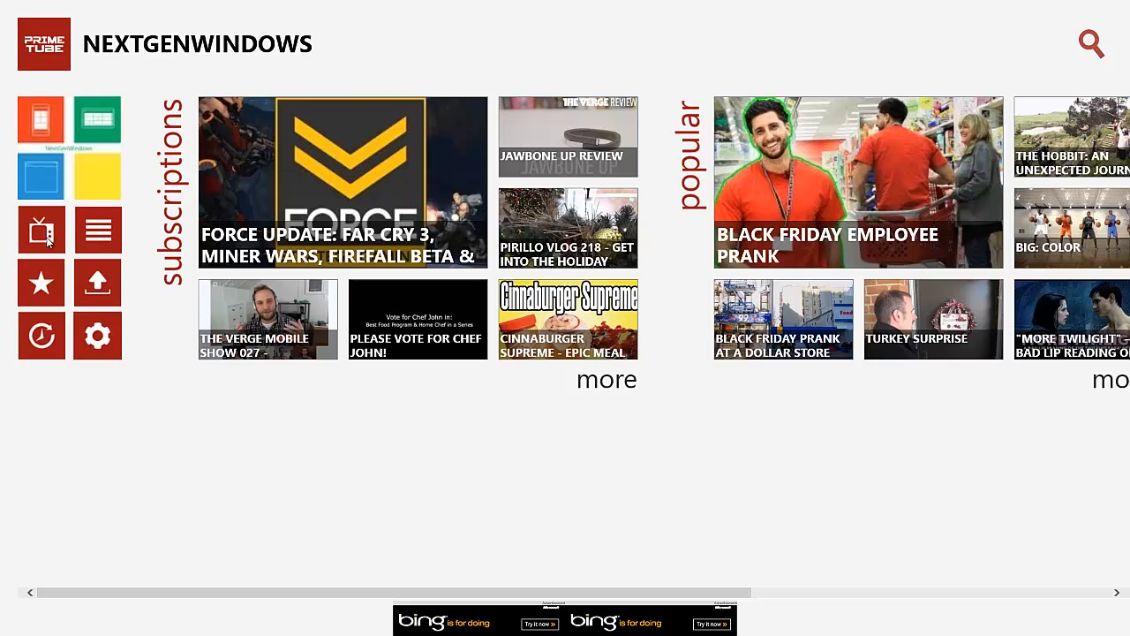
- Bring up the Subscriptions page listing the subscribed-channel video grid
left_click(40, 230)
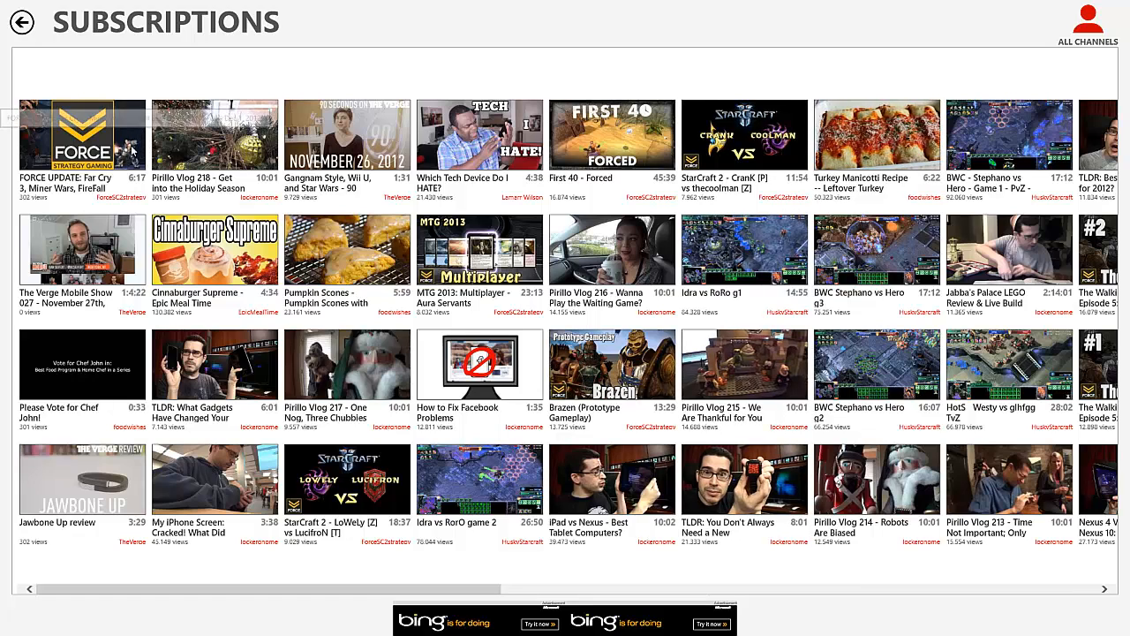
mouse_move(106, 138)
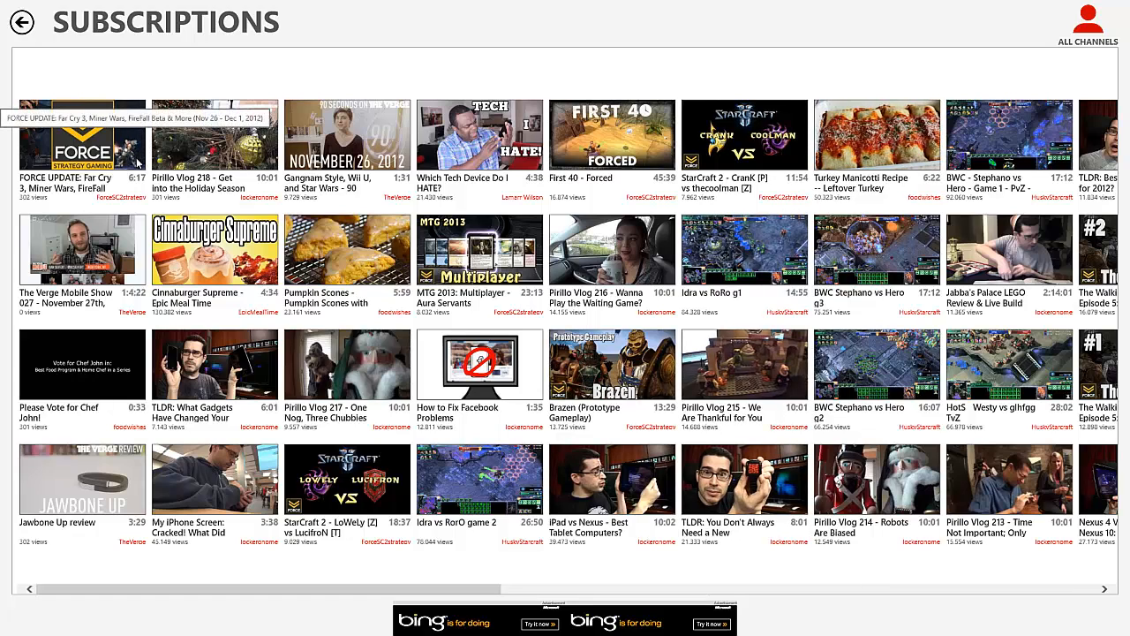
mouse_move(159, 185)
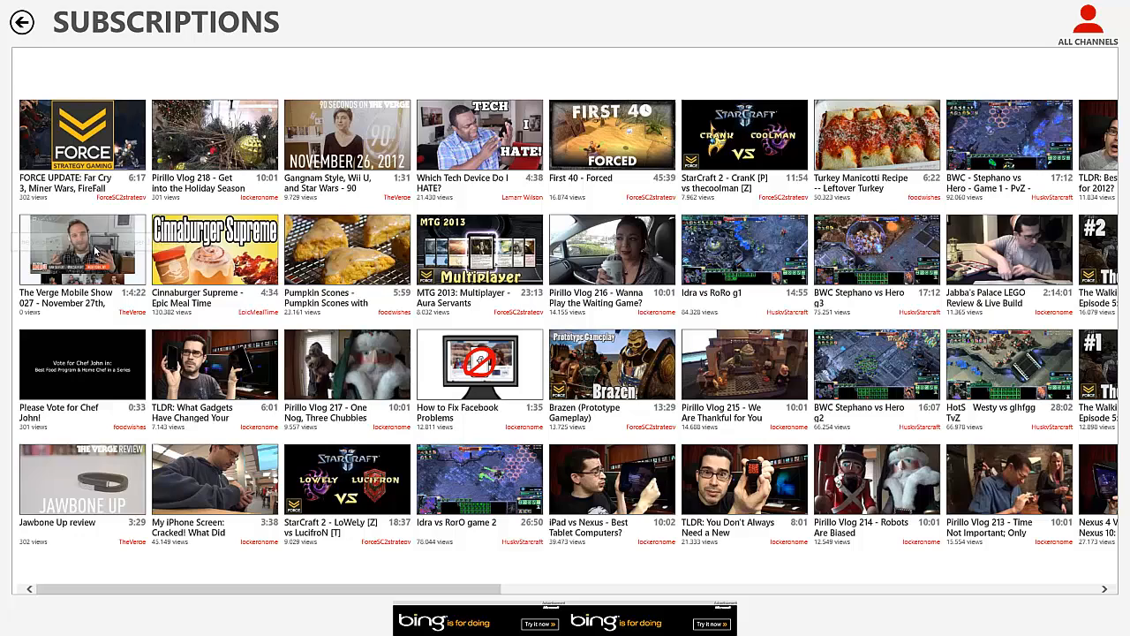
mouse_move(25, 320)
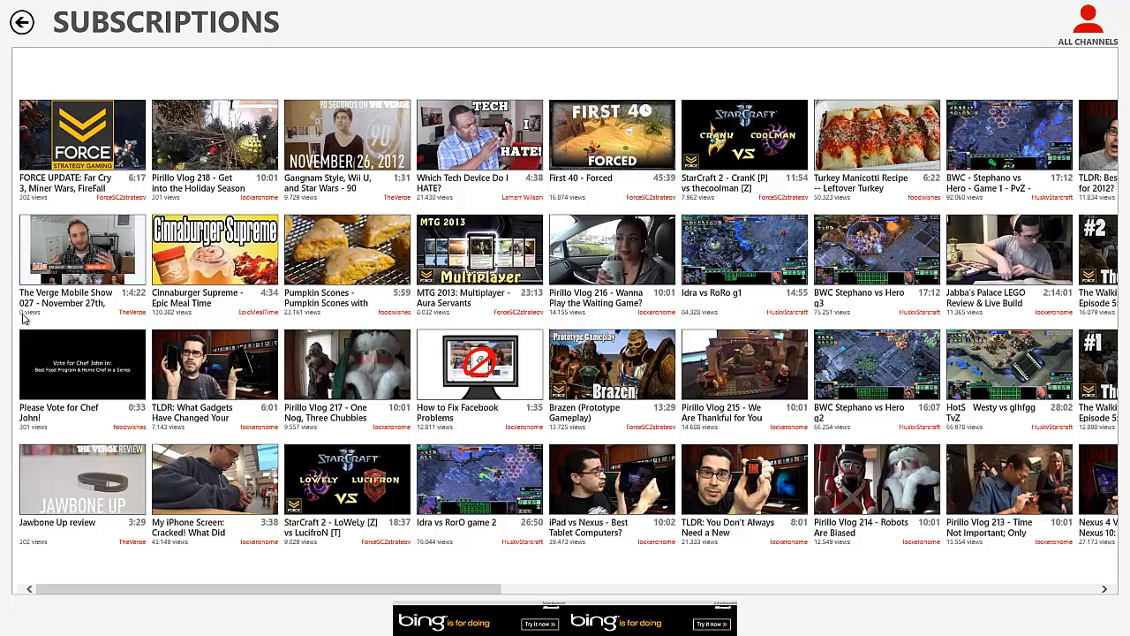
mouse_move(63, 97)
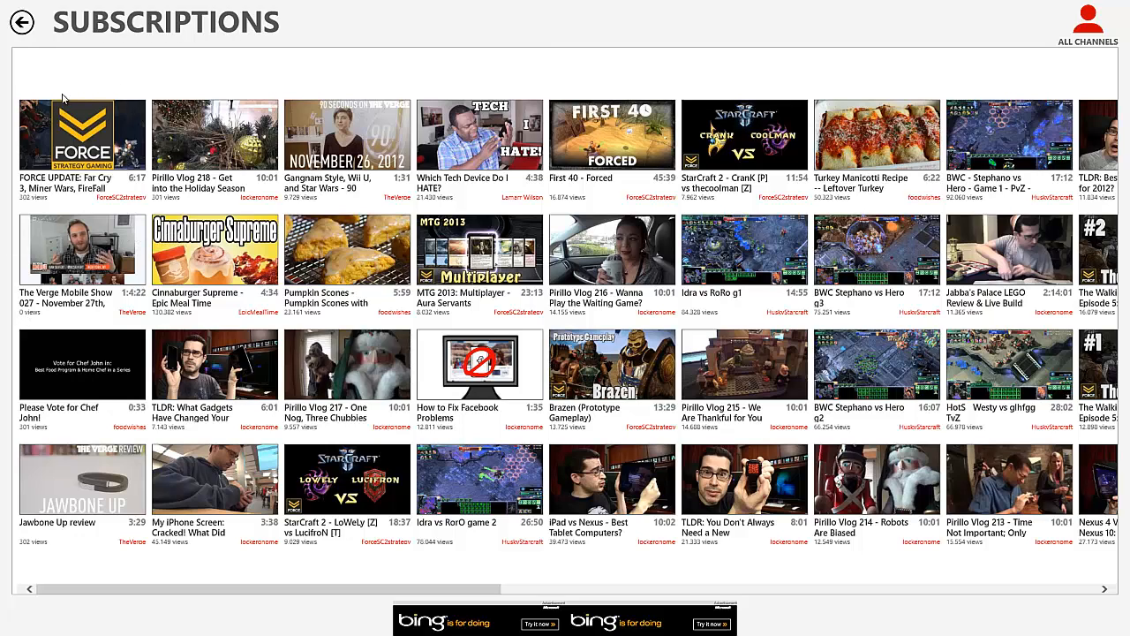
mouse_move(403, 229)
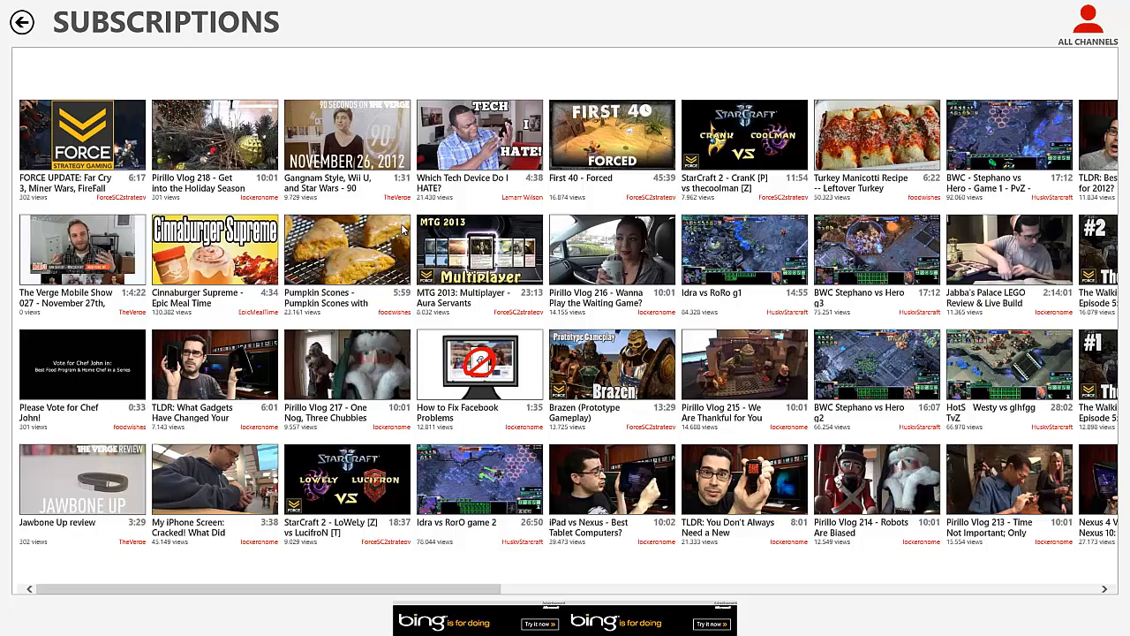
mouse_move(415, 279)
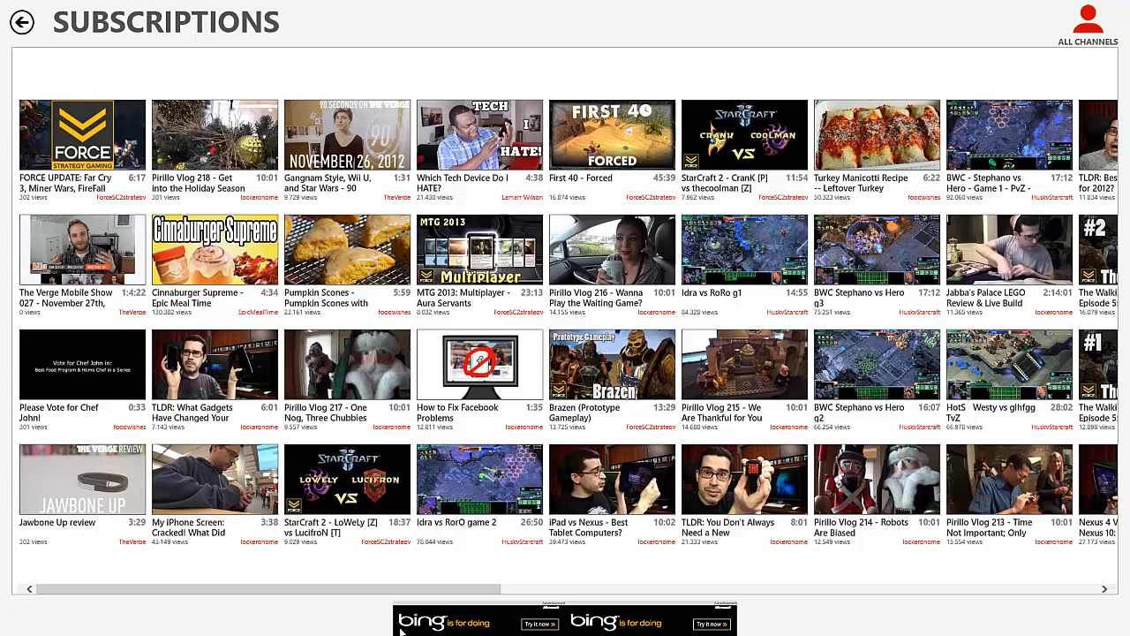
mouse_move(1077, 600)
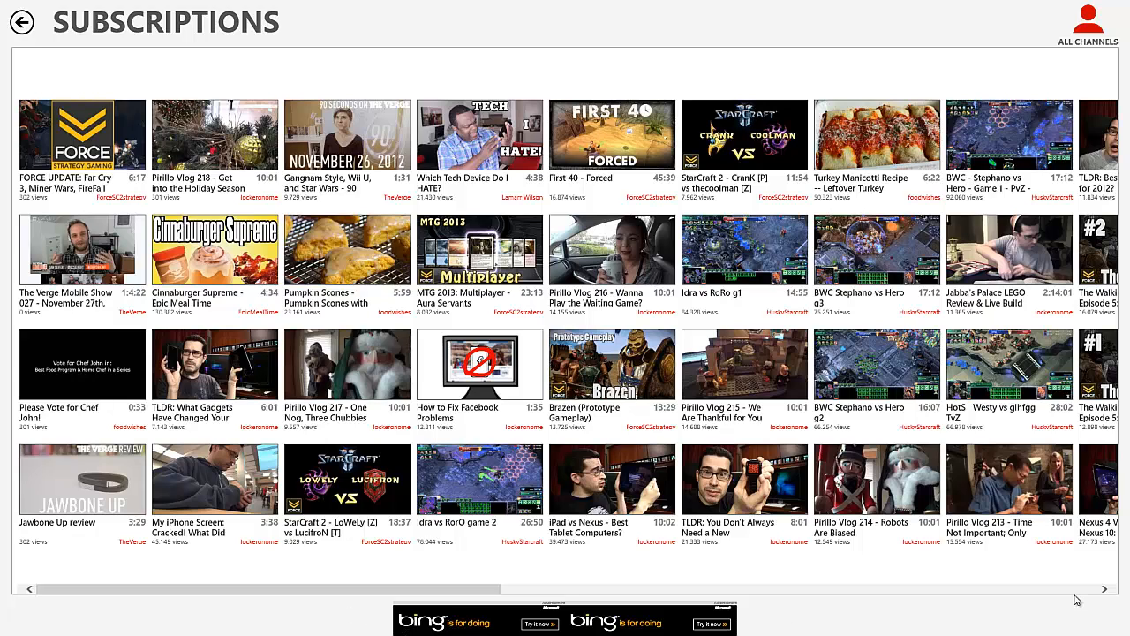
mouse_move(1099, 25)
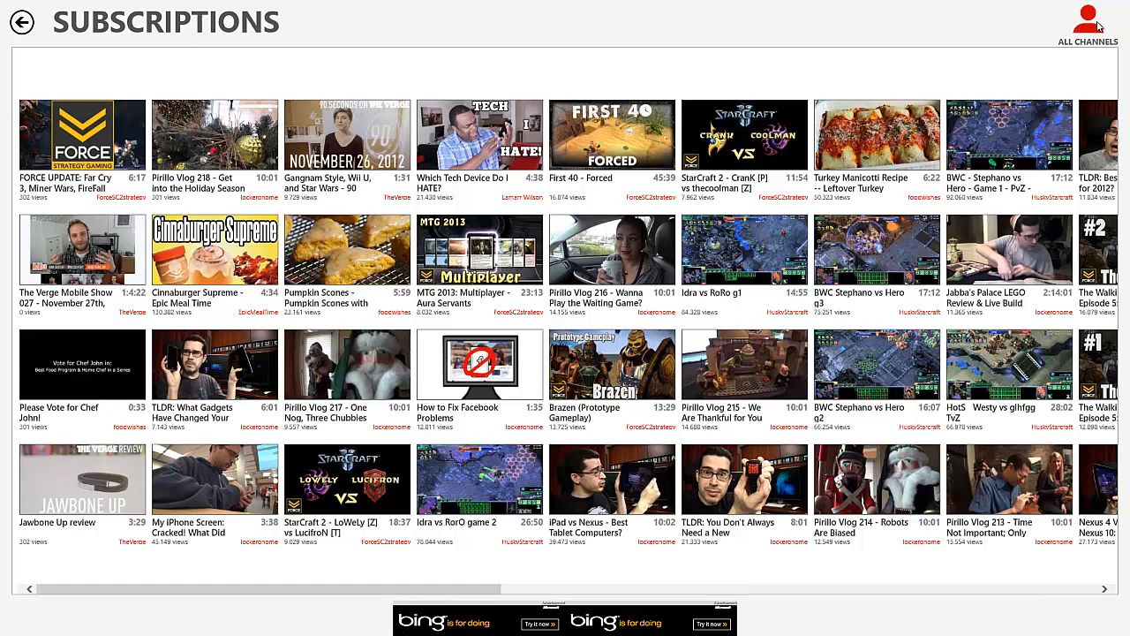
left_click(1088, 25)
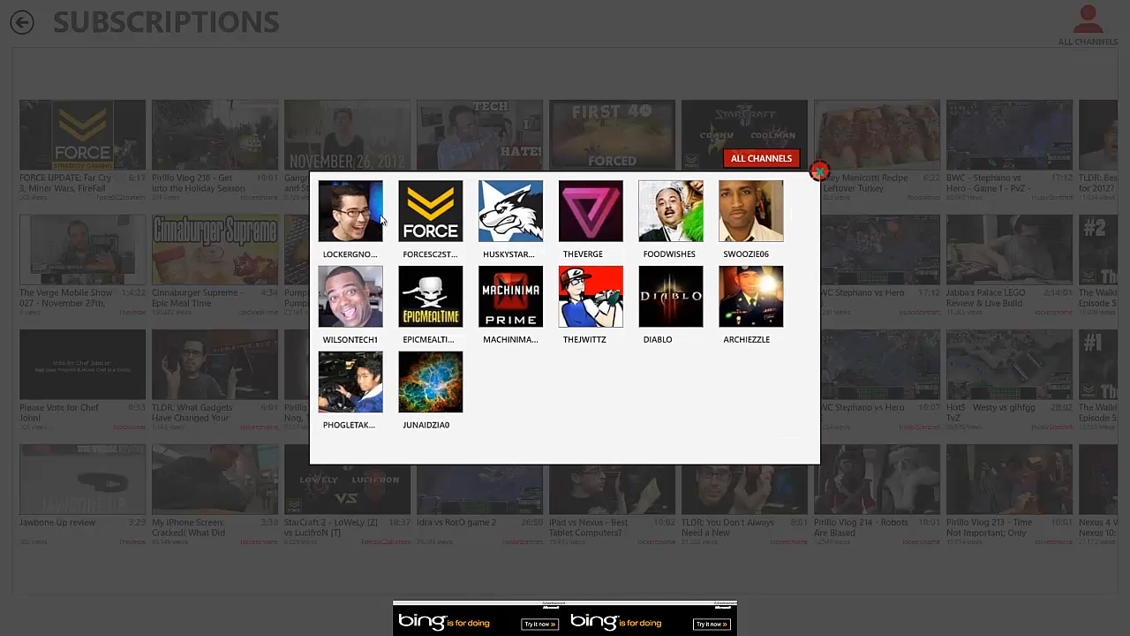
mouse_move(342, 212)
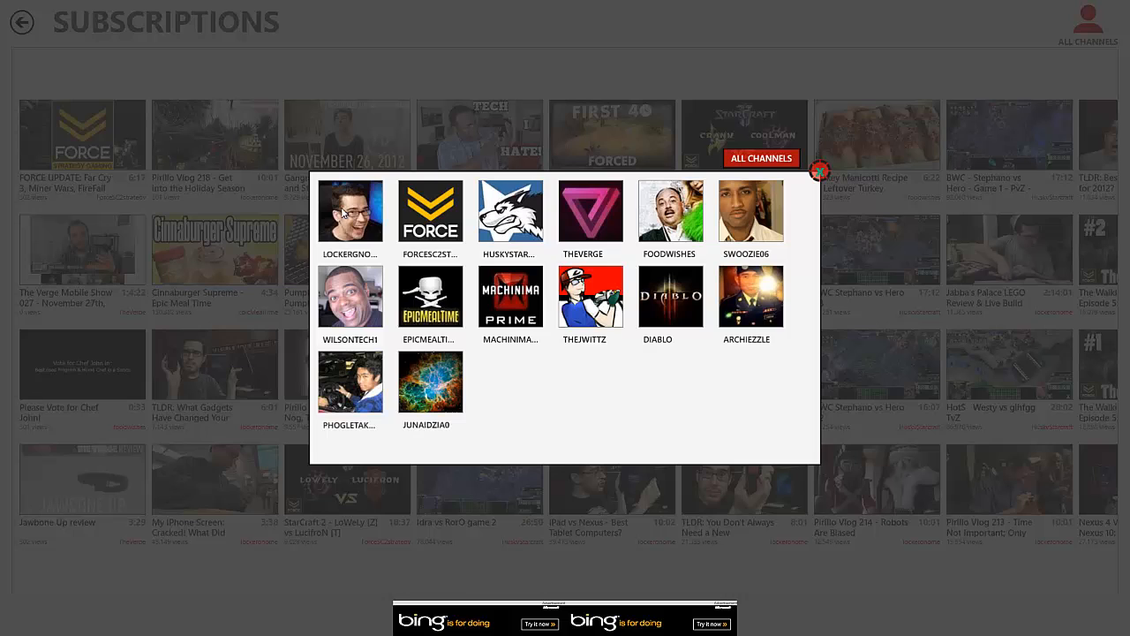
left_click(820, 169)
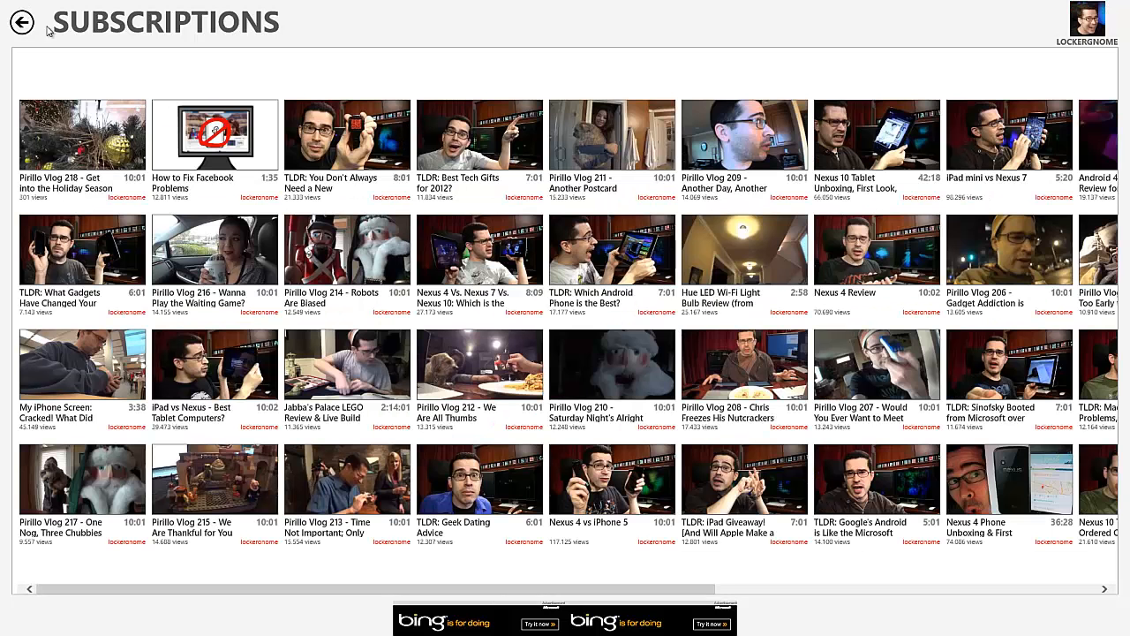
left_click(21, 21)
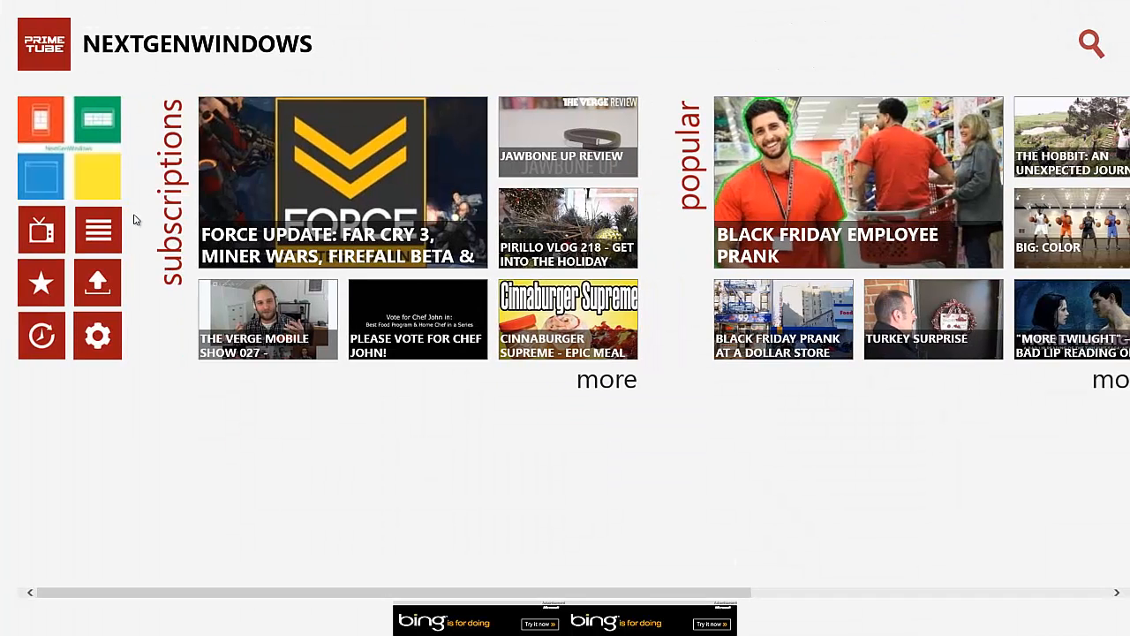
mouse_move(97, 229)
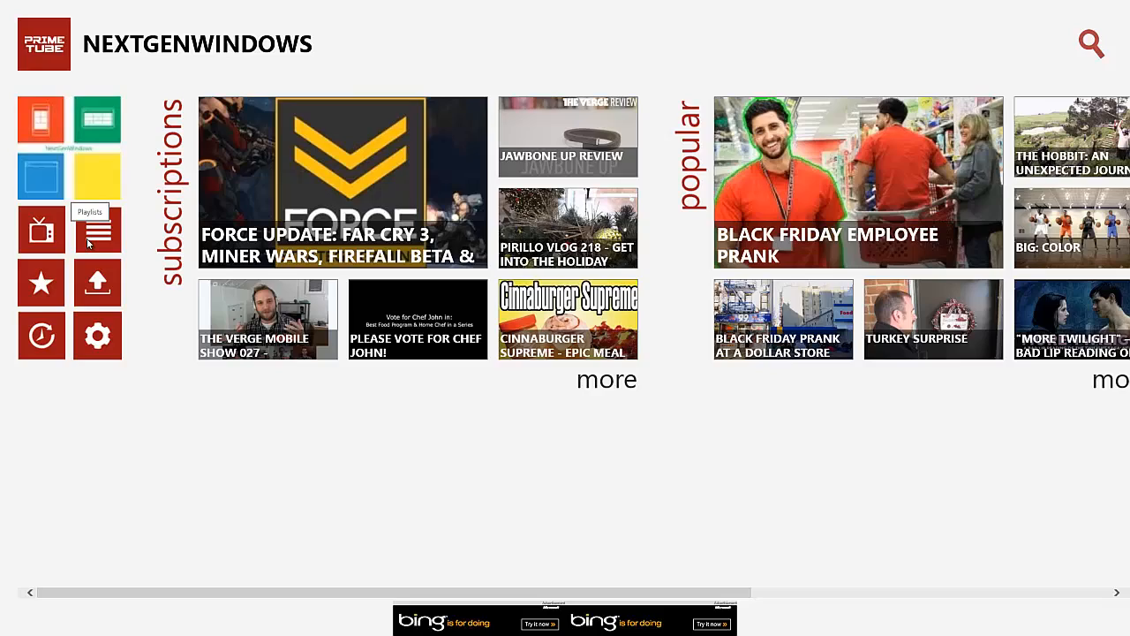
- View the channel's Playlists page, return home, then show the Favorites page with two saved videos
left_click(97, 228)
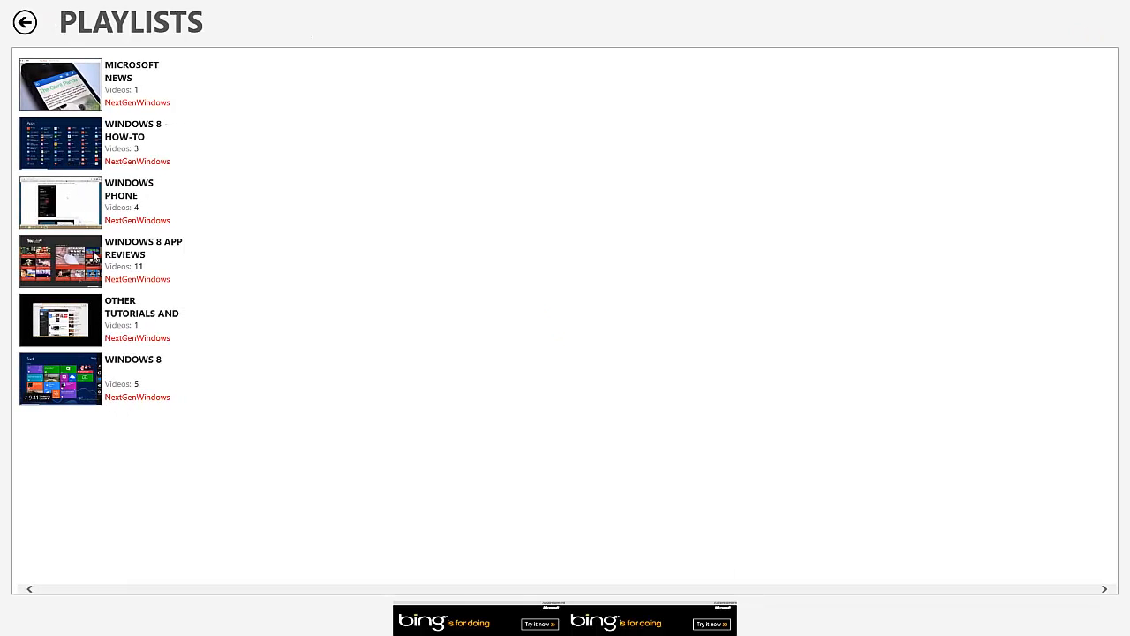
left_click(25, 21)
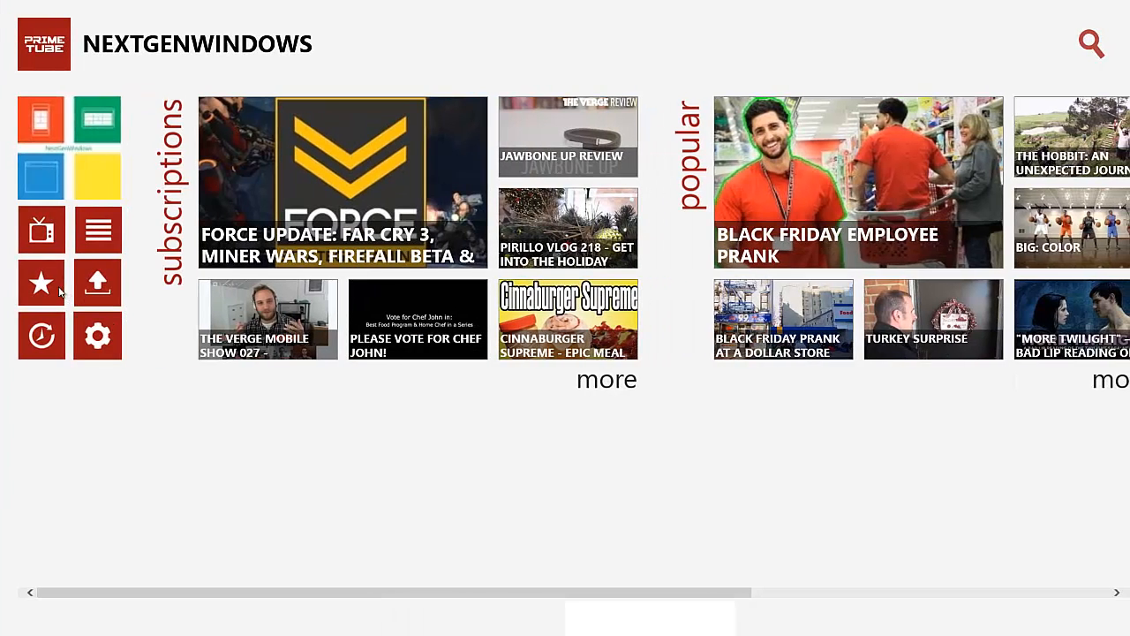
left_click(40, 283)
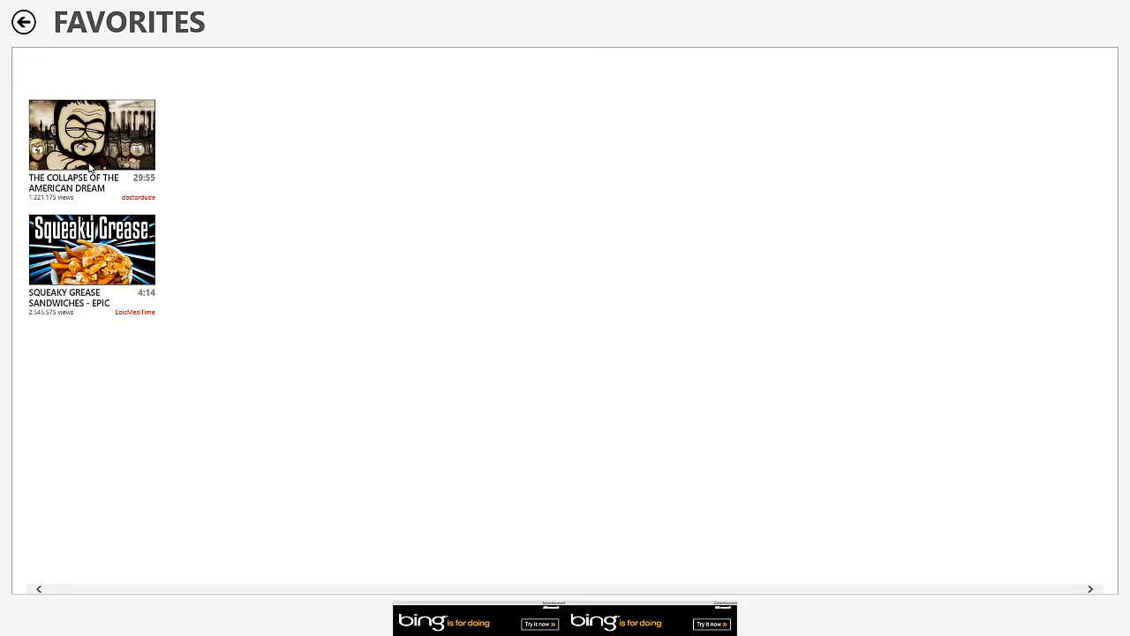
mouse_move(151, 221)
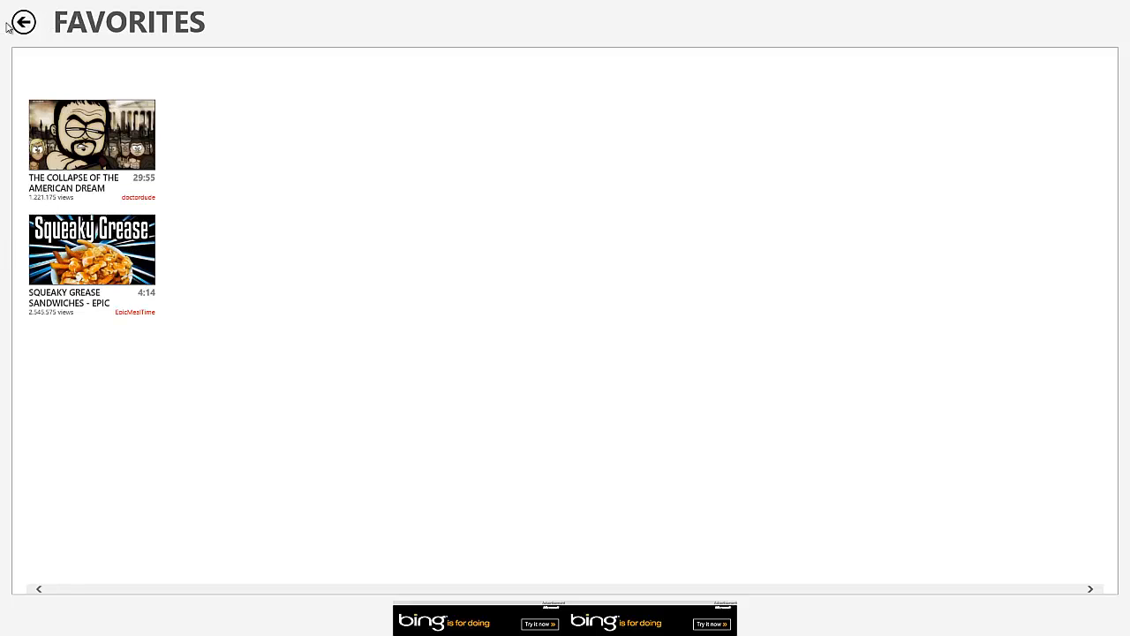
- View the Uploads page and the Recently Played page in turn, returning to the channel home each time
left_click(22, 21)
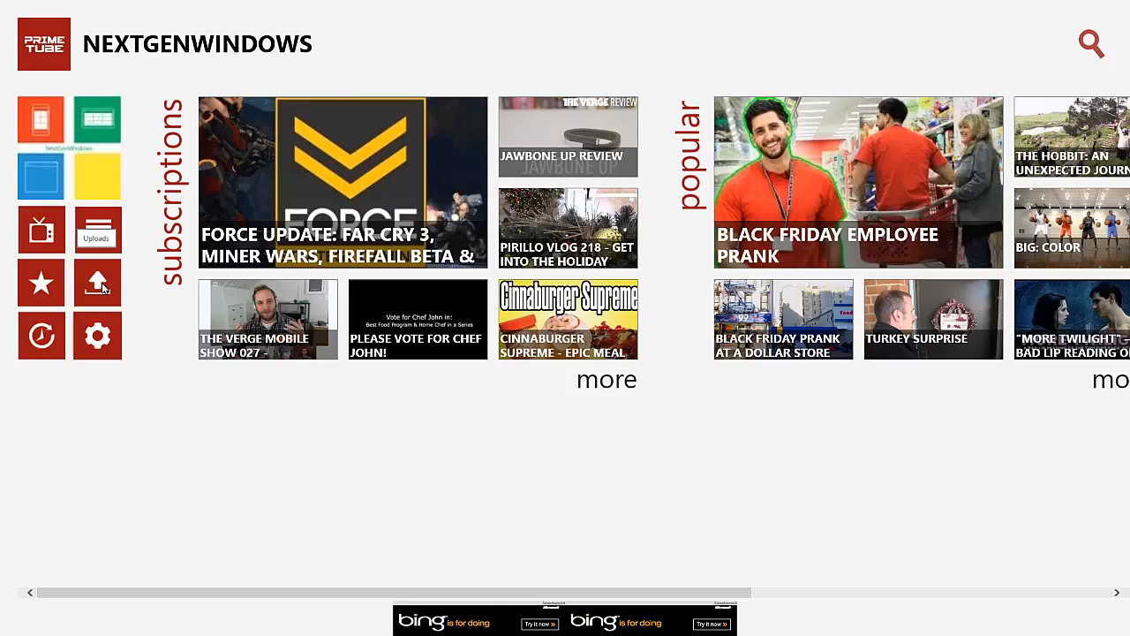
left_click(97, 229)
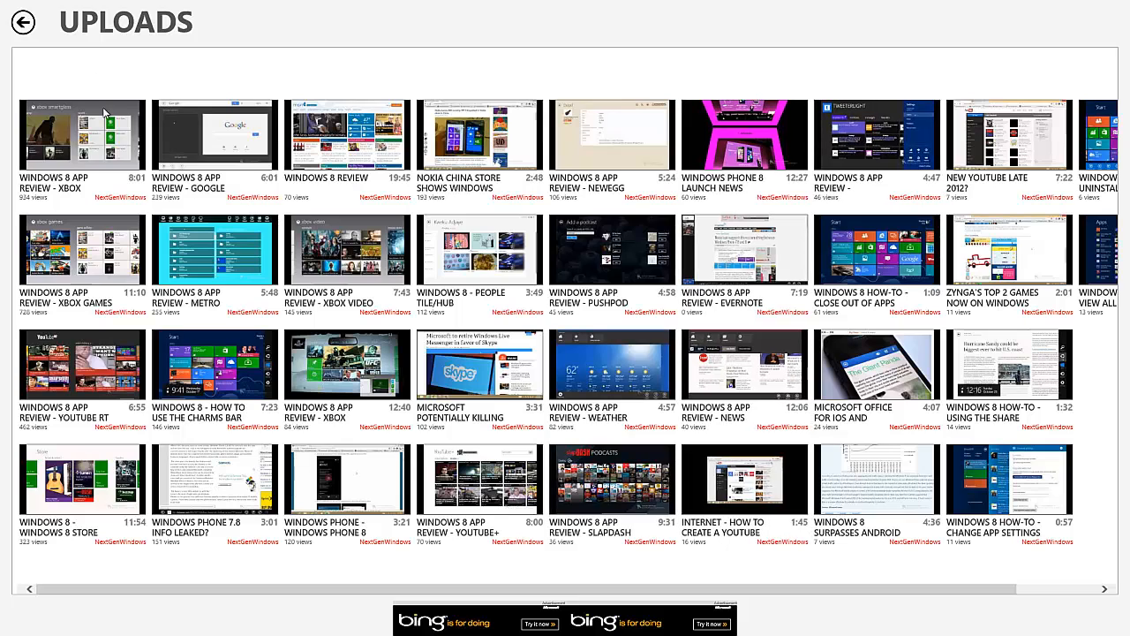
left_click(21, 21)
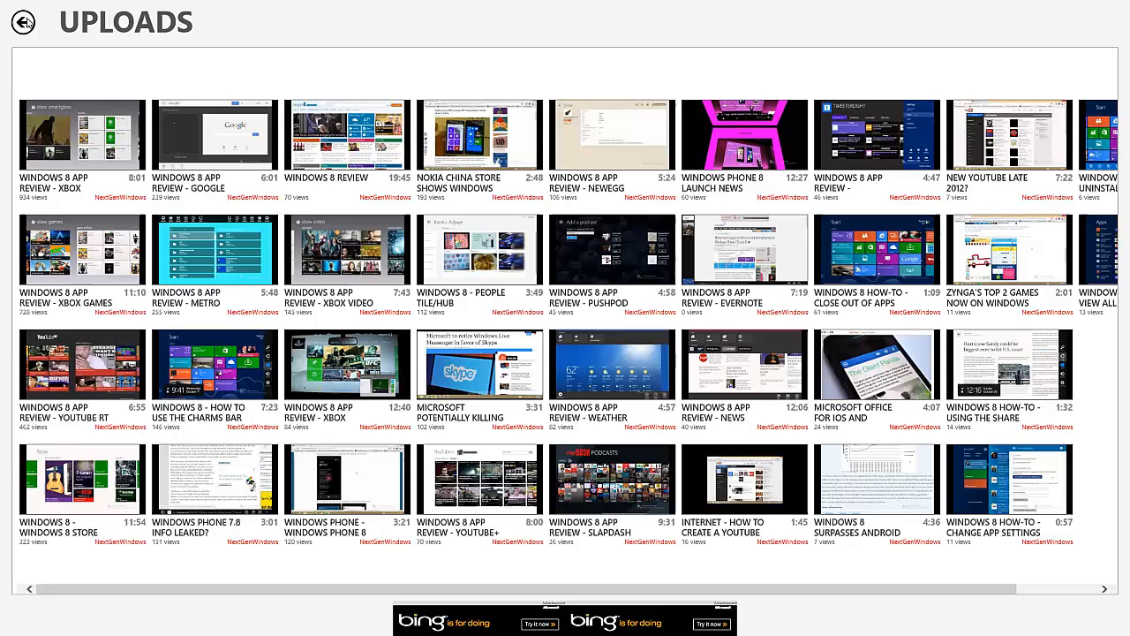
left_click(21, 21)
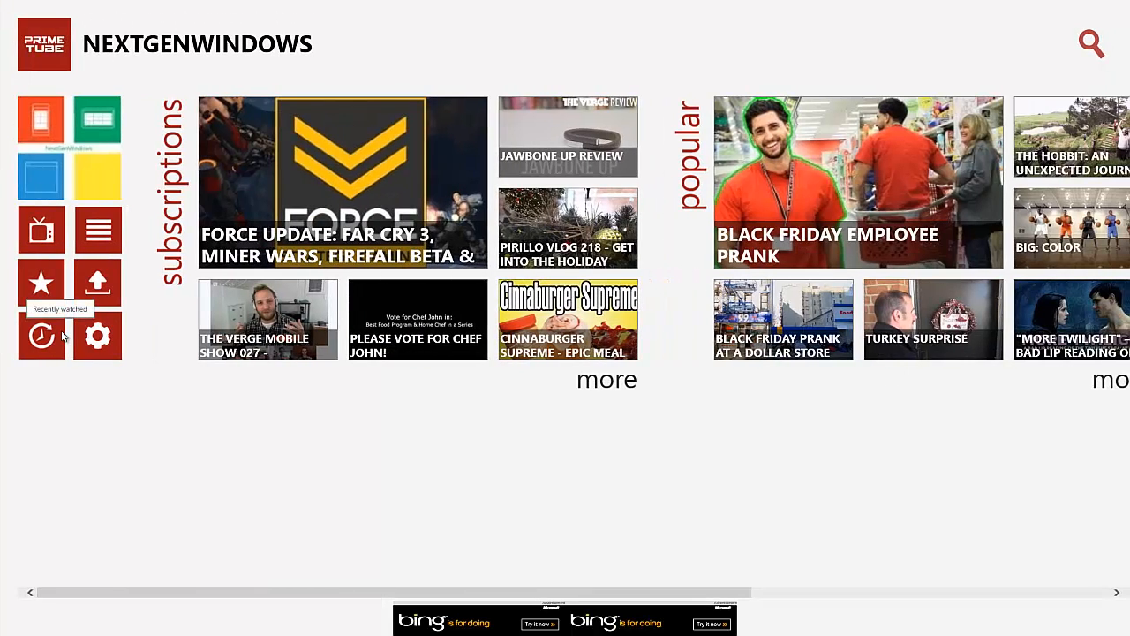
left_click(41, 336)
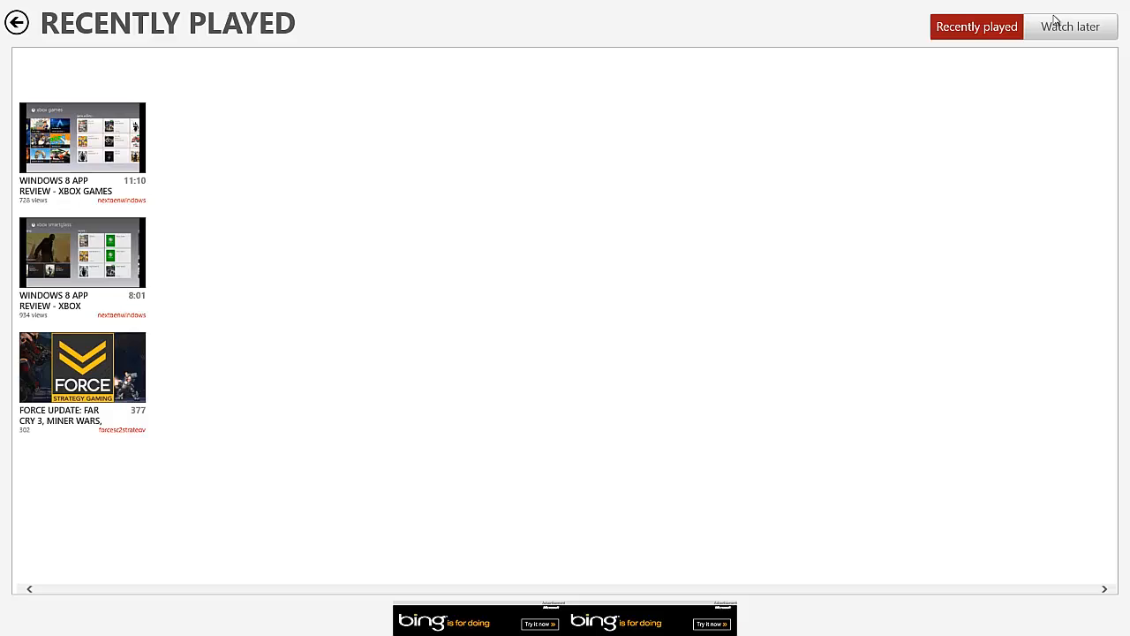
left_click(1071, 27)
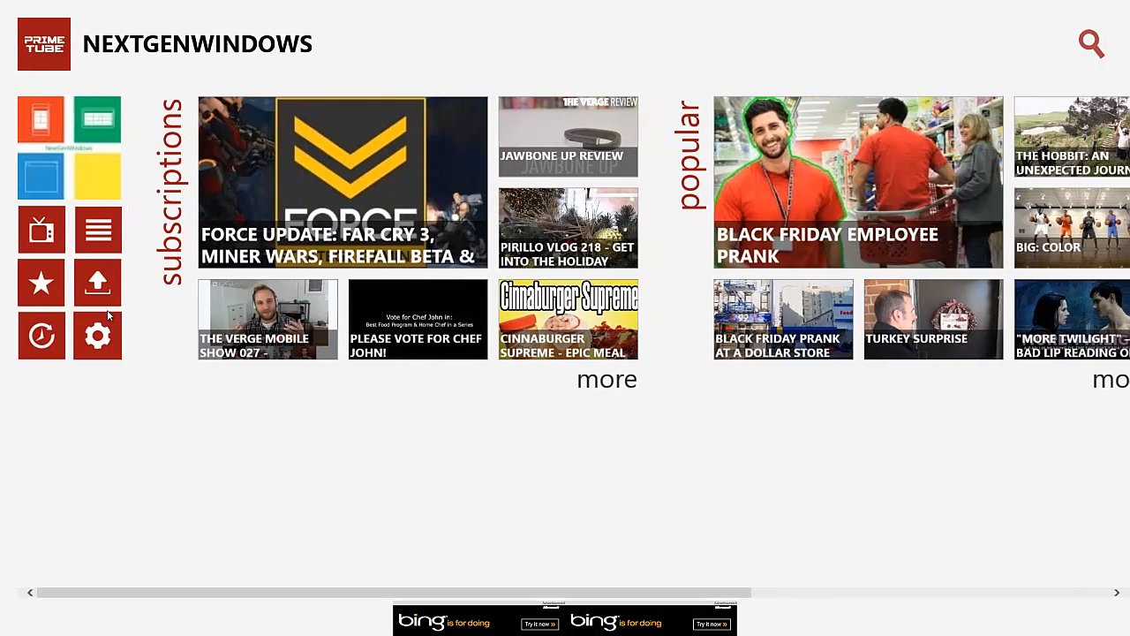
mouse_move(97, 335)
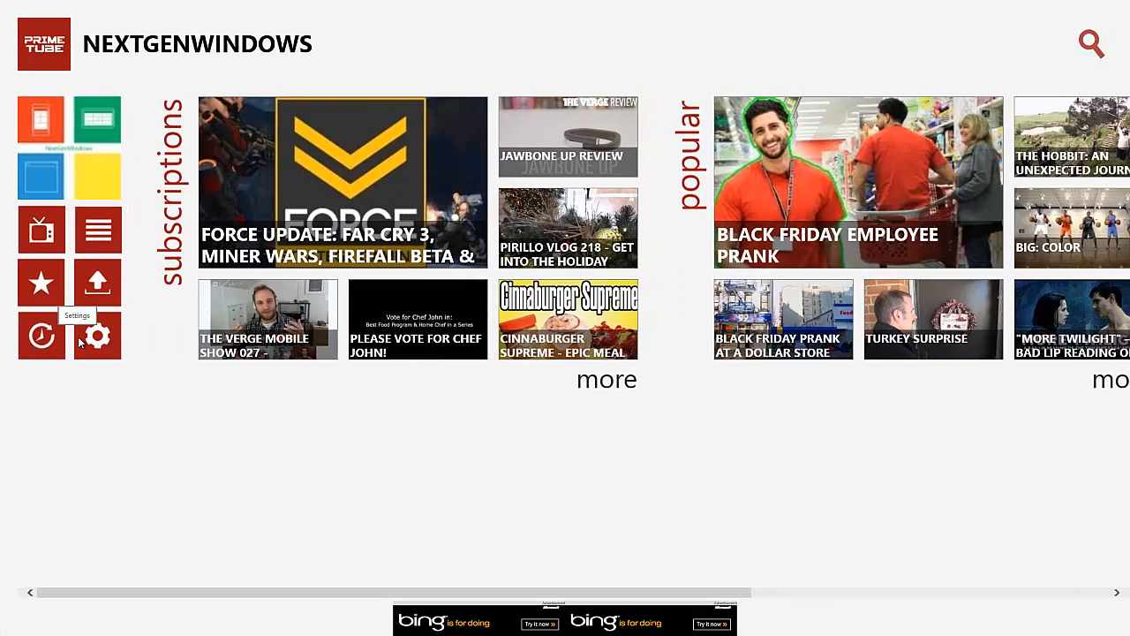
- Review PrimeTube settings, keeping High Quality video and English language unchanged
left_click(97, 336)
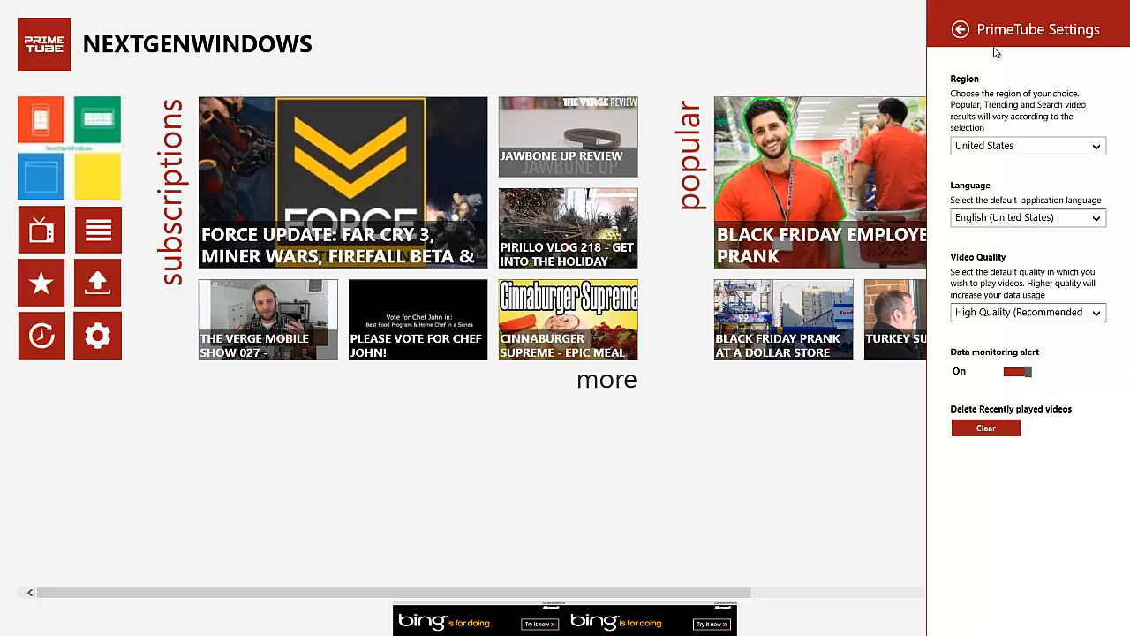
mouse_move(1011, 369)
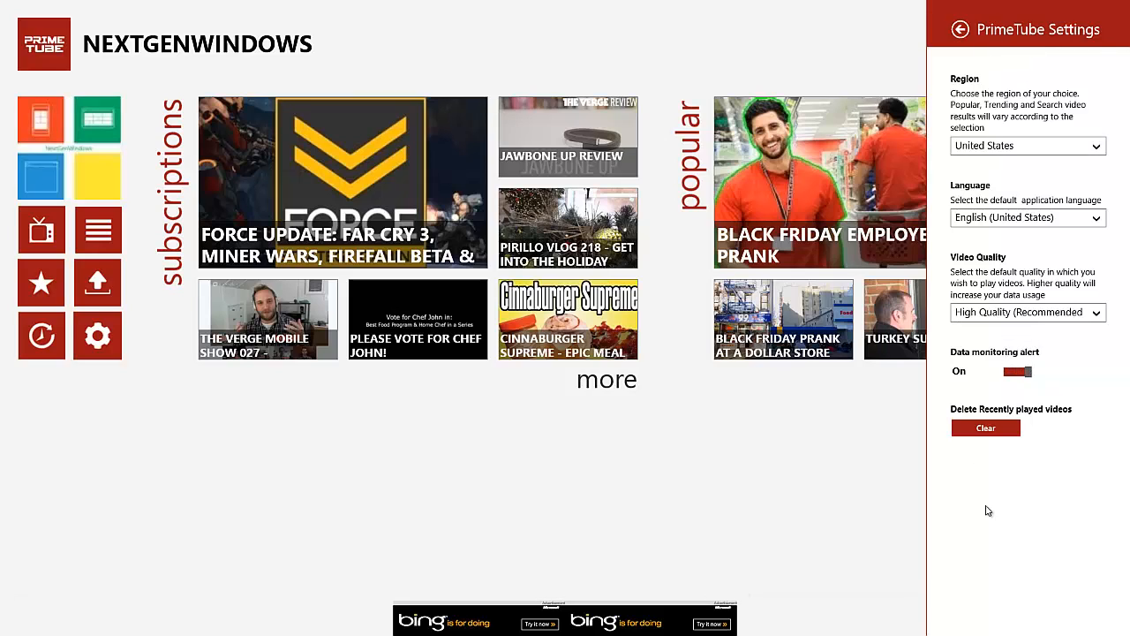
mouse_move(1014, 421)
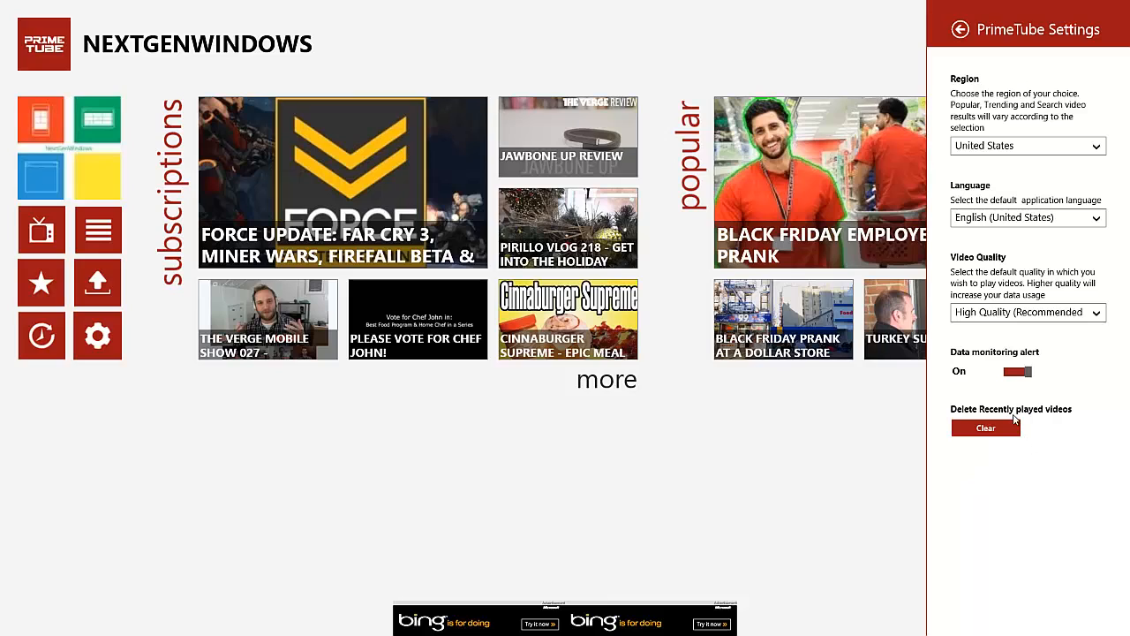
mouse_move(1003, 417)
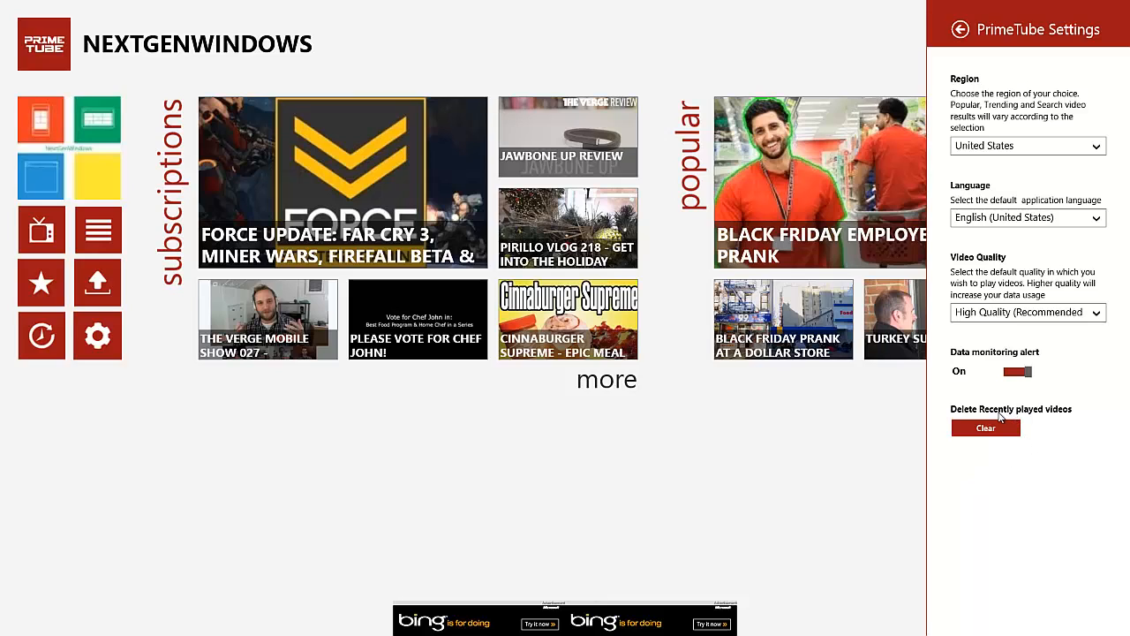
mouse_move(976, 364)
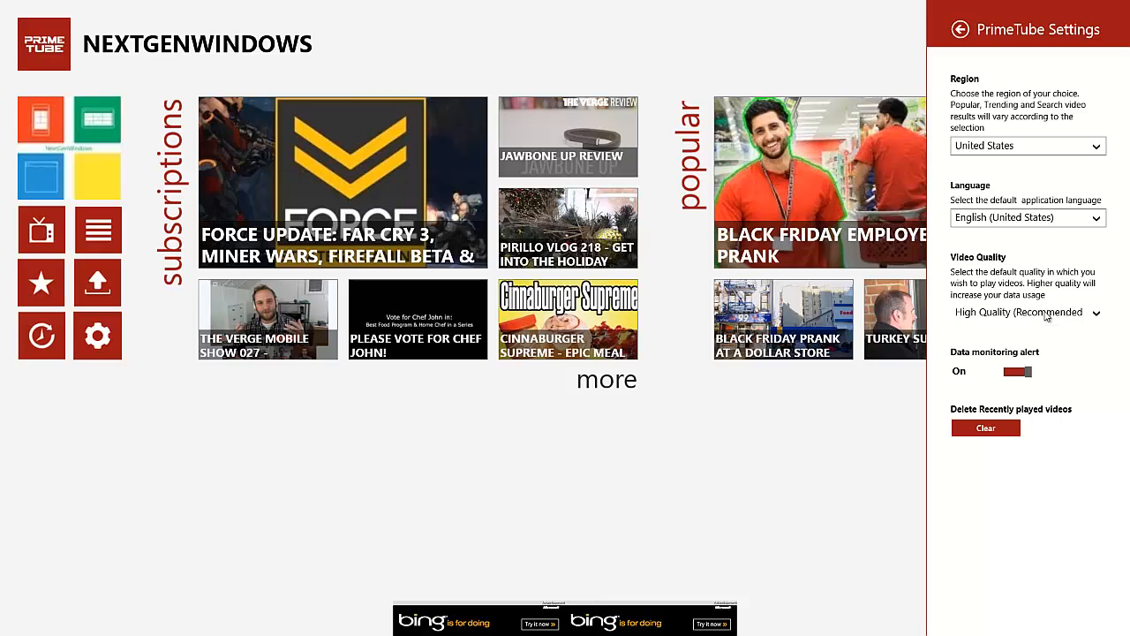
left_click(1028, 314)
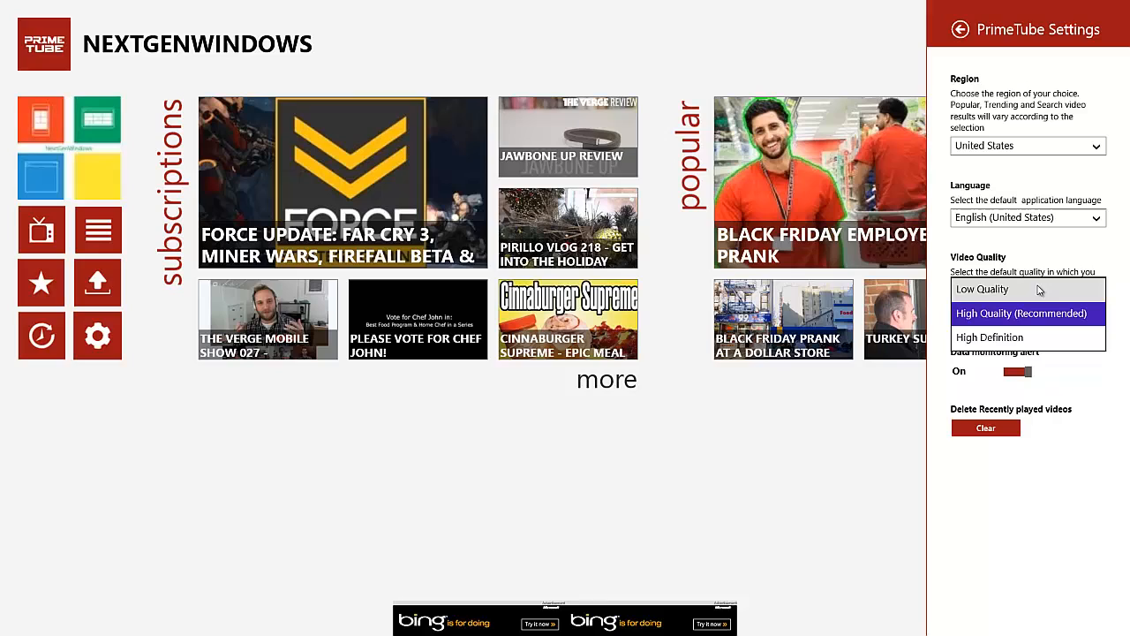
mouse_move(1025, 337)
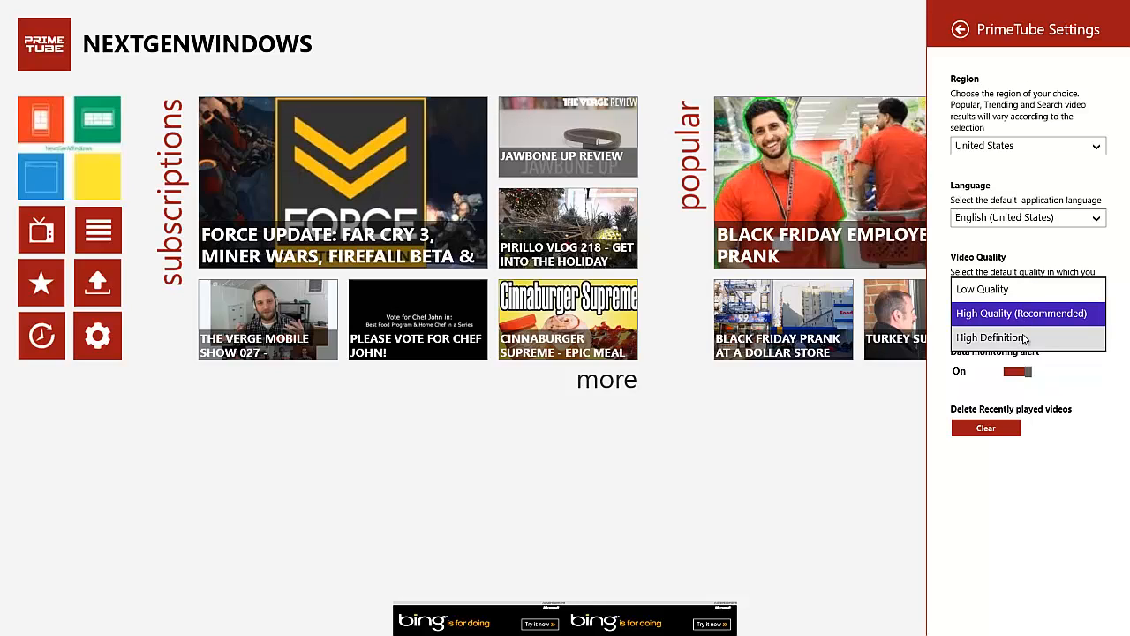
mouse_move(1024, 329)
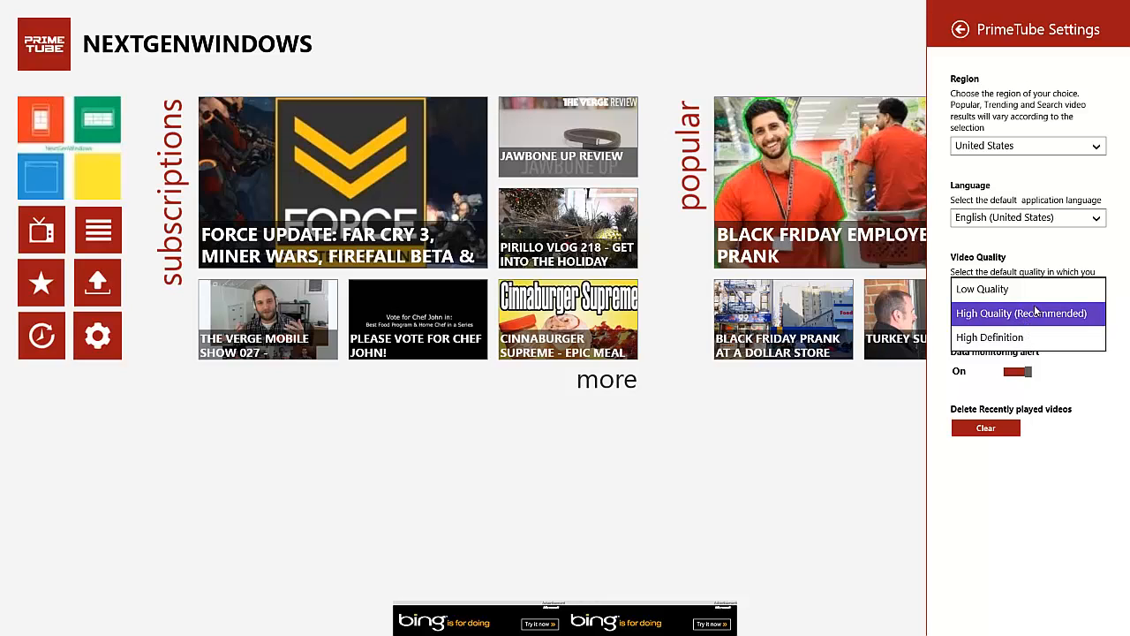
left_click(1028, 314)
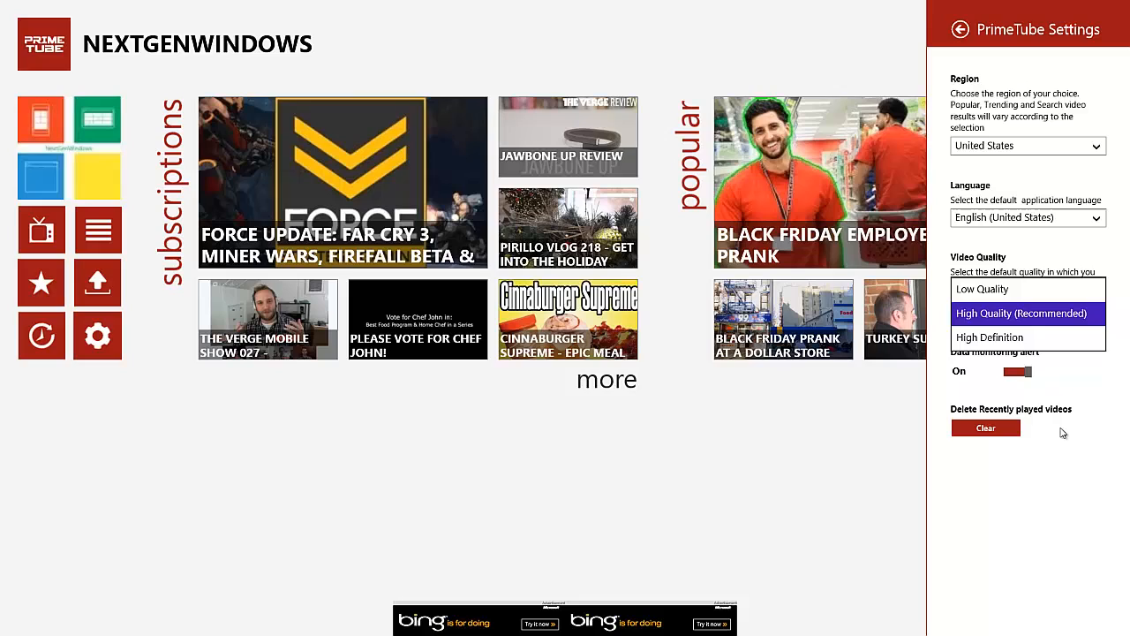
left_click(1021, 313)
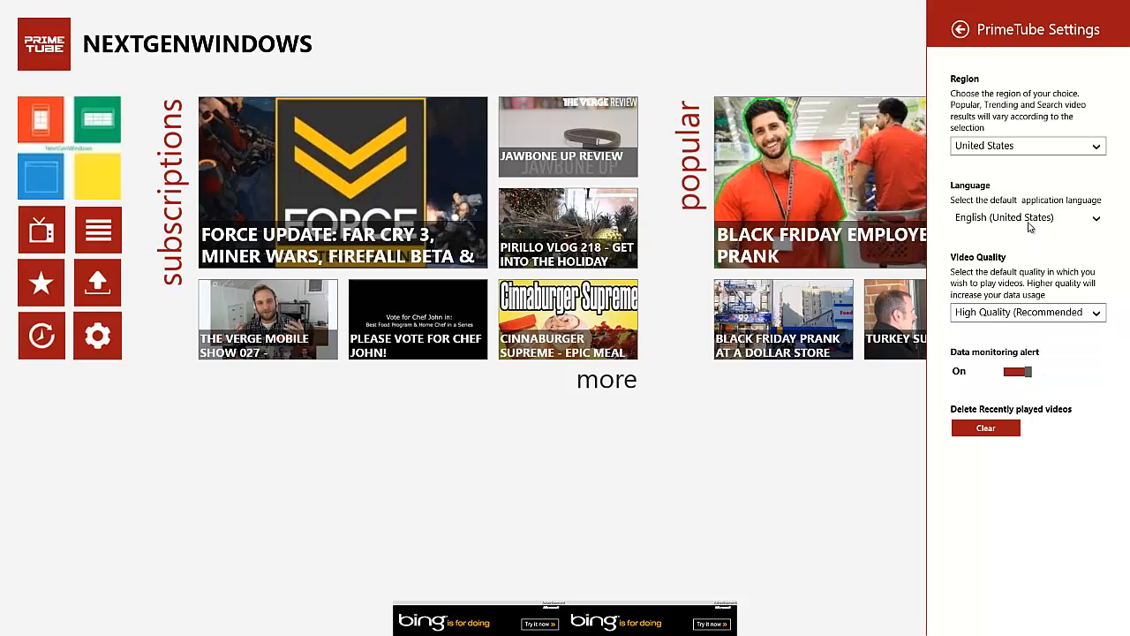
left_click(1029, 217)
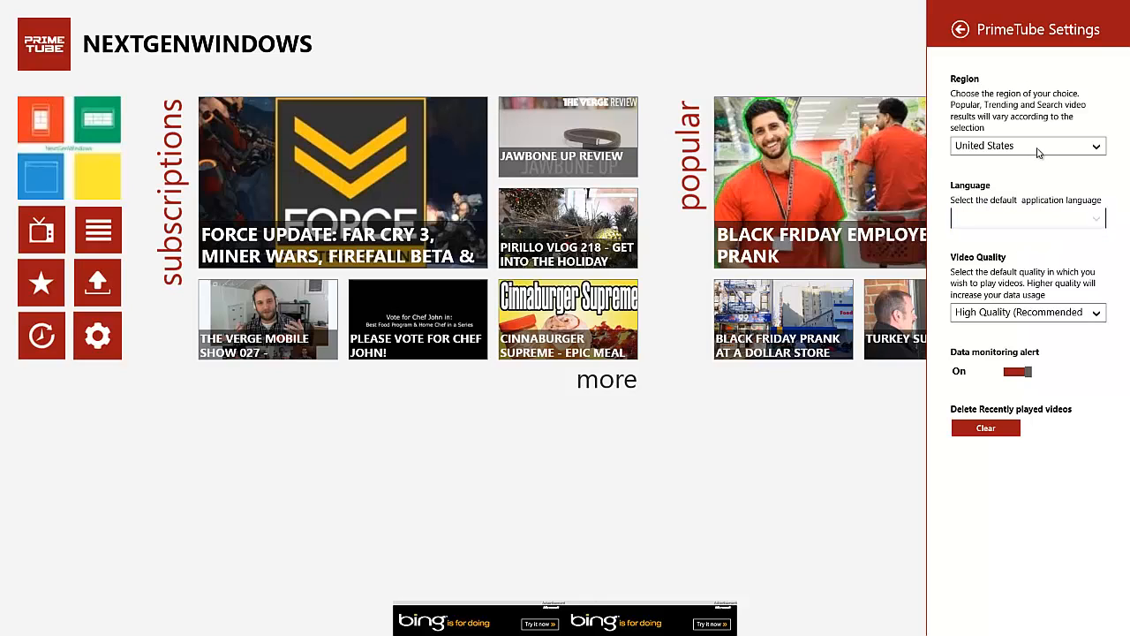
- Keep United States as the region and return to the app's settings list
left_click(1028, 145)
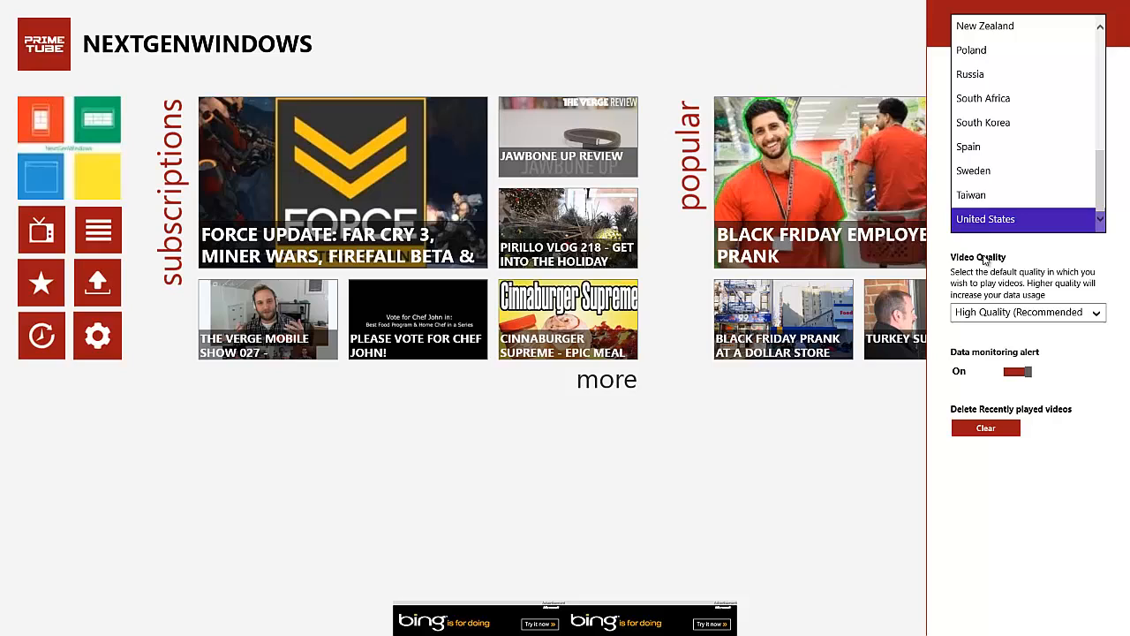
left_click(985, 219)
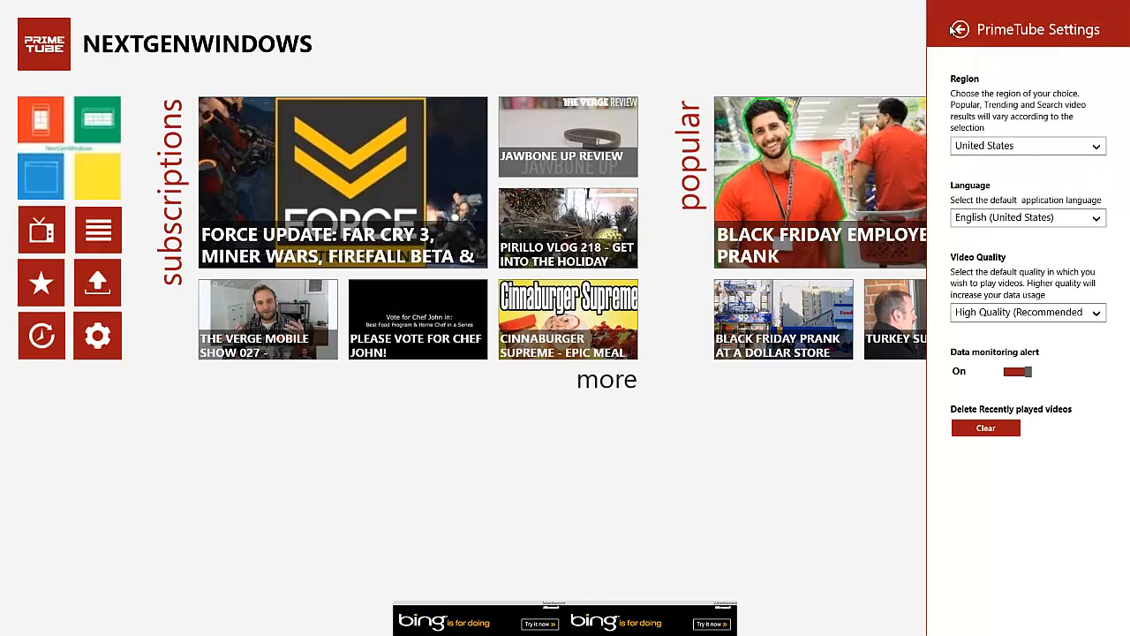
left_click(959, 29)
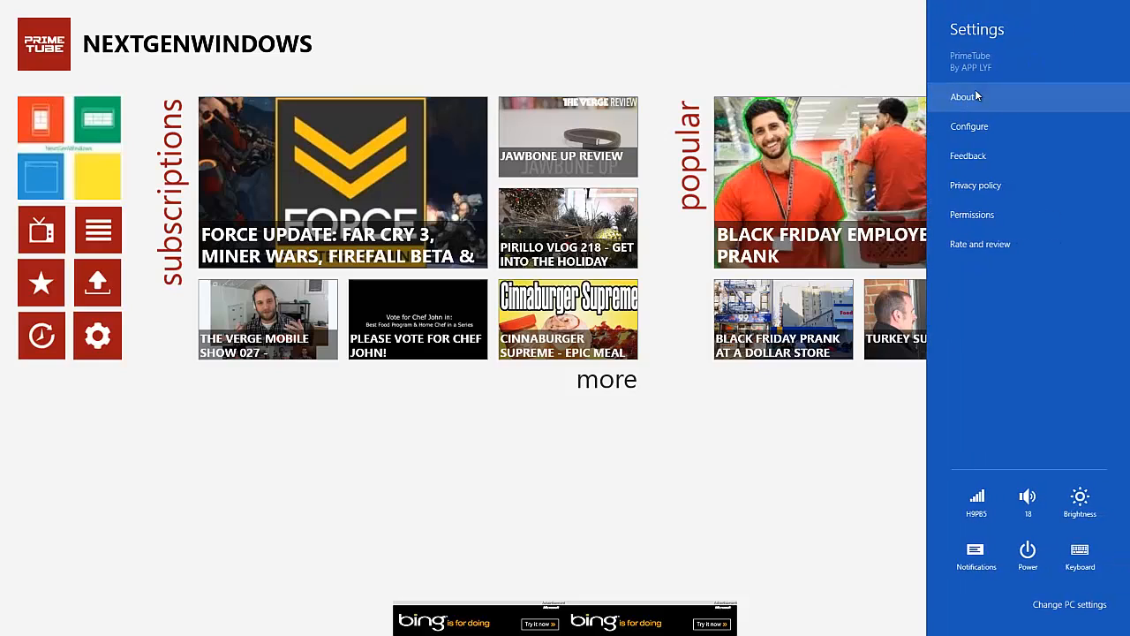
mouse_move(979, 85)
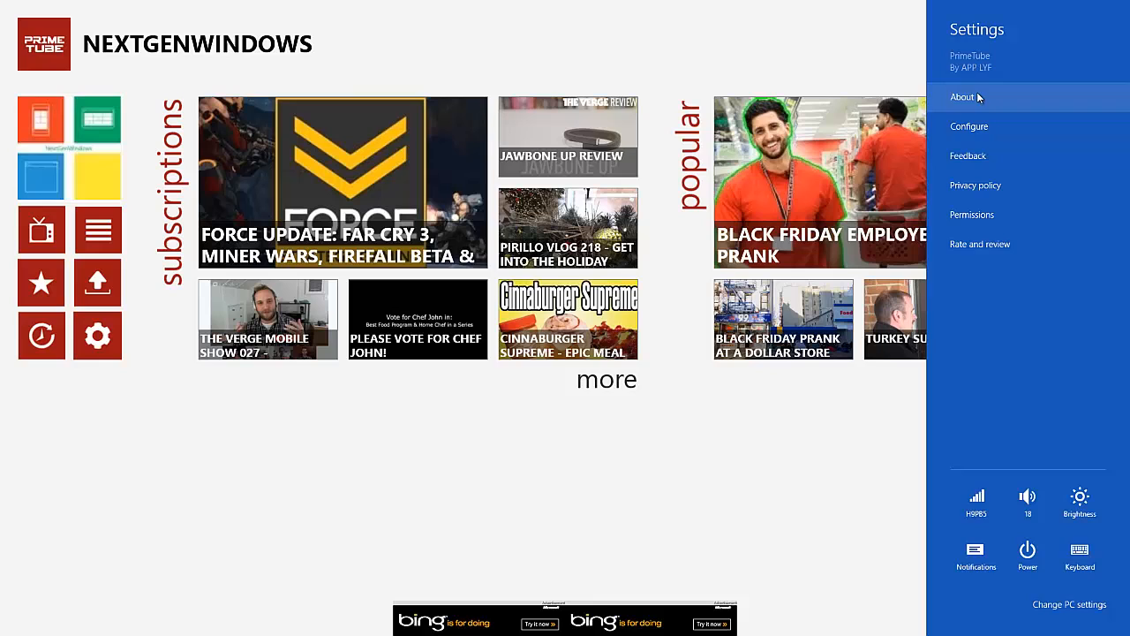
- View the About PrimeTube page, then the Feedback page with Facebook and Twitter links
left_click(962, 96)
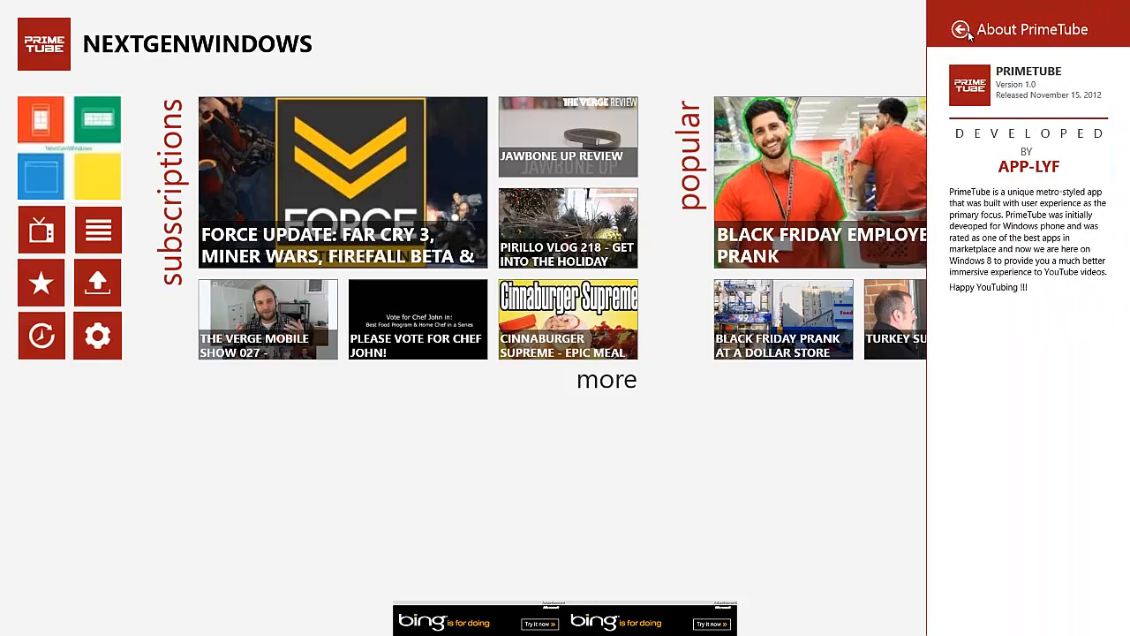
left_click(961, 28)
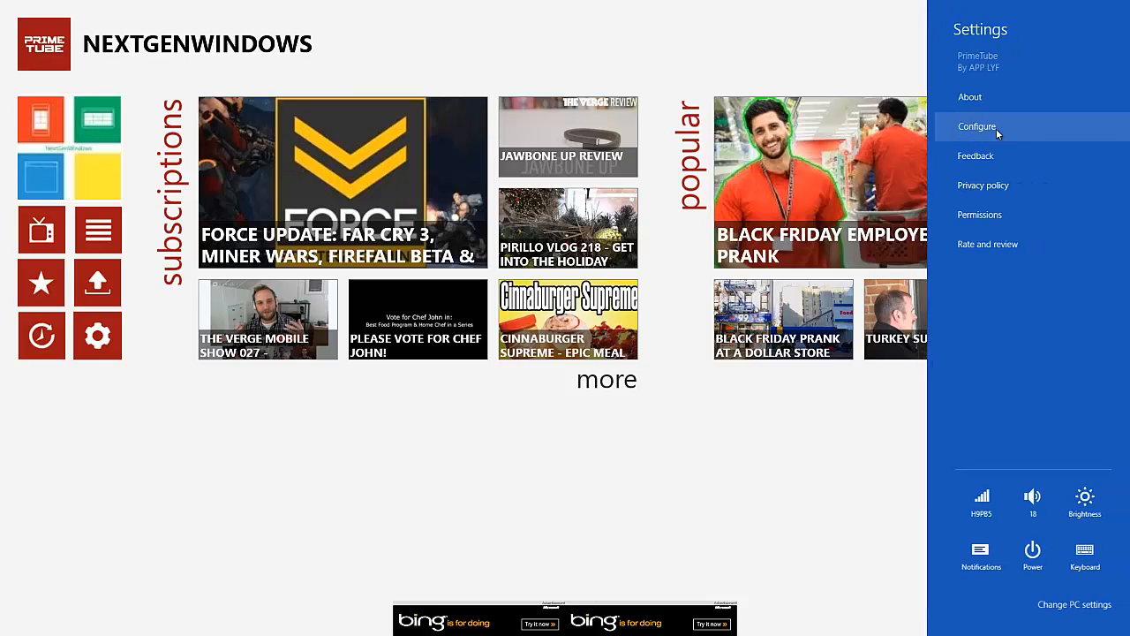
left_click(976, 127)
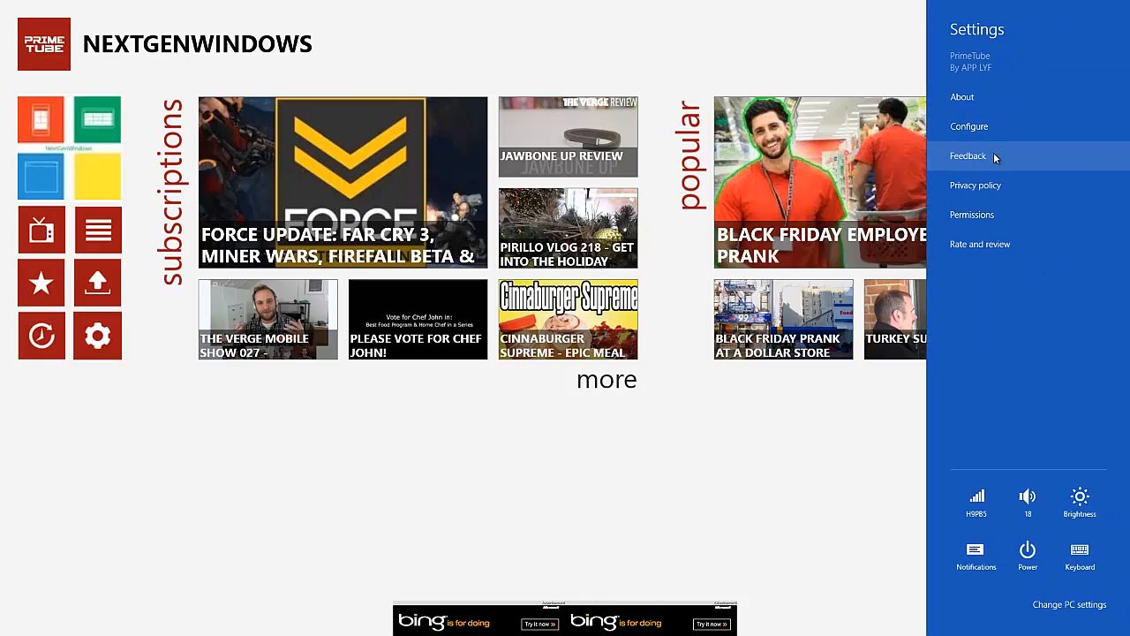
left_click(968, 156)
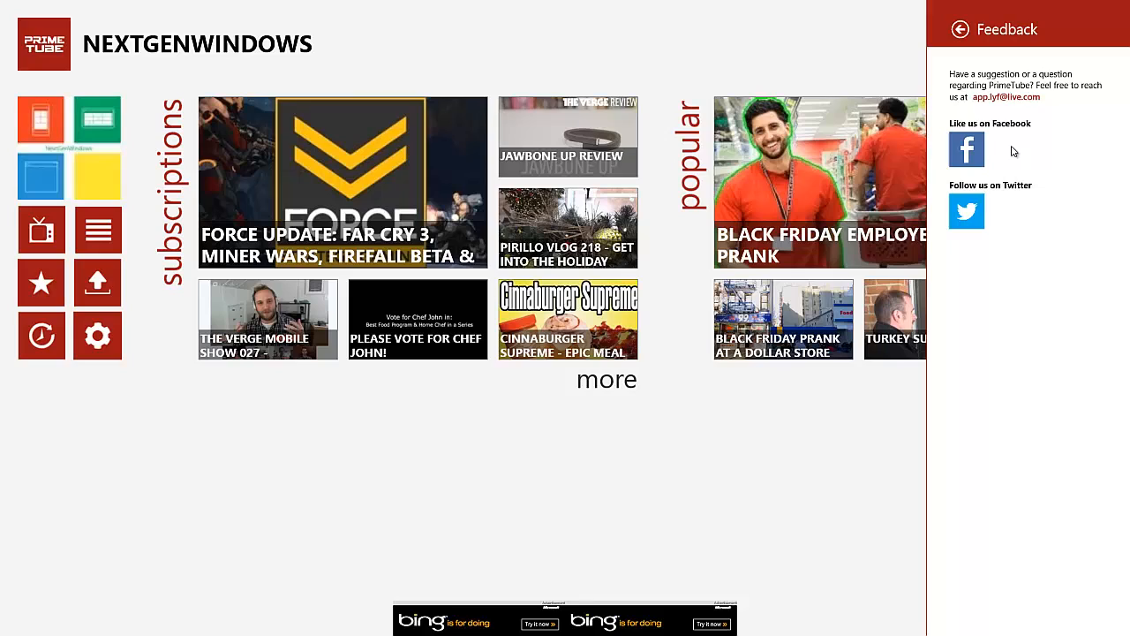
mouse_move(1013, 108)
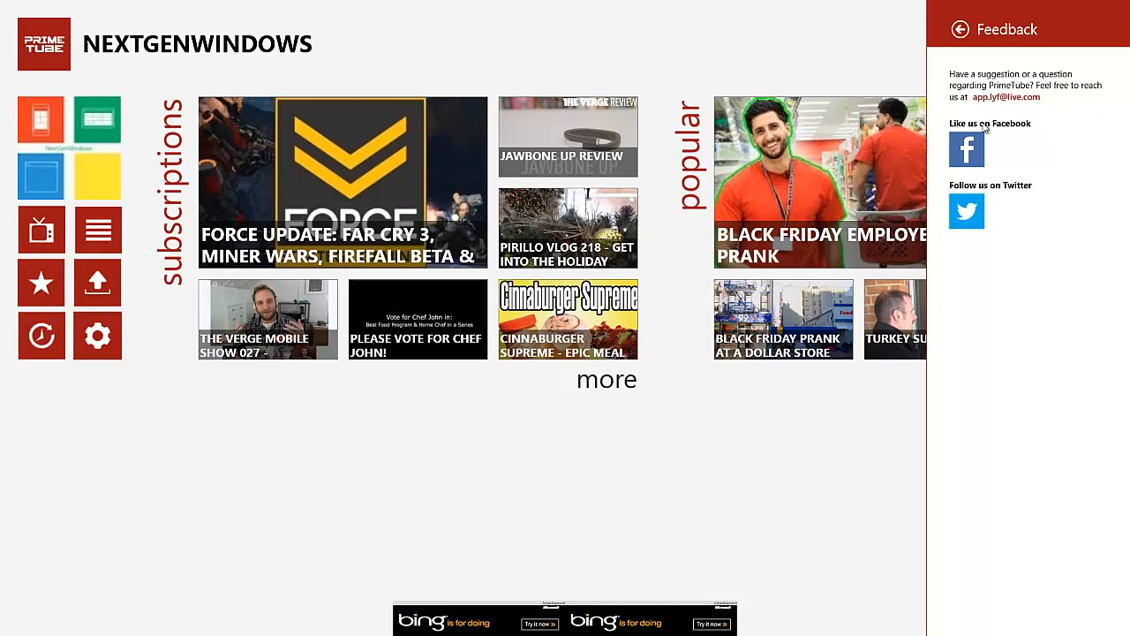
mouse_move(966, 221)
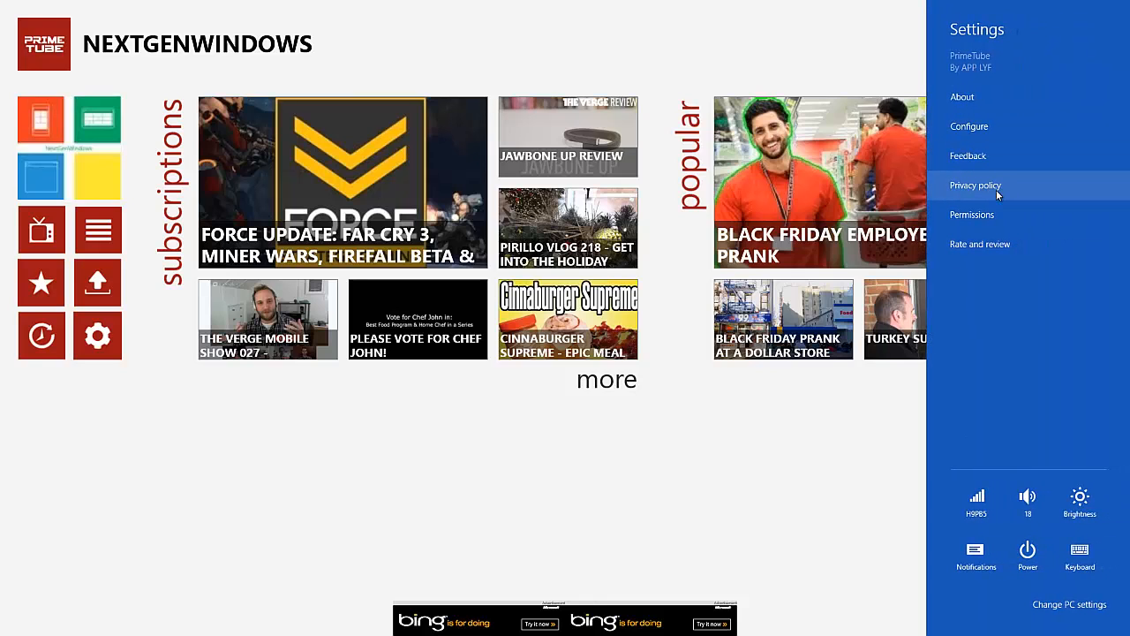
left_click(975, 185)
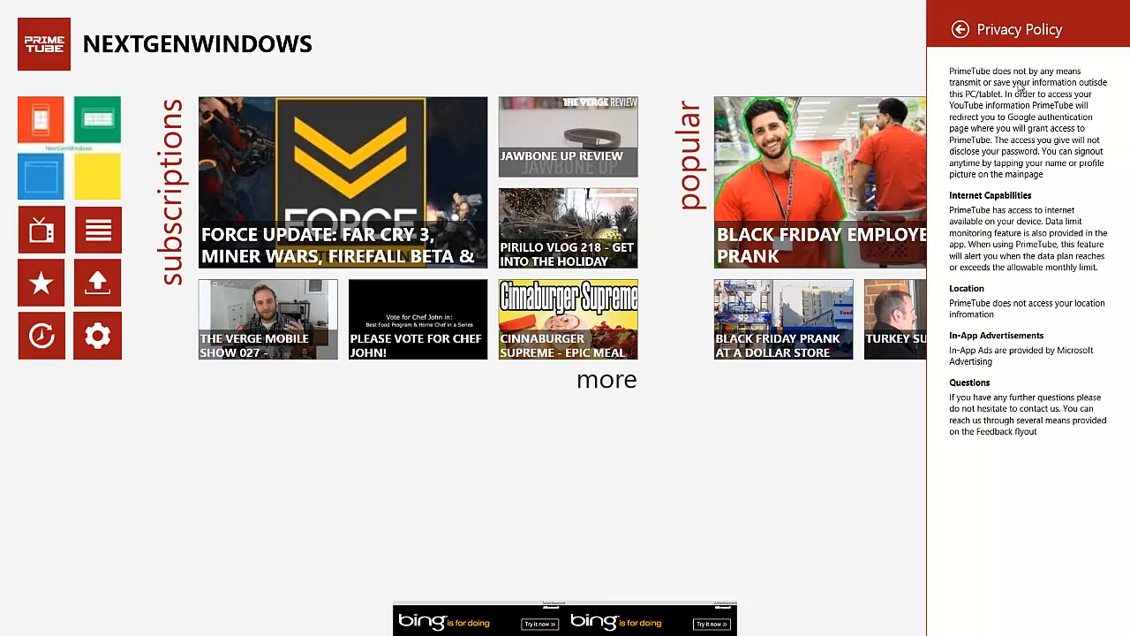
mouse_move(979, 134)
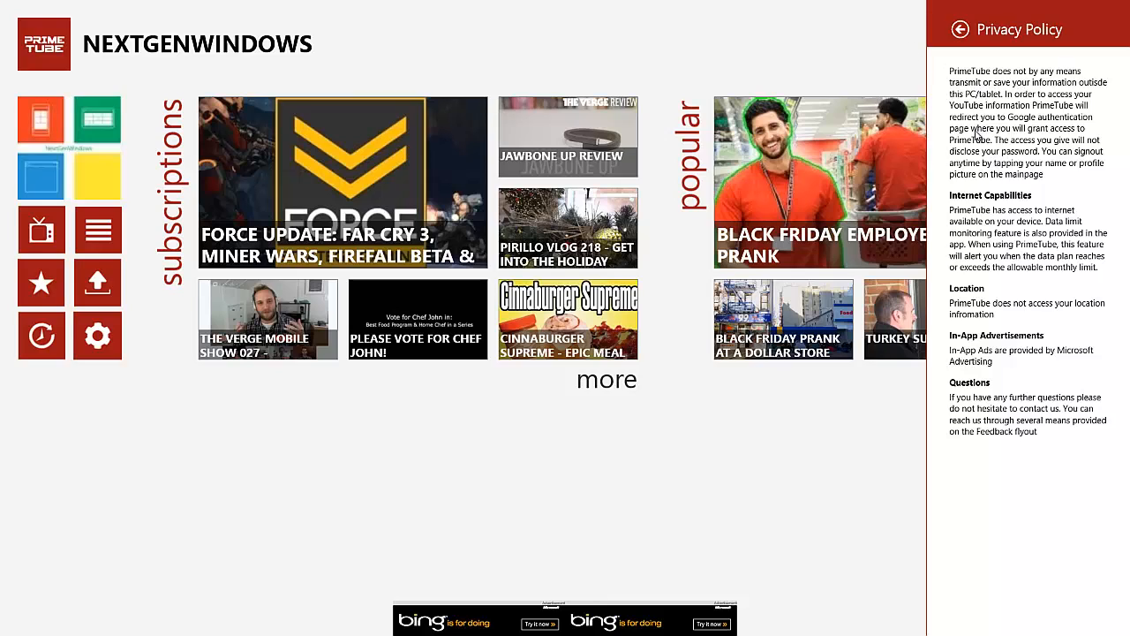
mouse_move(982, 166)
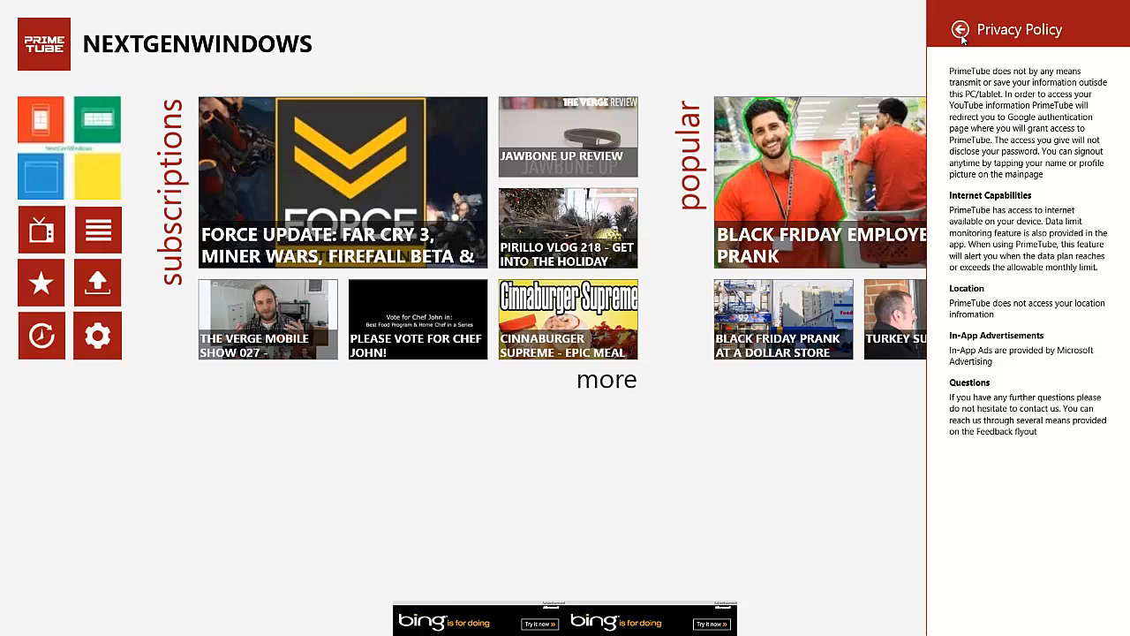
left_click(961, 29)
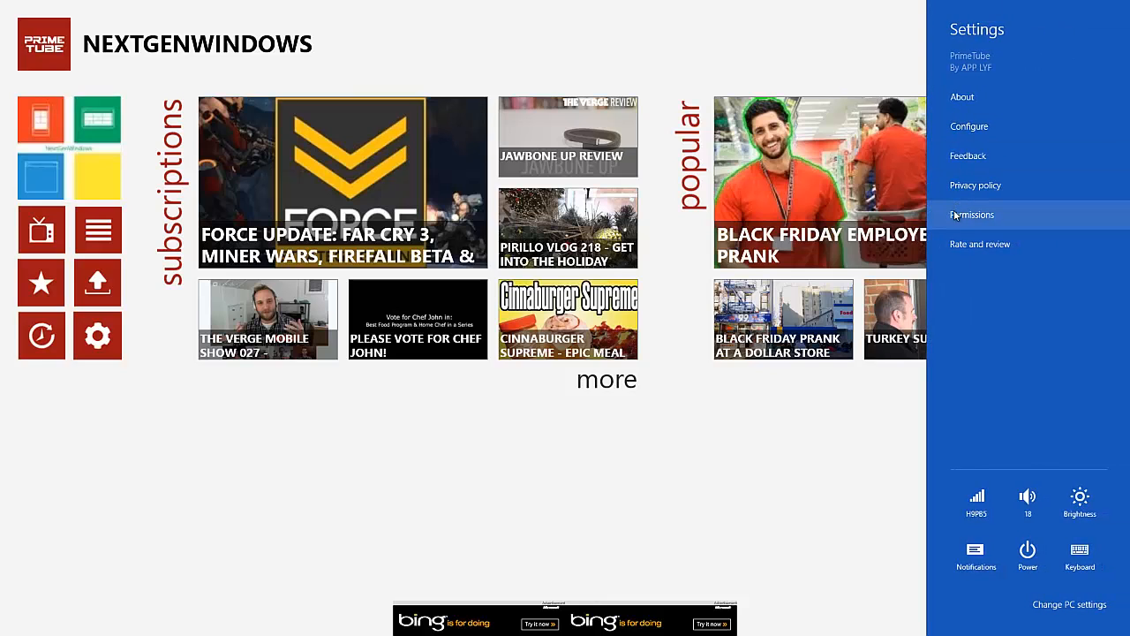
left_click(972, 215)
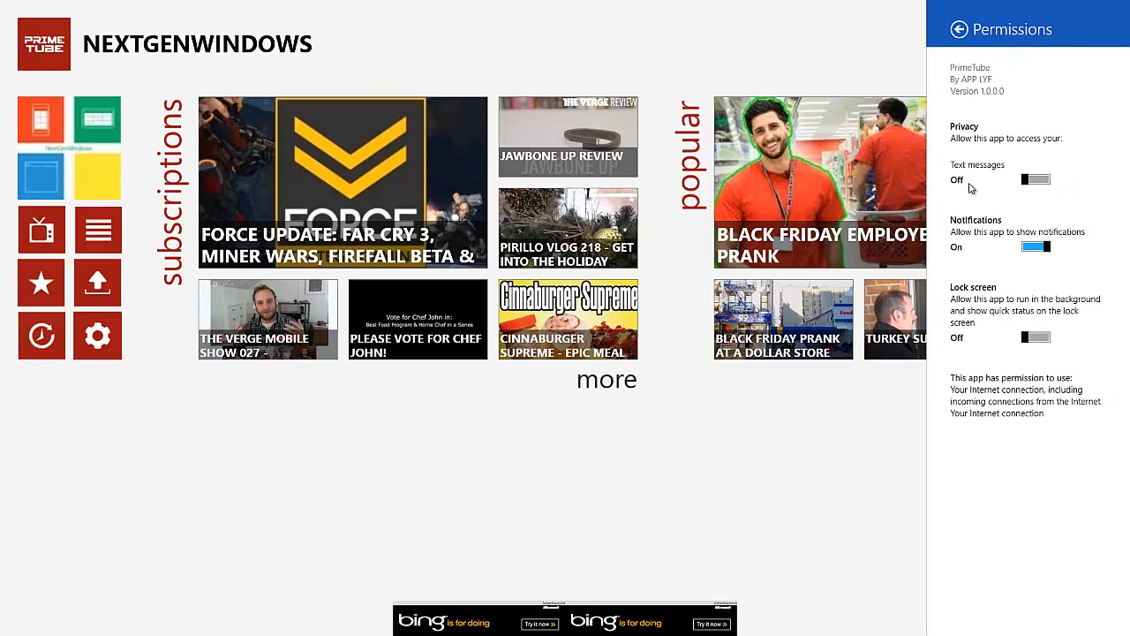
mouse_move(968, 168)
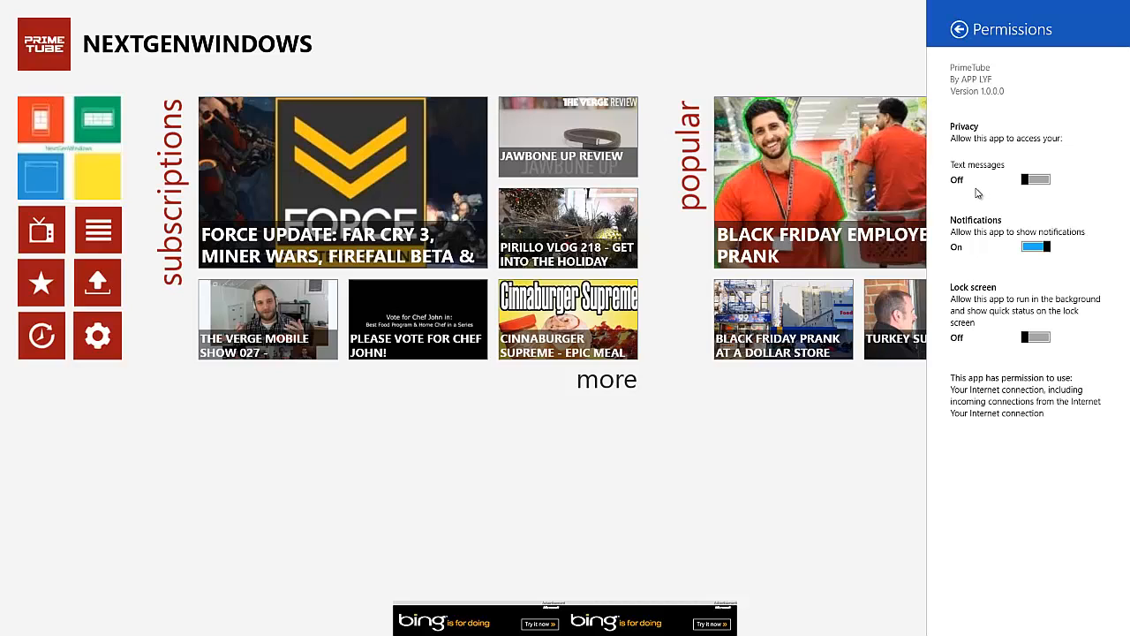
mouse_move(993, 185)
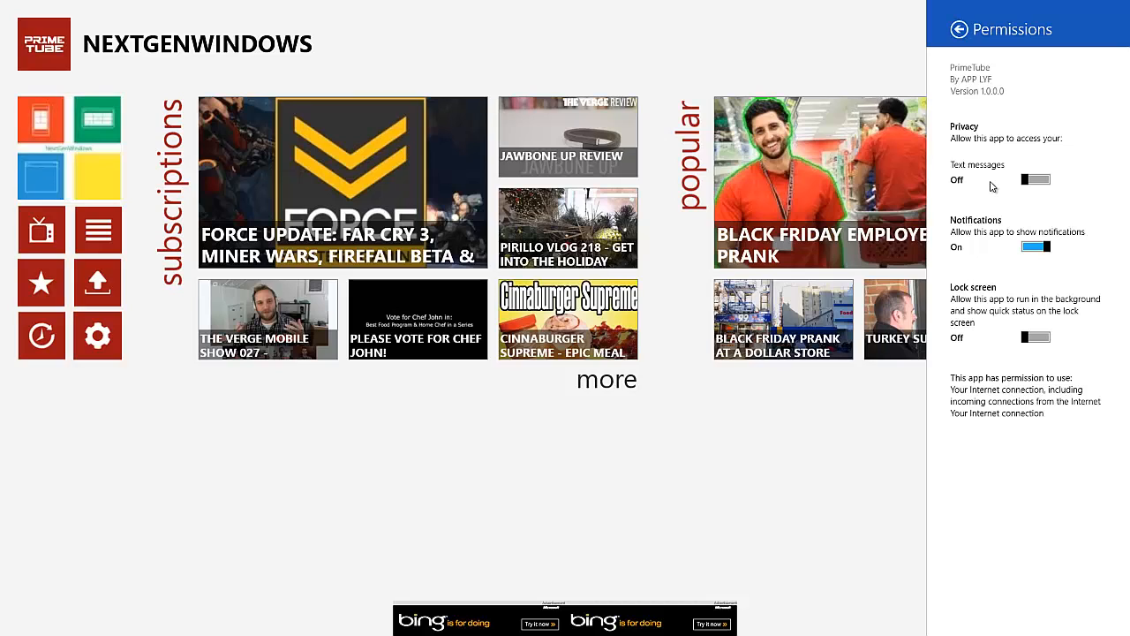
mouse_move(970, 196)
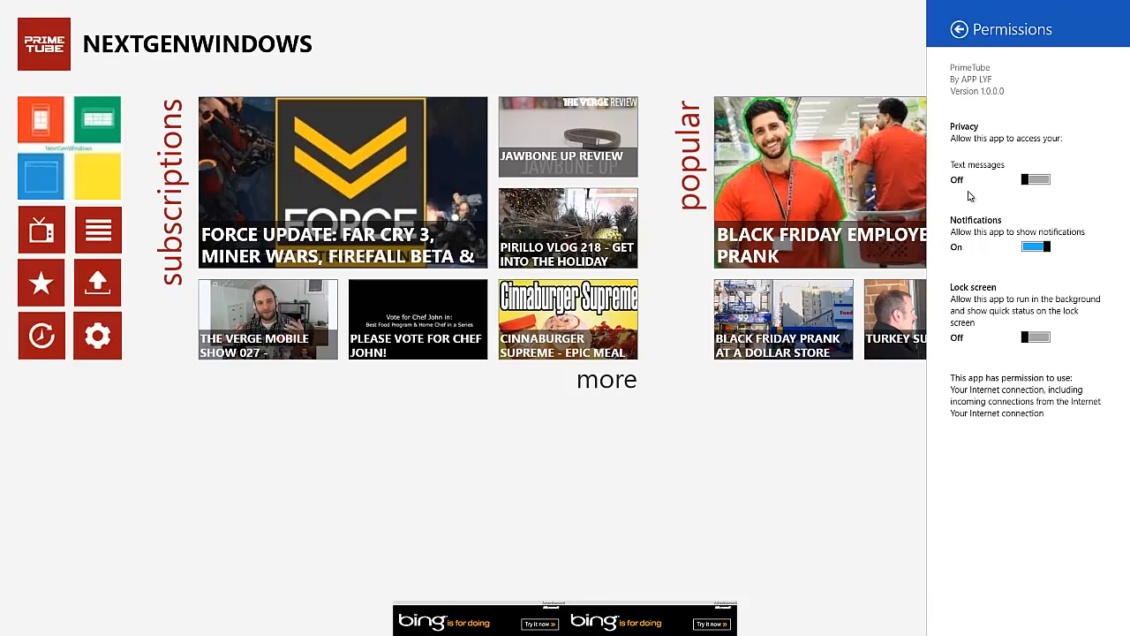
mouse_move(965, 209)
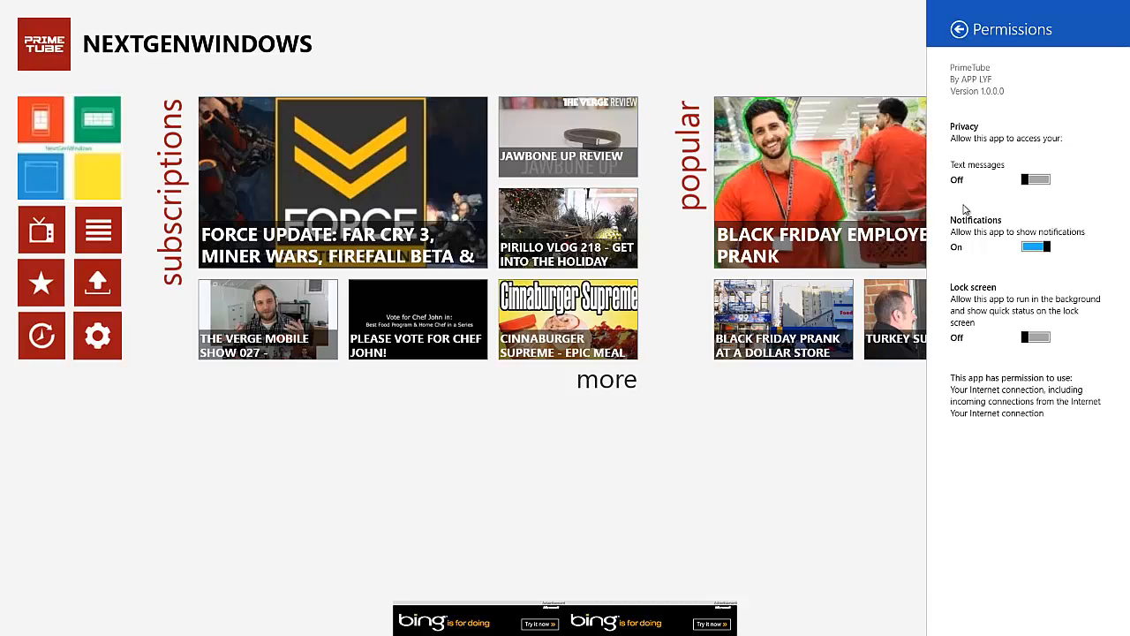
mouse_move(940, 216)
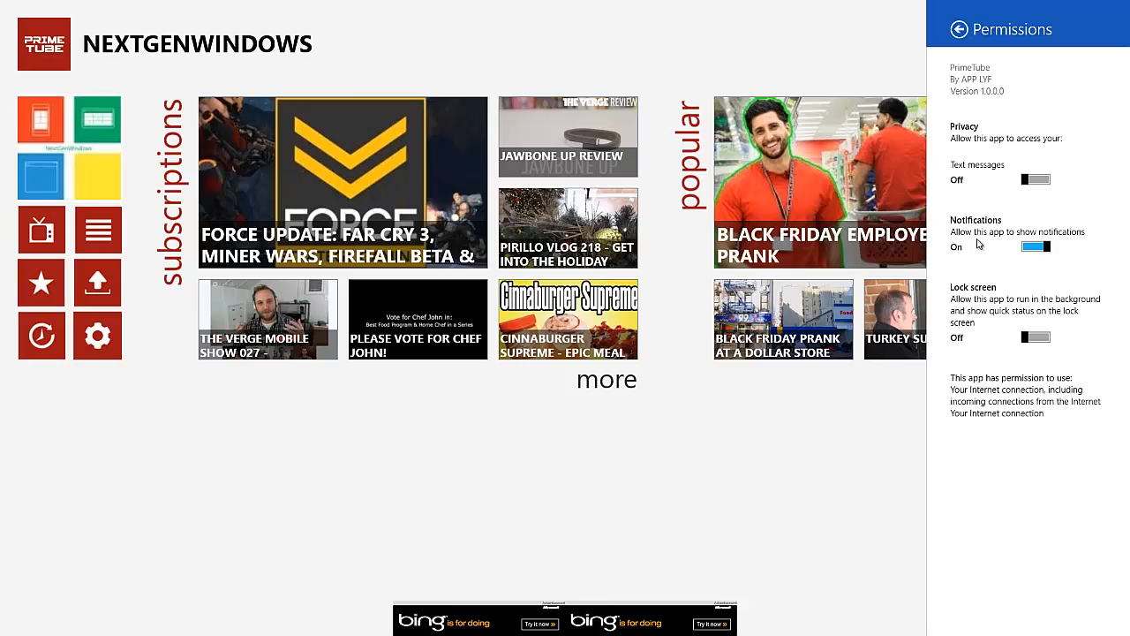
mouse_move(1001, 332)
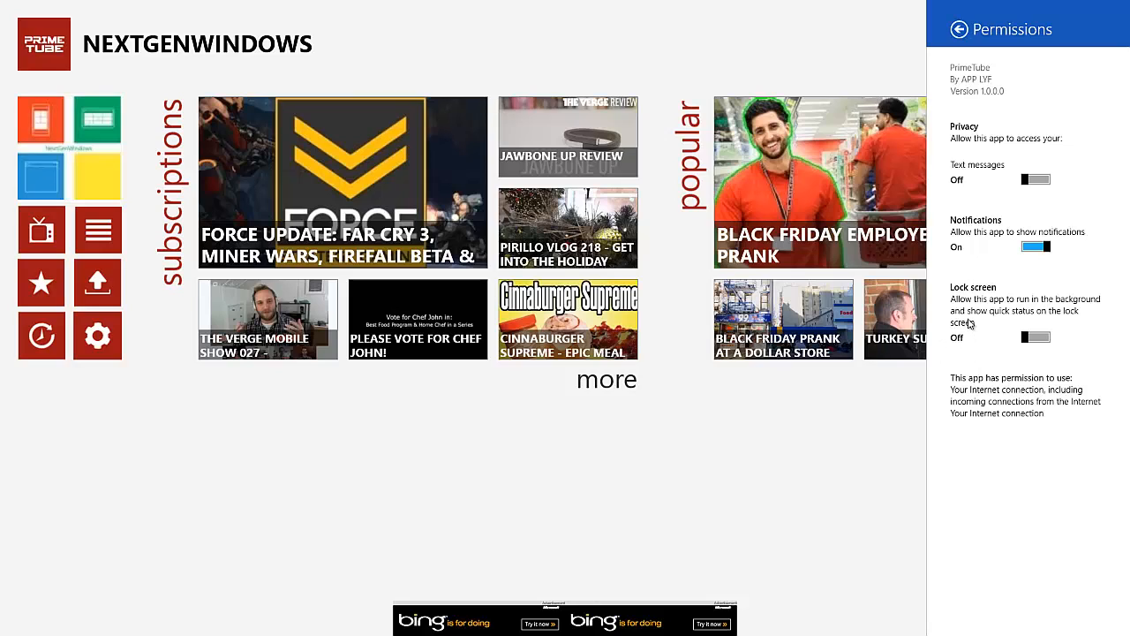
mouse_move(823, 424)
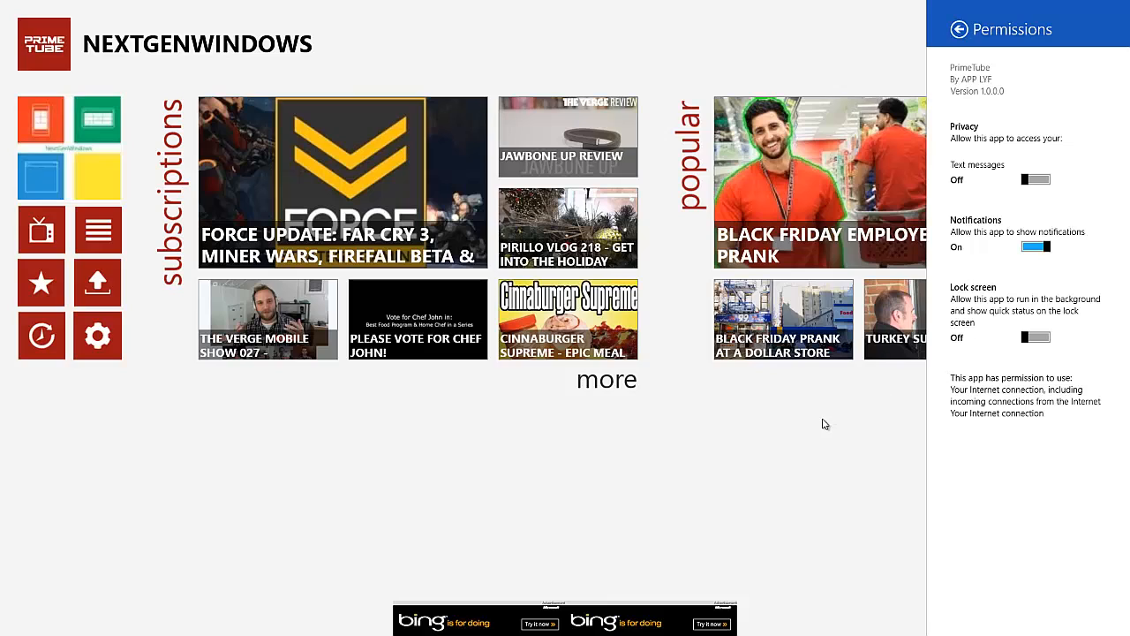
left_click(959, 29)
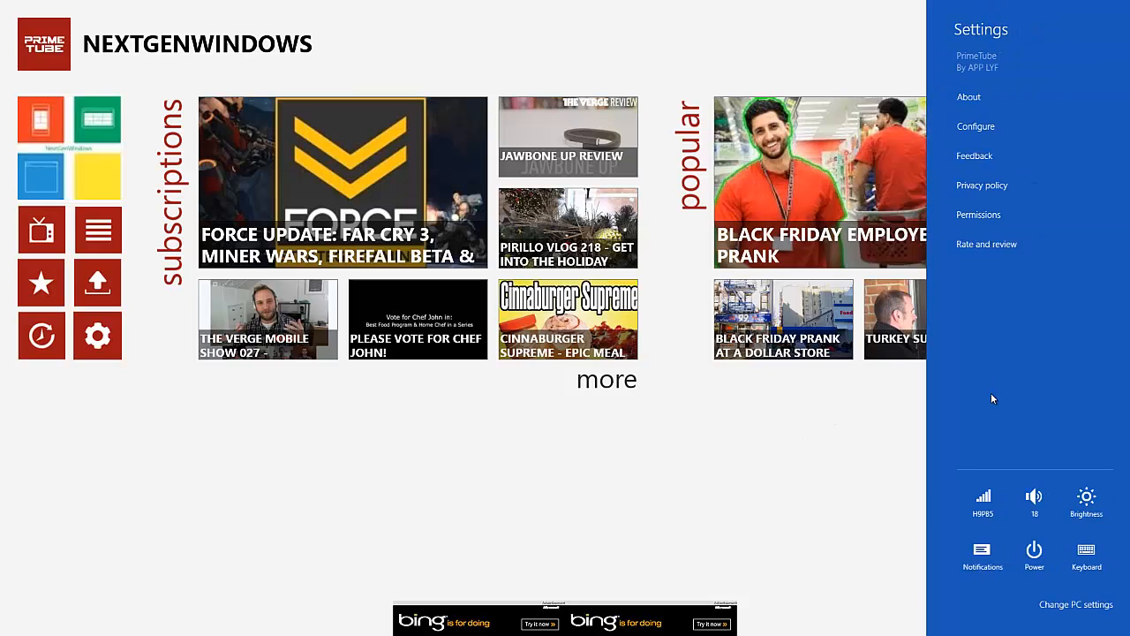
mouse_move(980, 244)
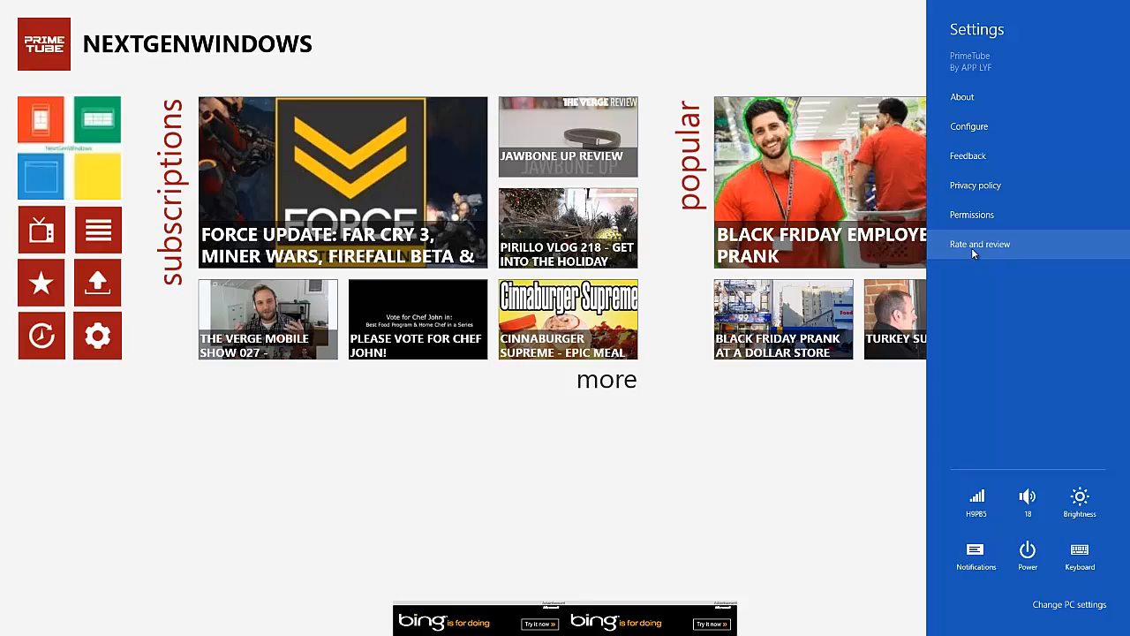
mouse_move(941, 339)
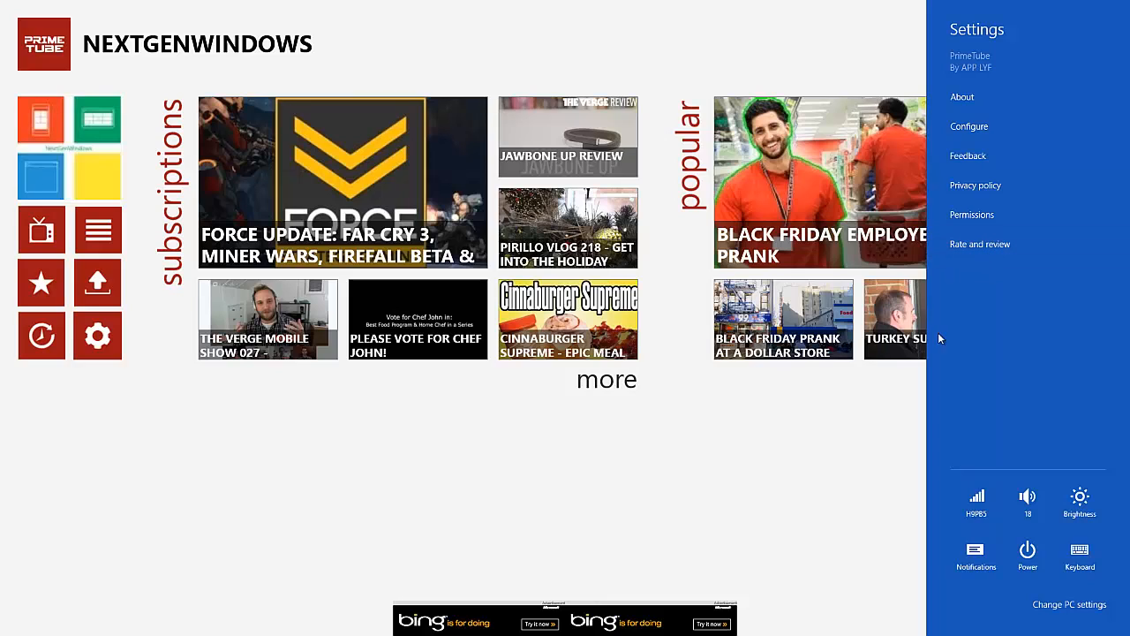
mouse_move(747, 494)
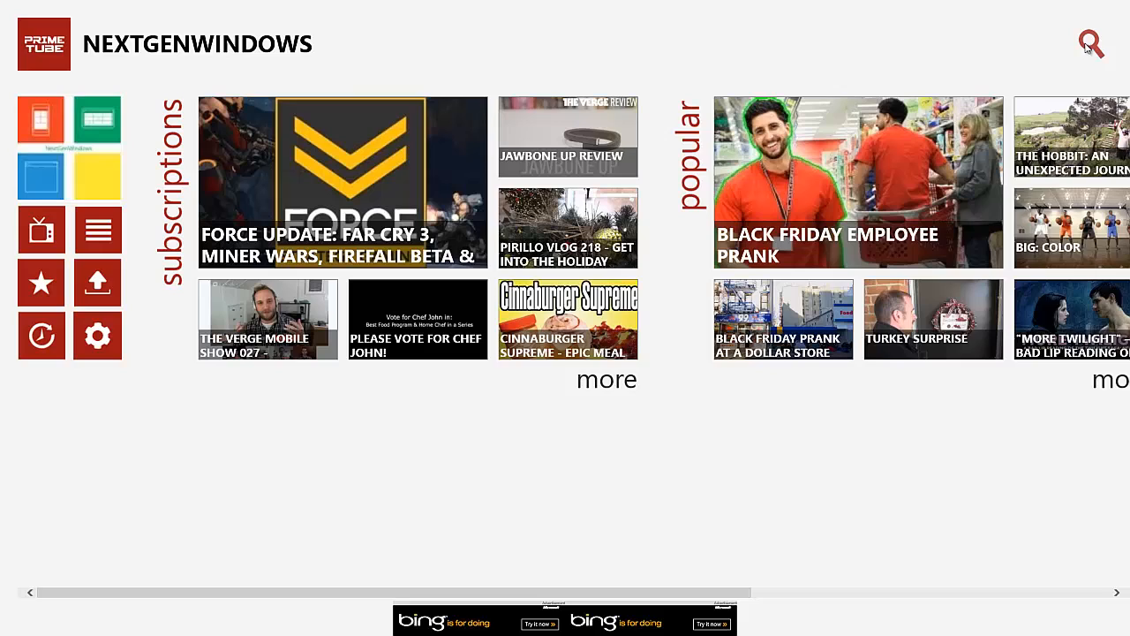
- Dismiss the settings pane and bring up the Search pane scoped to PrimeTube
left_click(1092, 44)
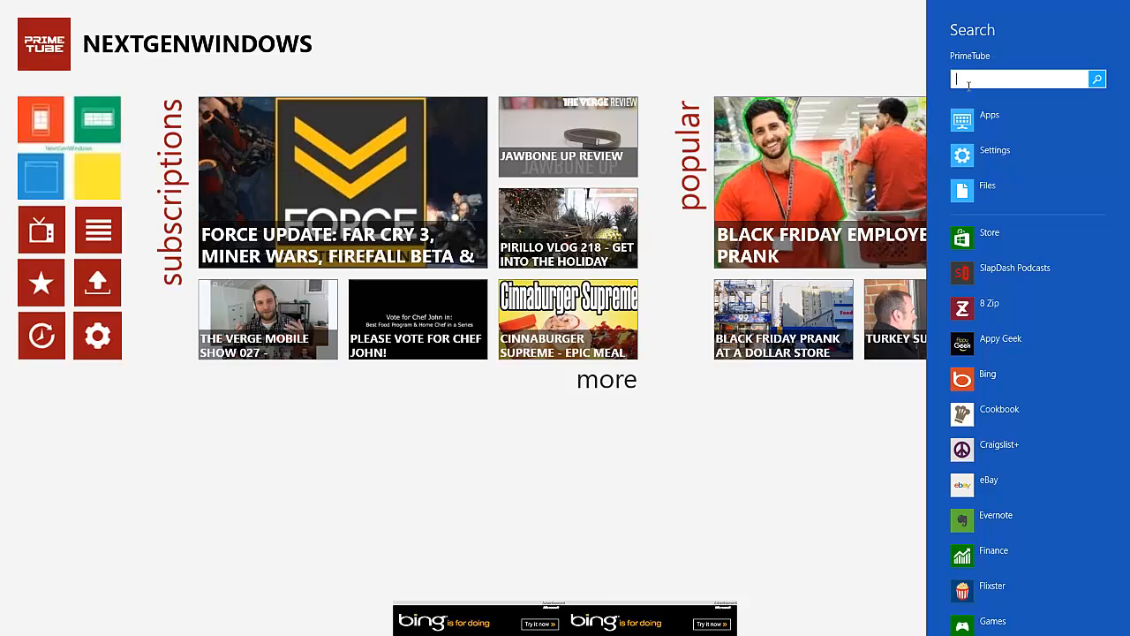
type("nextg")
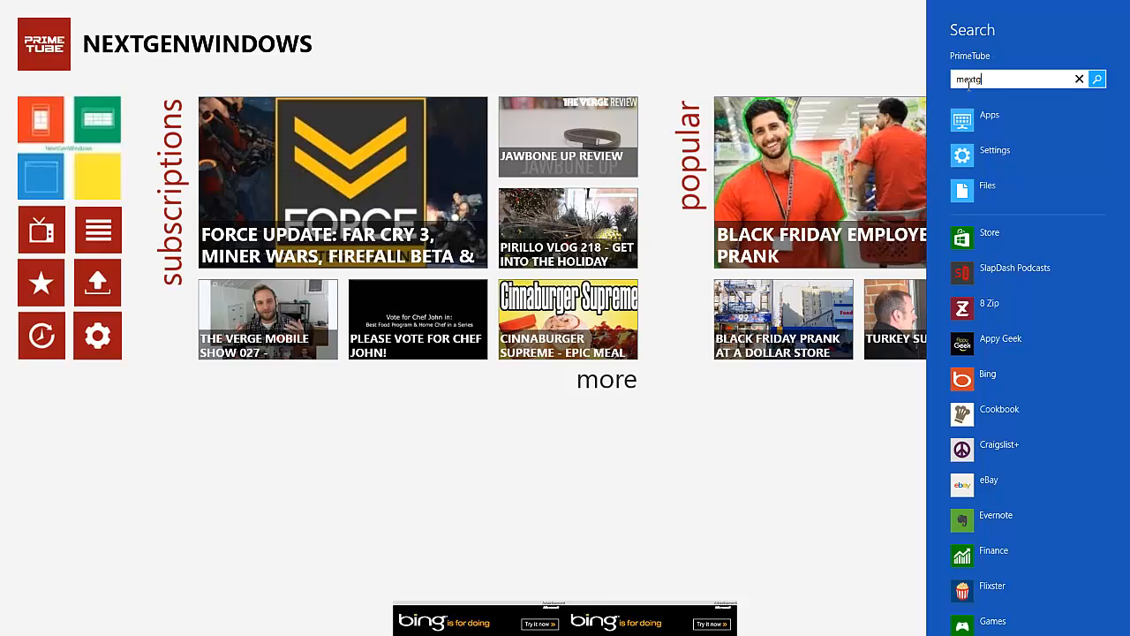
type("nextgenwindows")
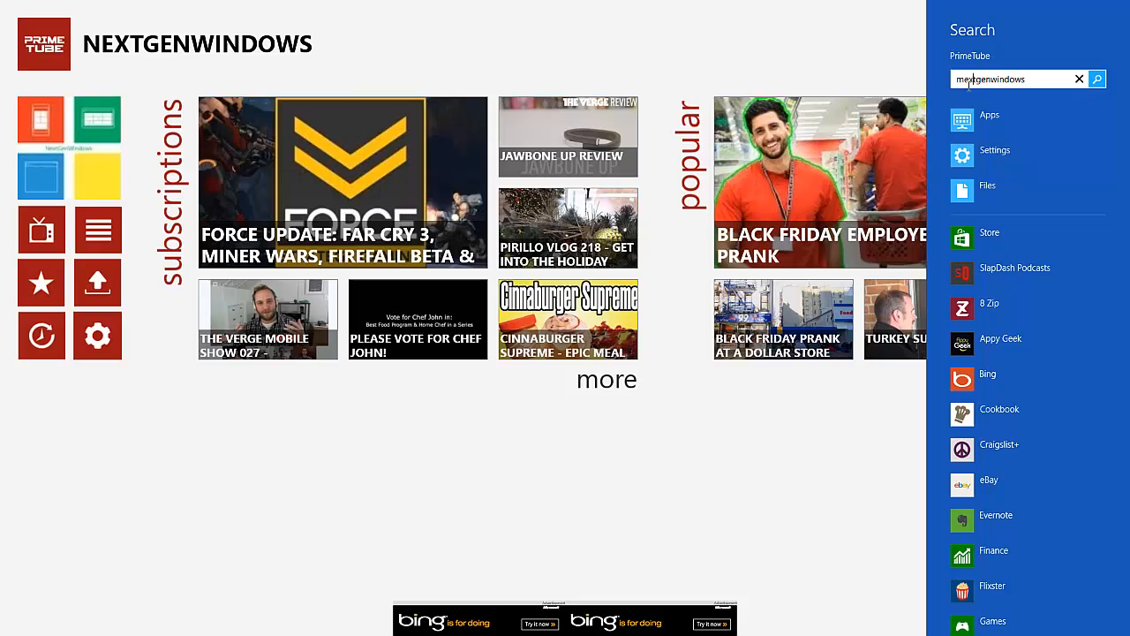
left_click(1000, 613)
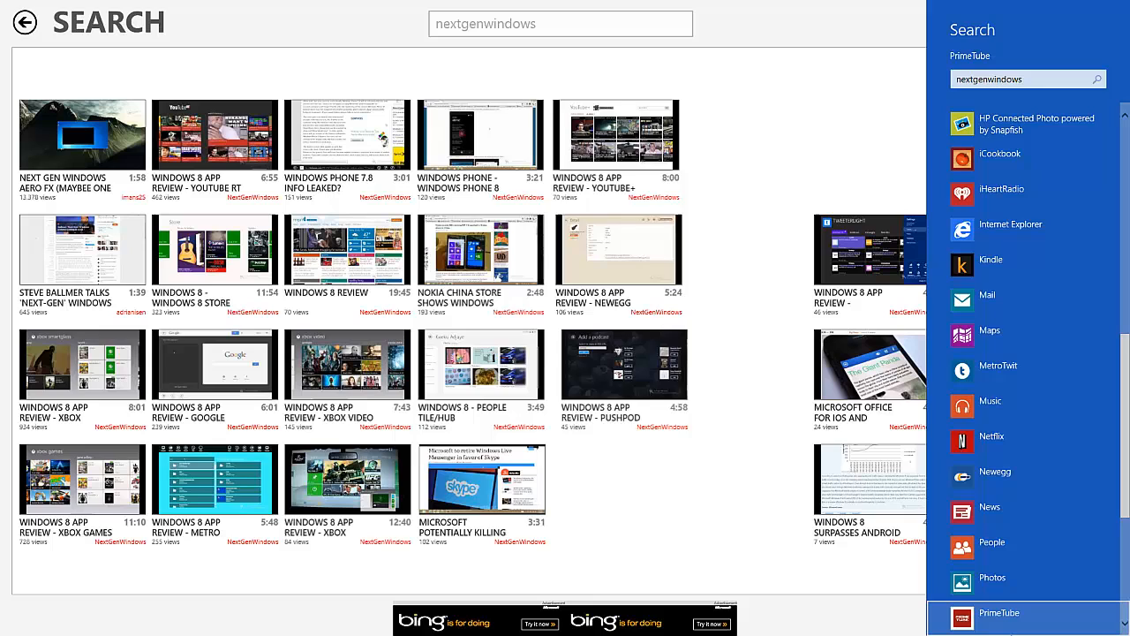
scroll("right", 3)
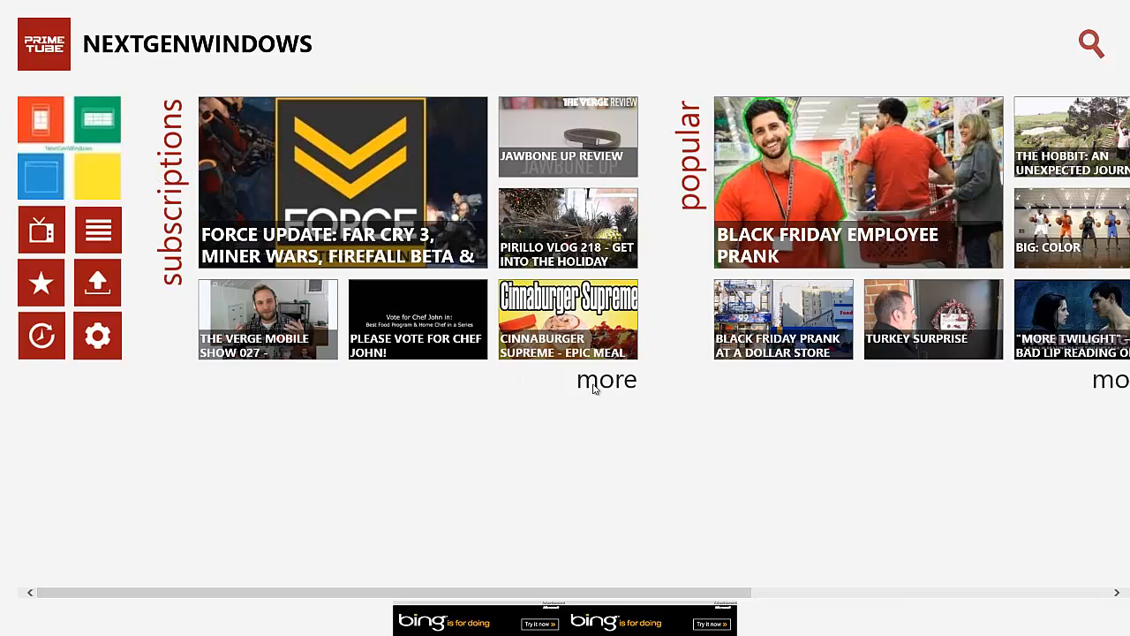
mouse_move(168, 214)
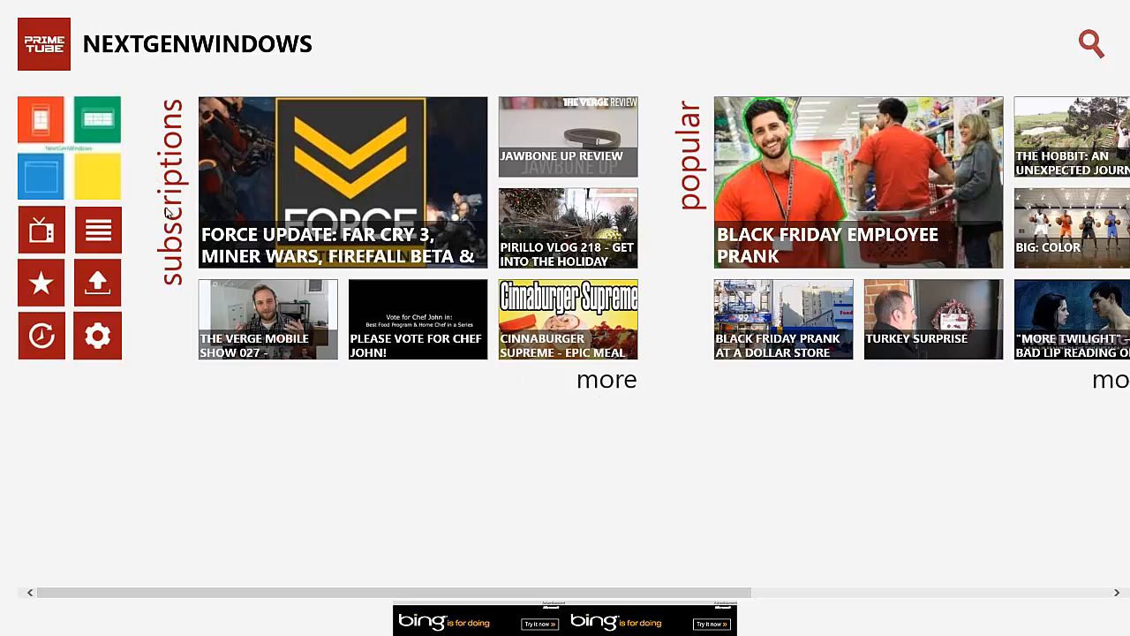
mouse_move(608, 390)
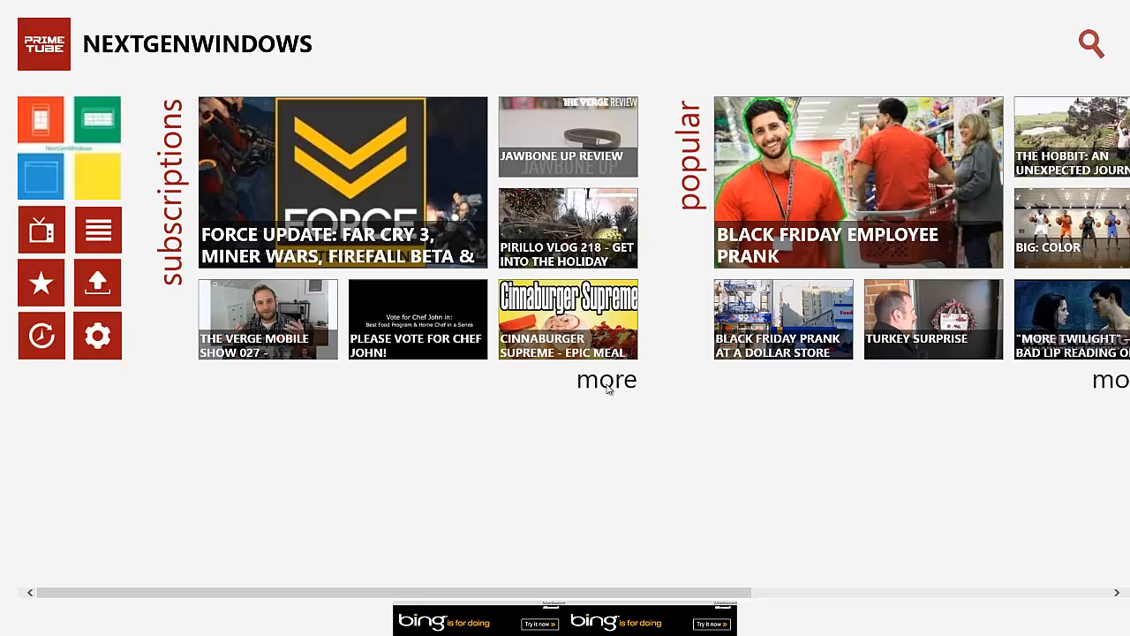
mouse_move(607, 385)
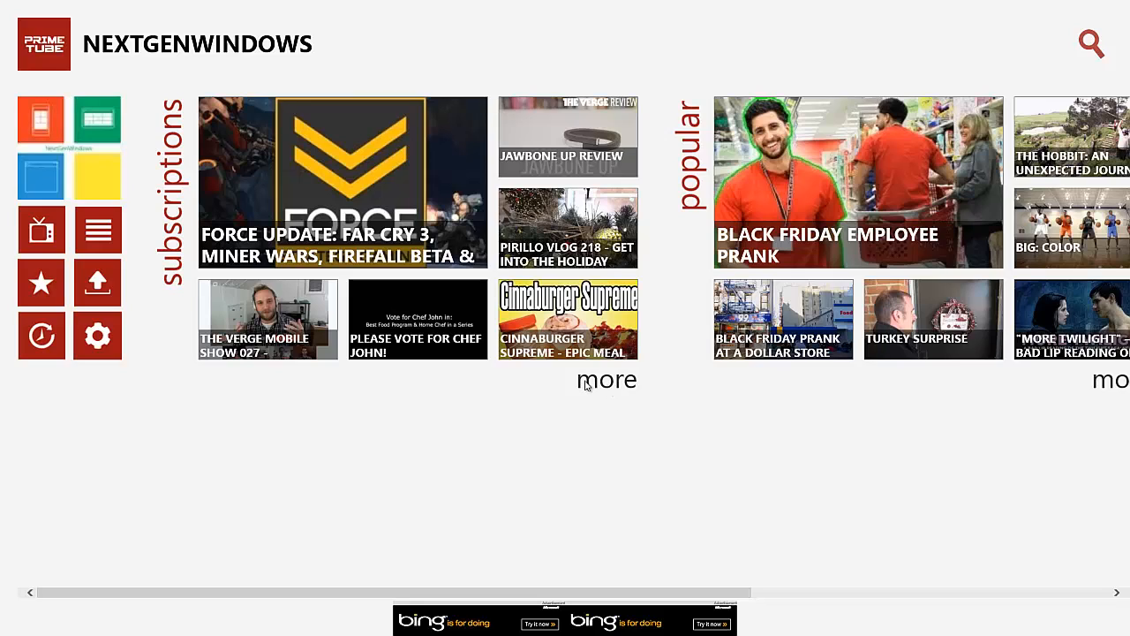
left_click(608, 380)
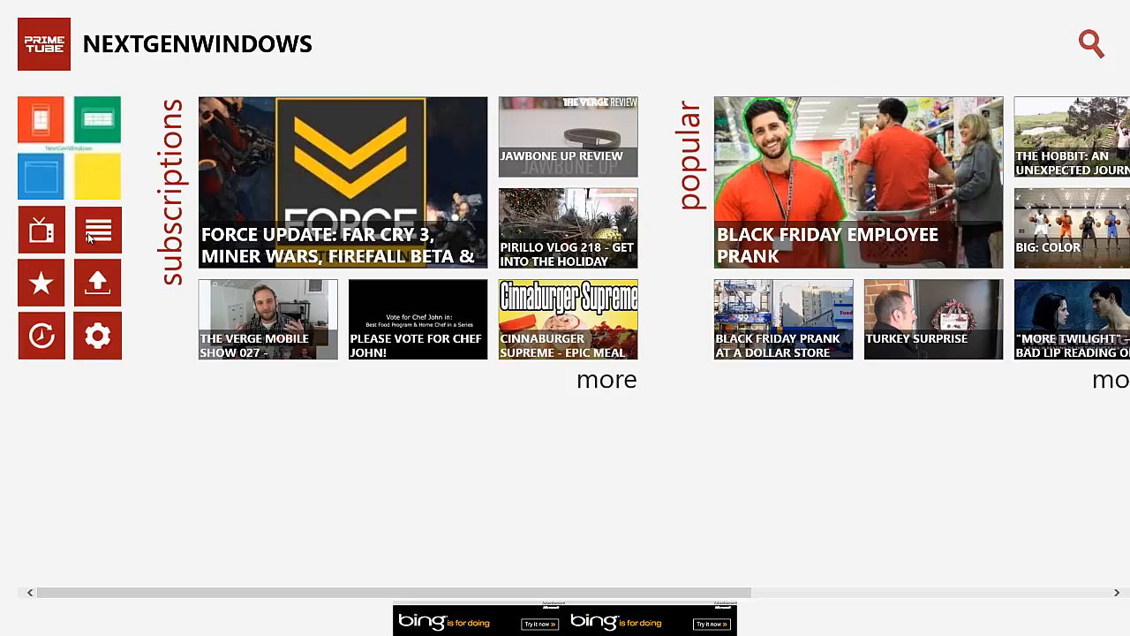
mouse_move(194, 321)
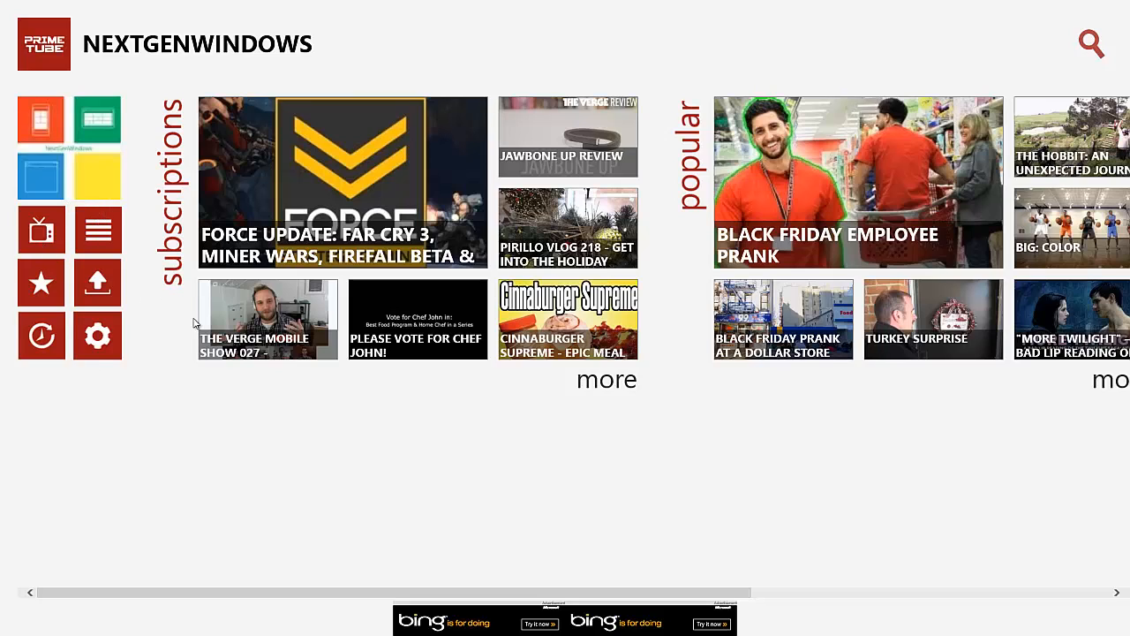
mouse_move(689, 356)
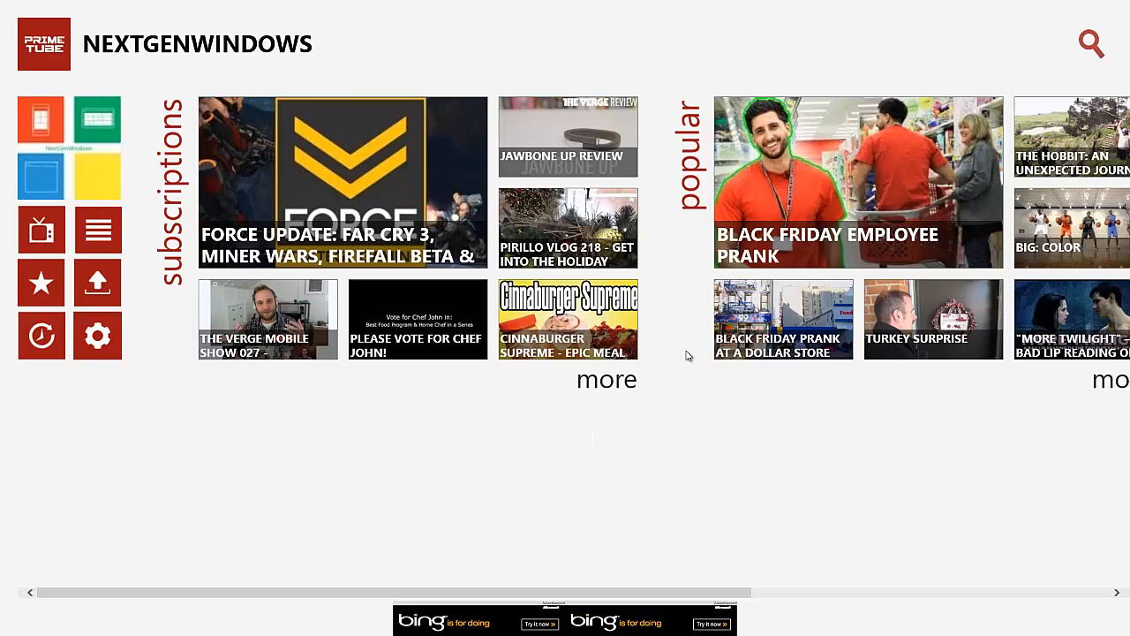
- Scroll the home hub past popular and trending and enter the autos+vehicles category
scroll("right", 3)
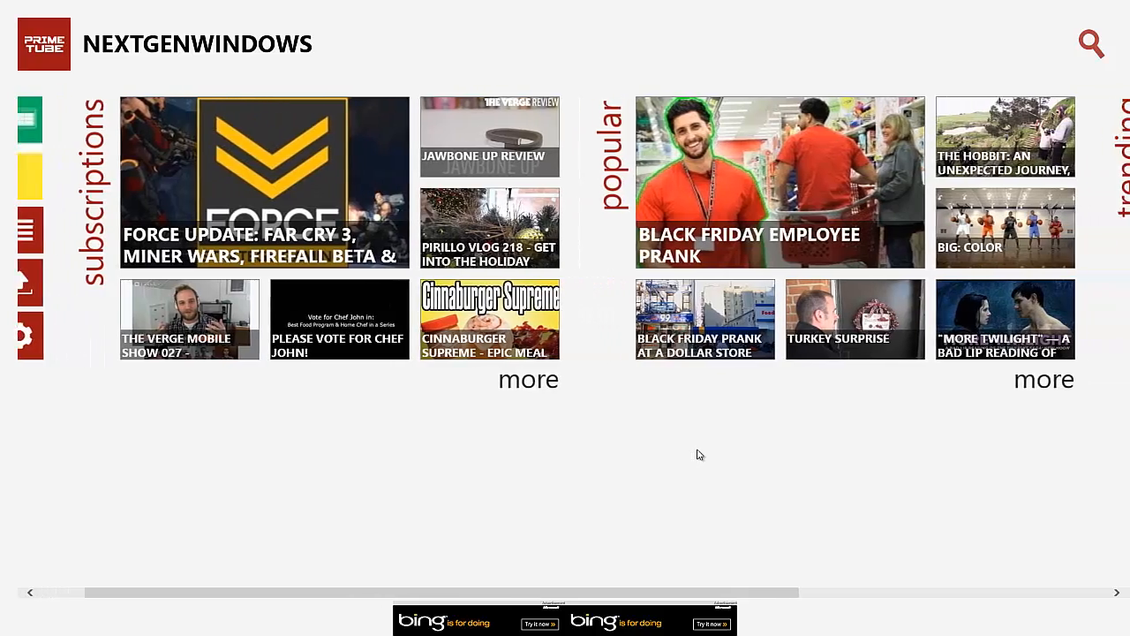
scroll("right", 3)
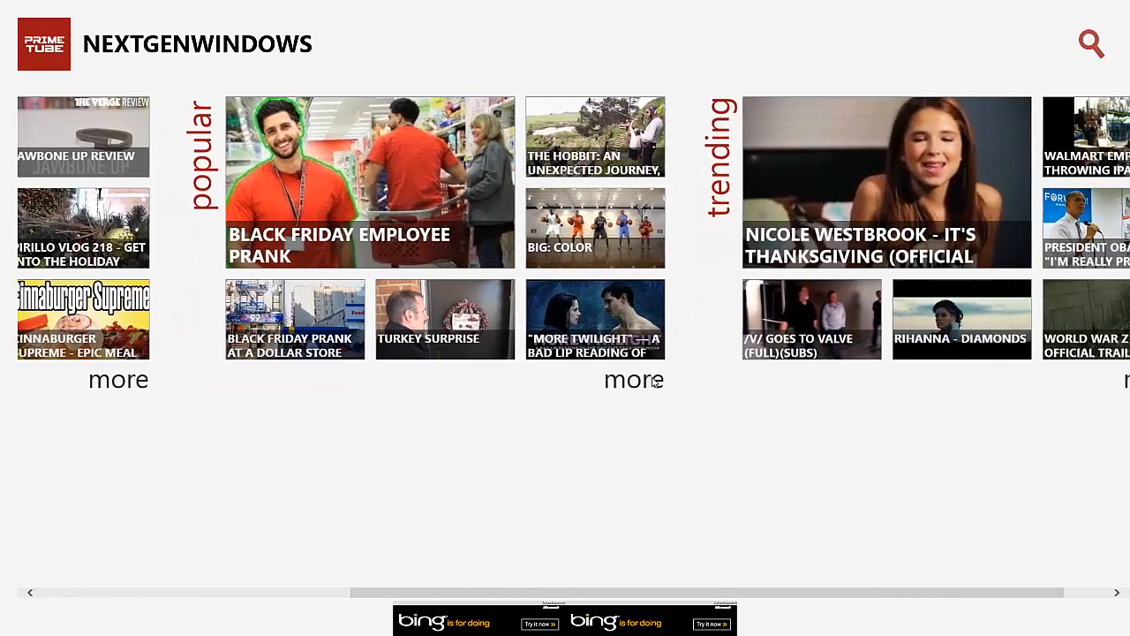
left_click(633, 381)
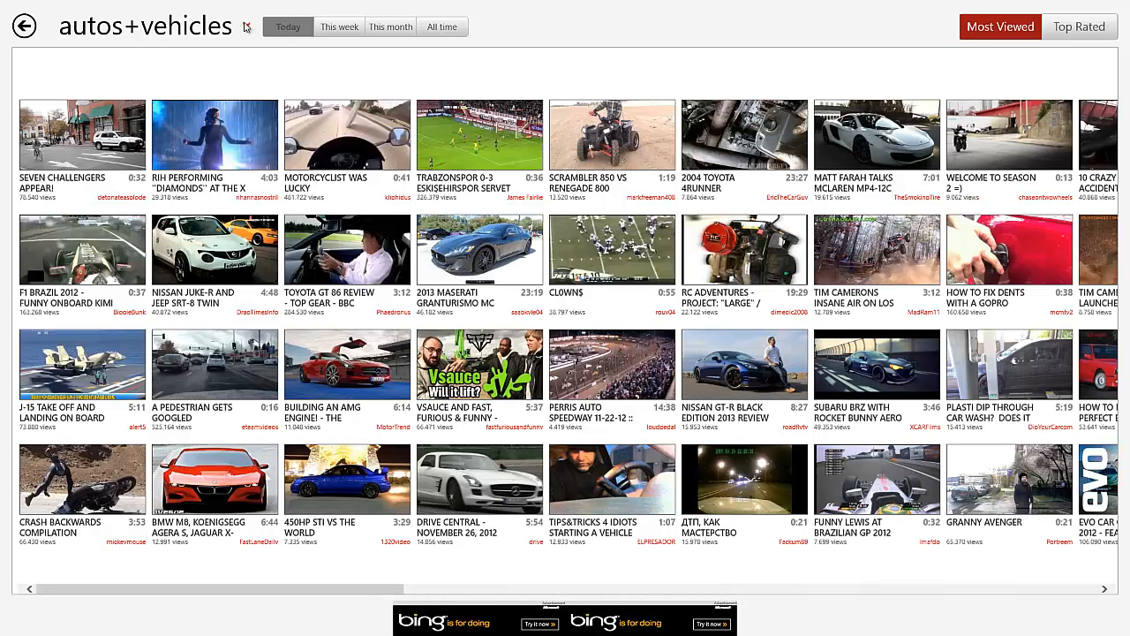
- Try the category list, Top Rated and Most Viewed sorting, and this week, this month, all time filters
left_click(145, 27)
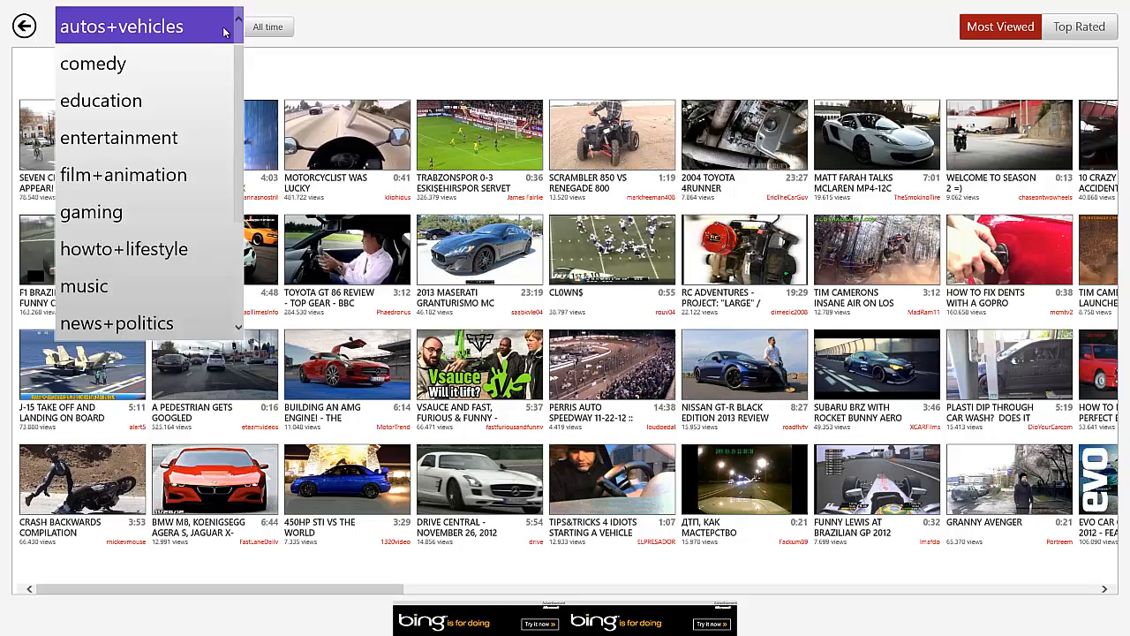
mouse_move(284, 68)
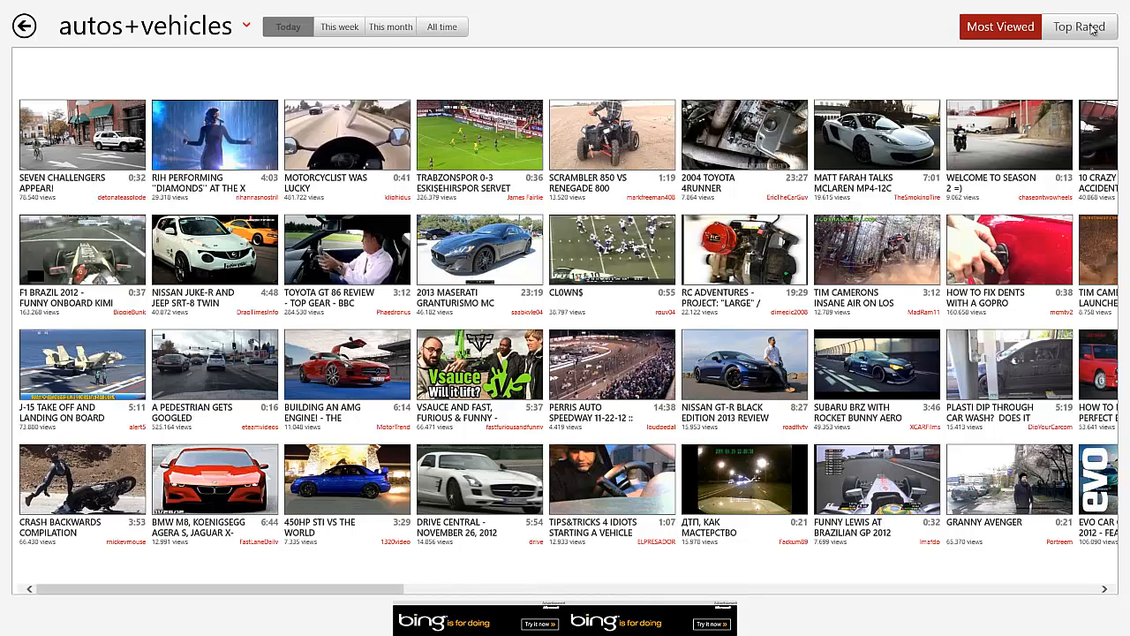
left_click(1077, 27)
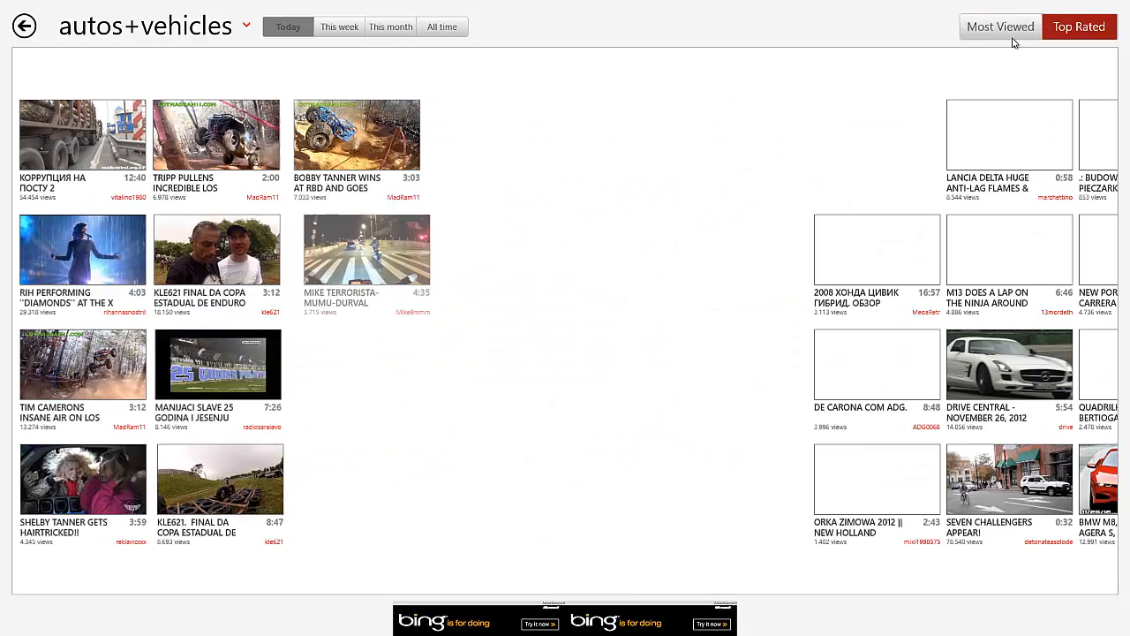
left_click(1000, 27)
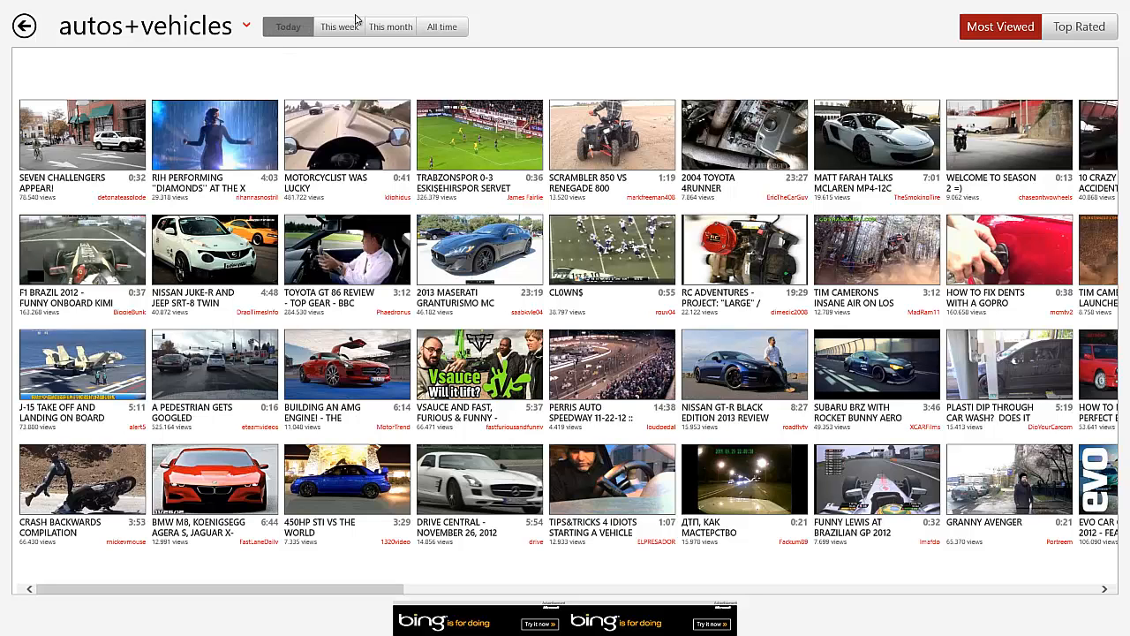
left_click(339, 26)
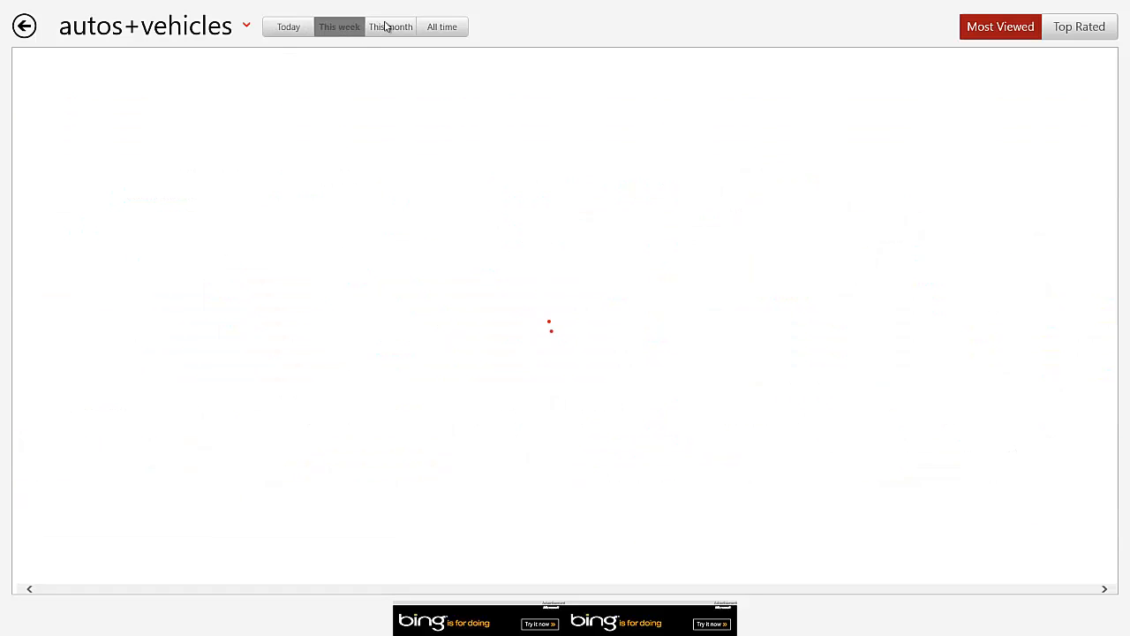
left_click(390, 27)
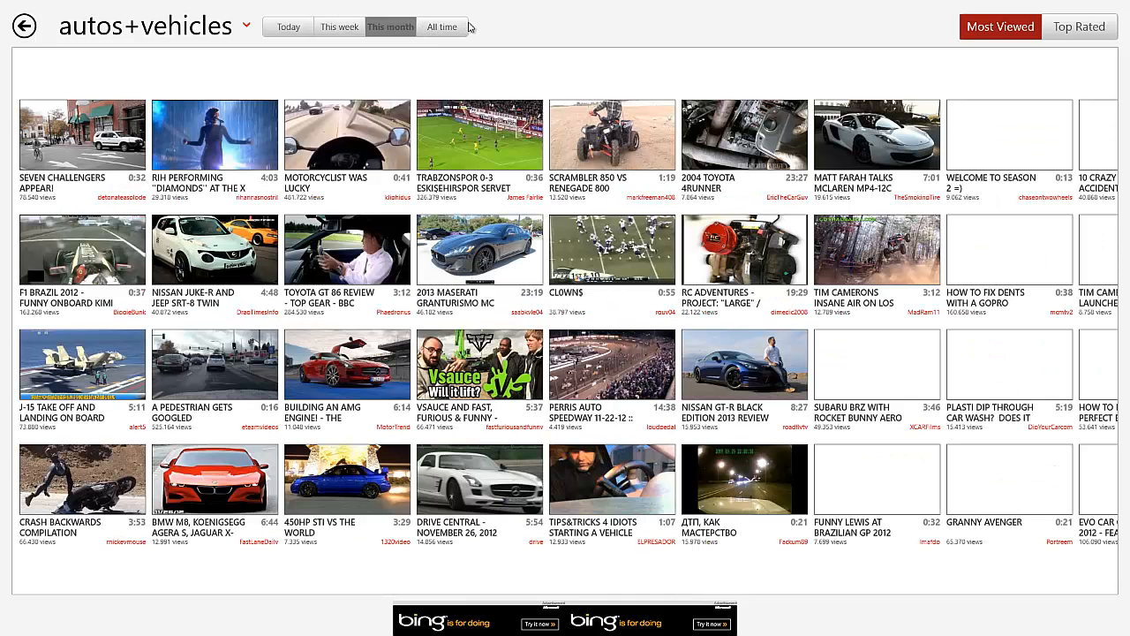
left_click(442, 27)
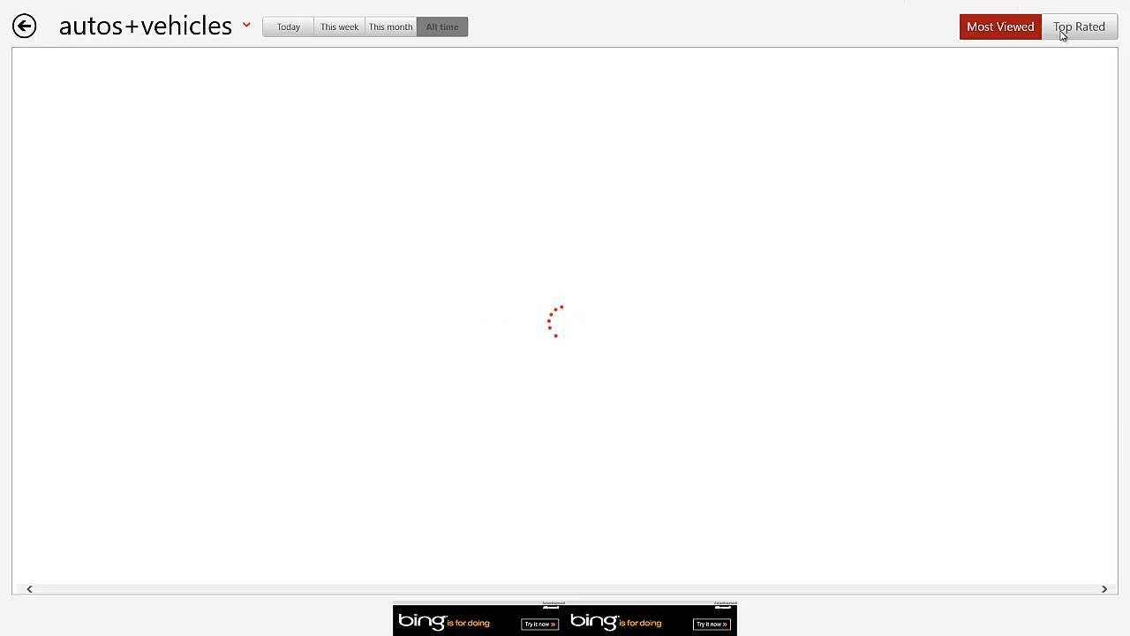
- Sort all-time autos+vehicles videos by Top Rated, leaving the category unchanged
left_click(1080, 27)
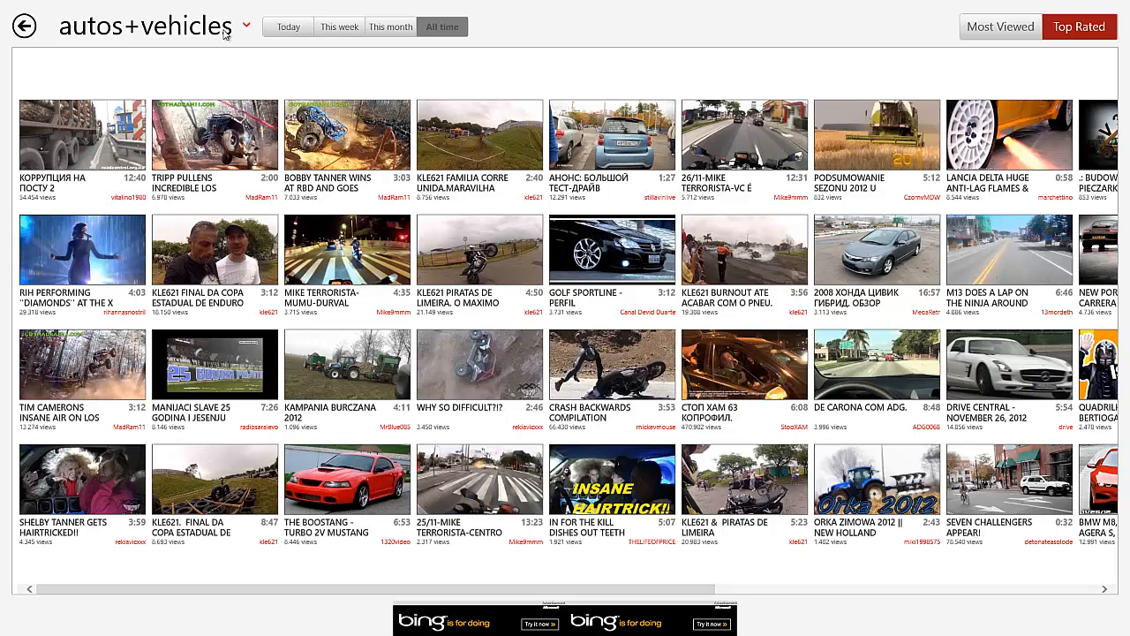
left_click(159, 26)
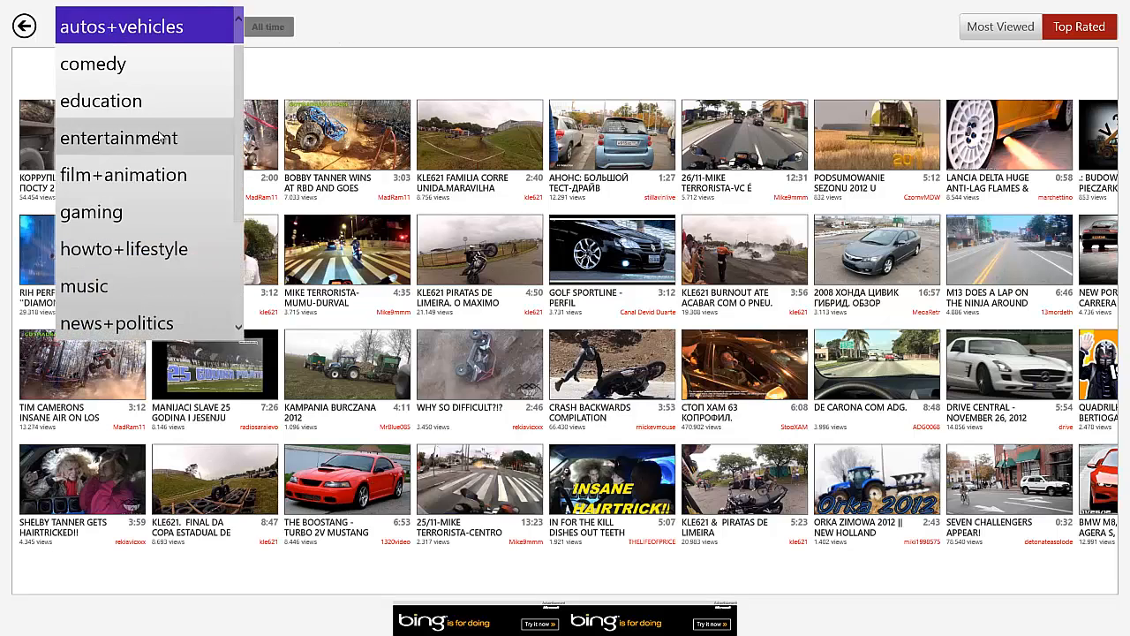
left_click(151, 26)
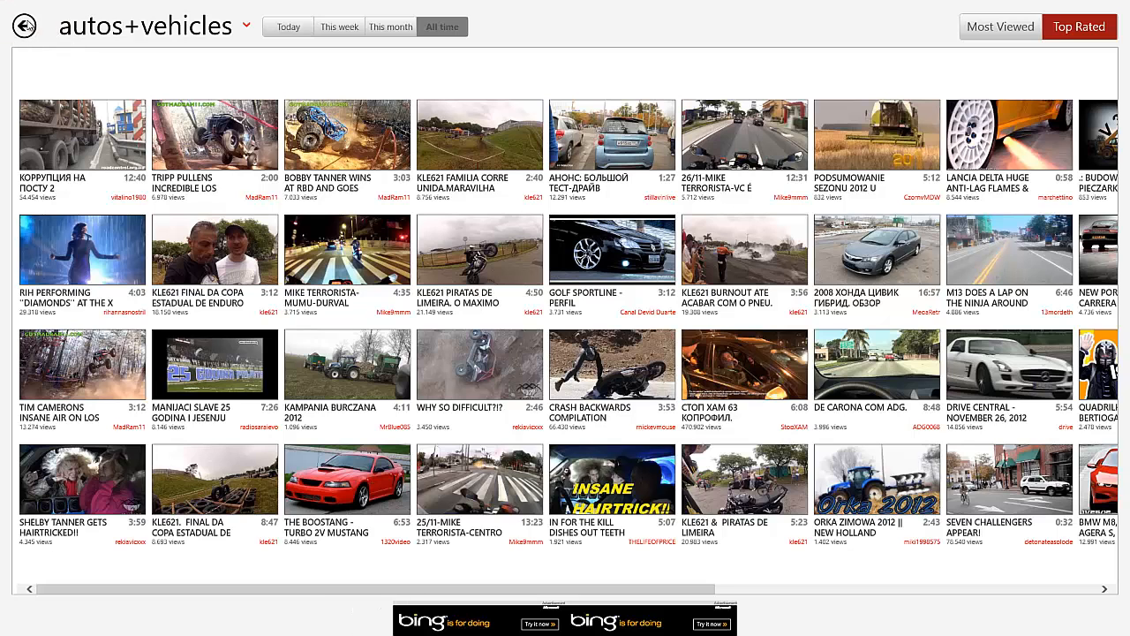
- Switch to all categories showing today's top rated videos, keeping that choice after reviewing the list
left_click(25, 27)
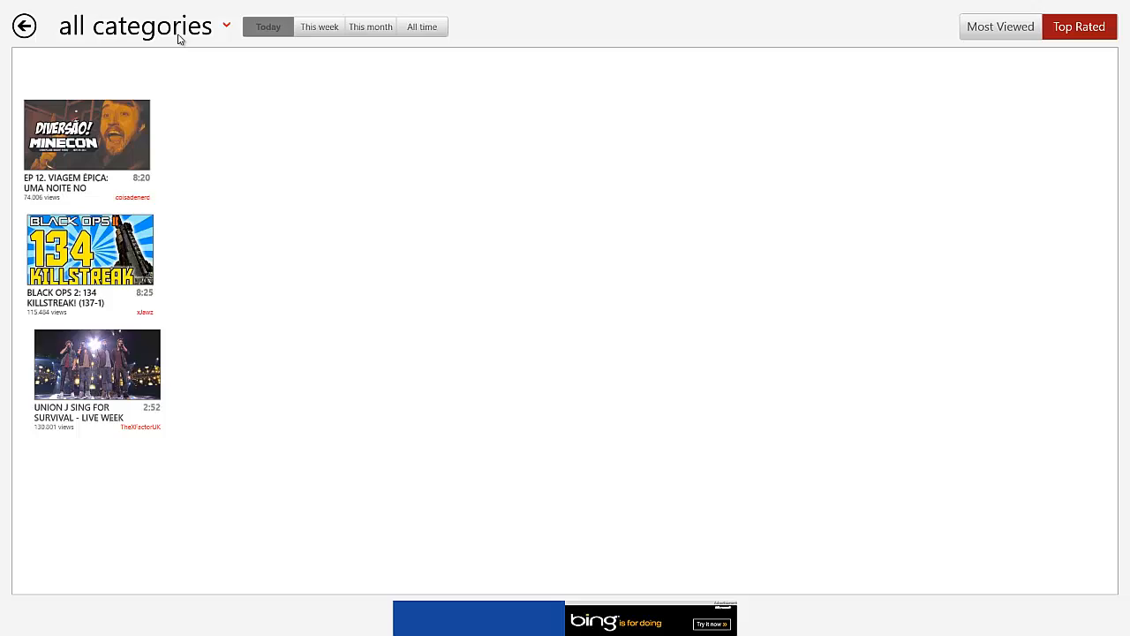
left_click(137, 26)
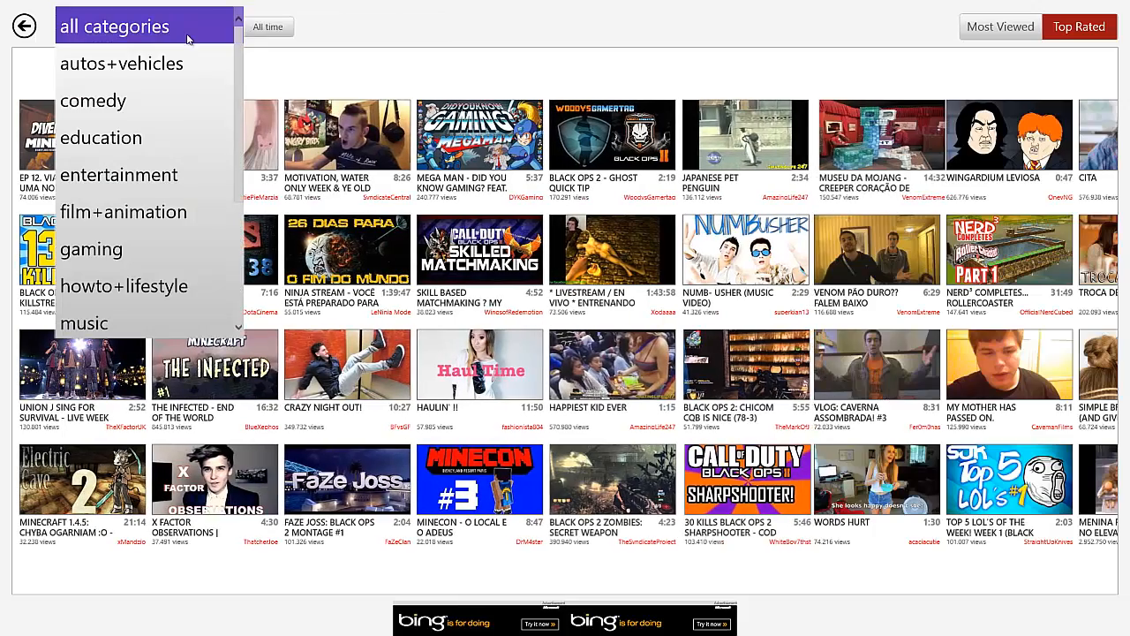
left_click(115, 26)
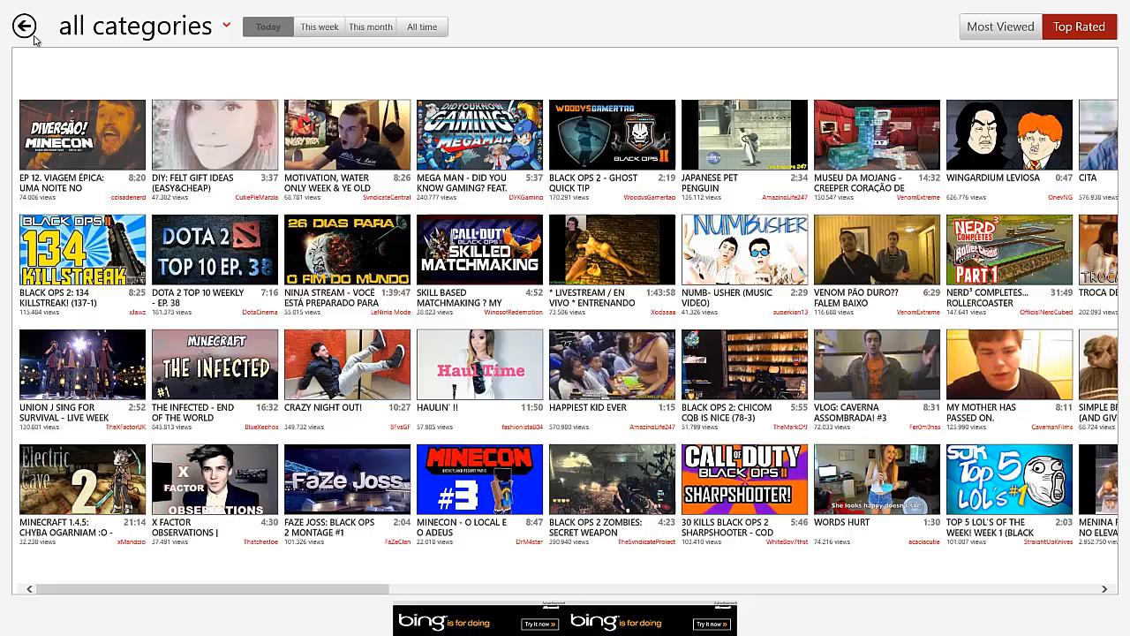
- Return to the NEXTGENWINDOWS home page with popular and trending videos
left_click(25, 25)
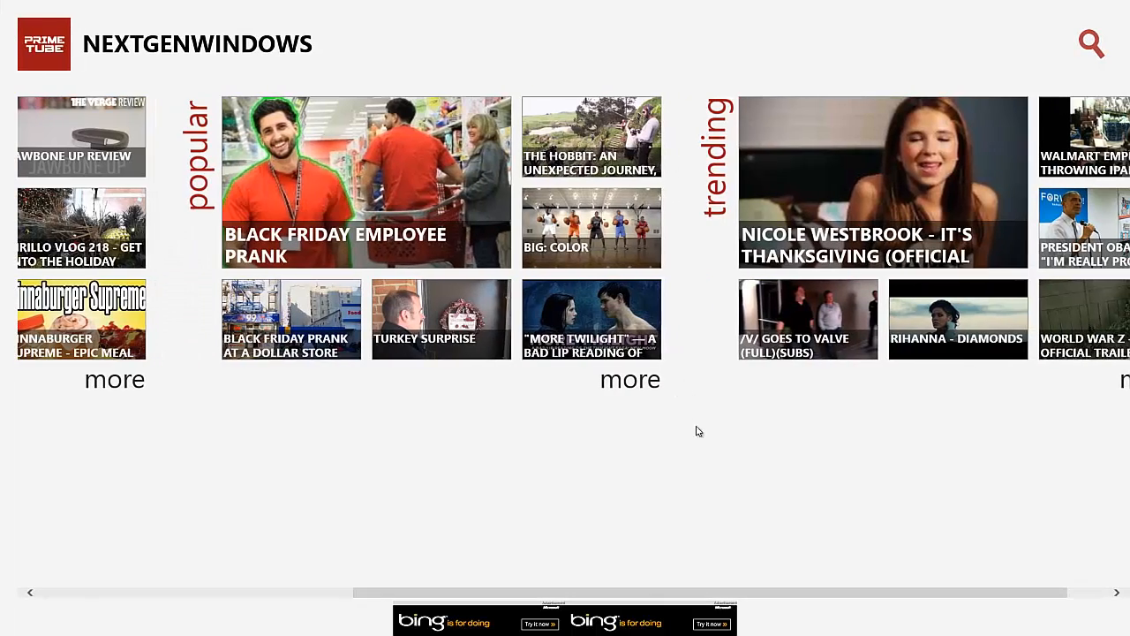
mouse_move(678, 606)
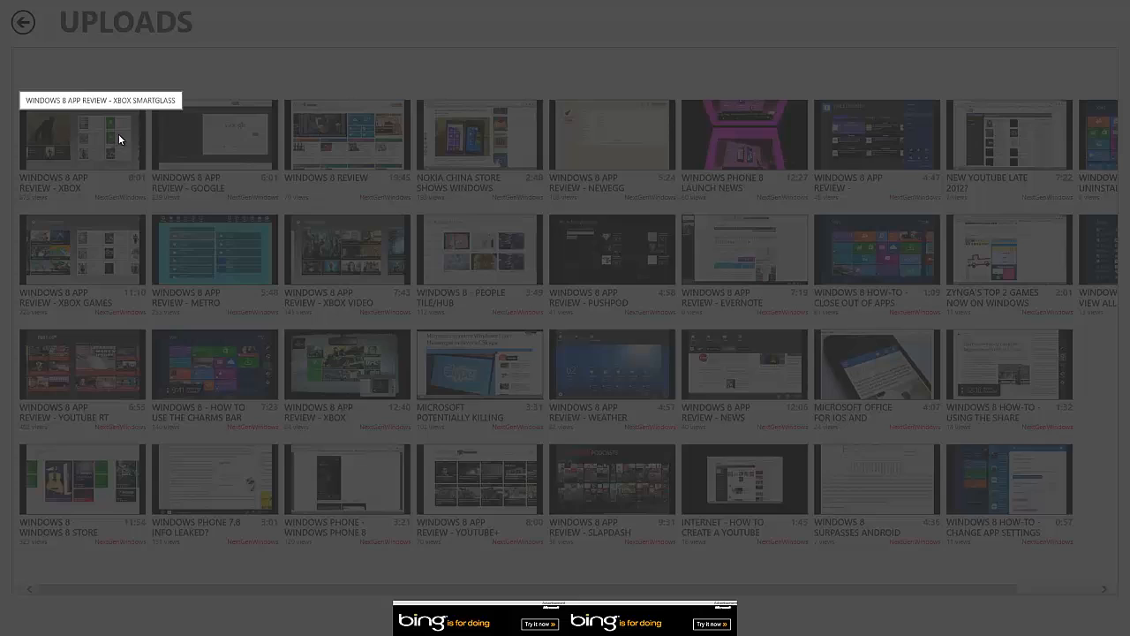
- Play the Windows 8 App Review - Xbox SmartGlass upload in high quality and like it
left_click(81, 137)
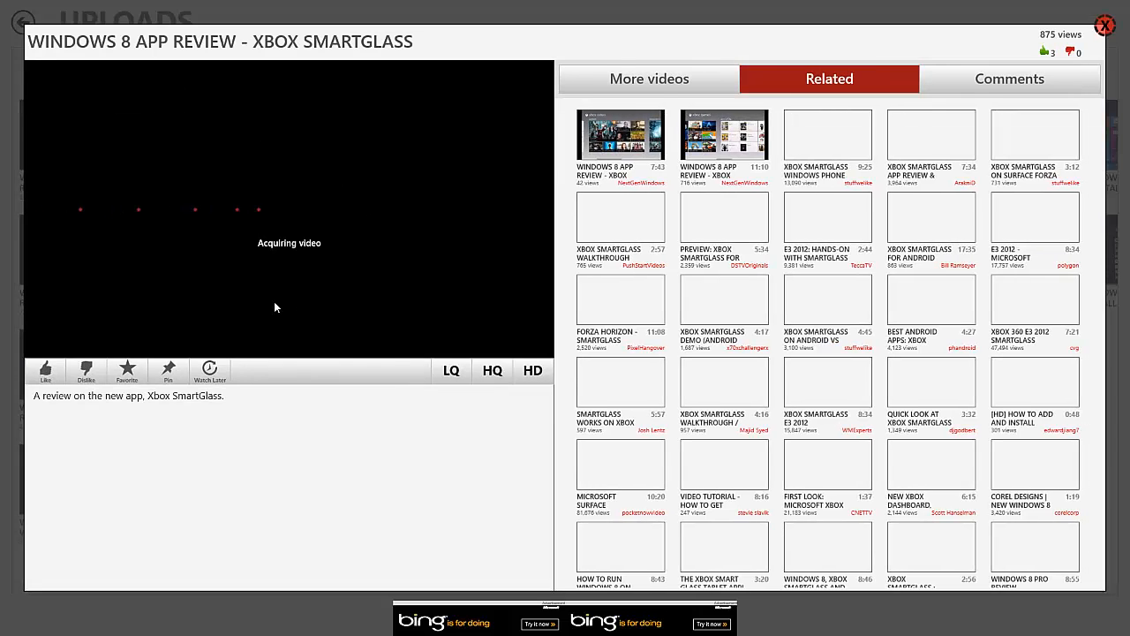
left_click(491, 371)
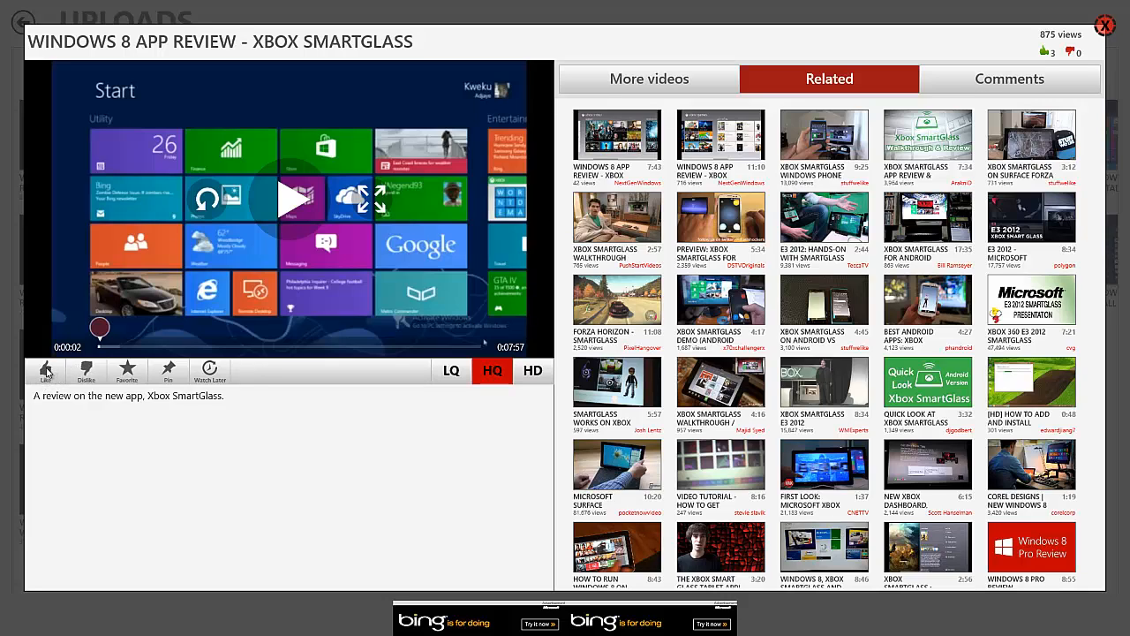
left_click(46, 371)
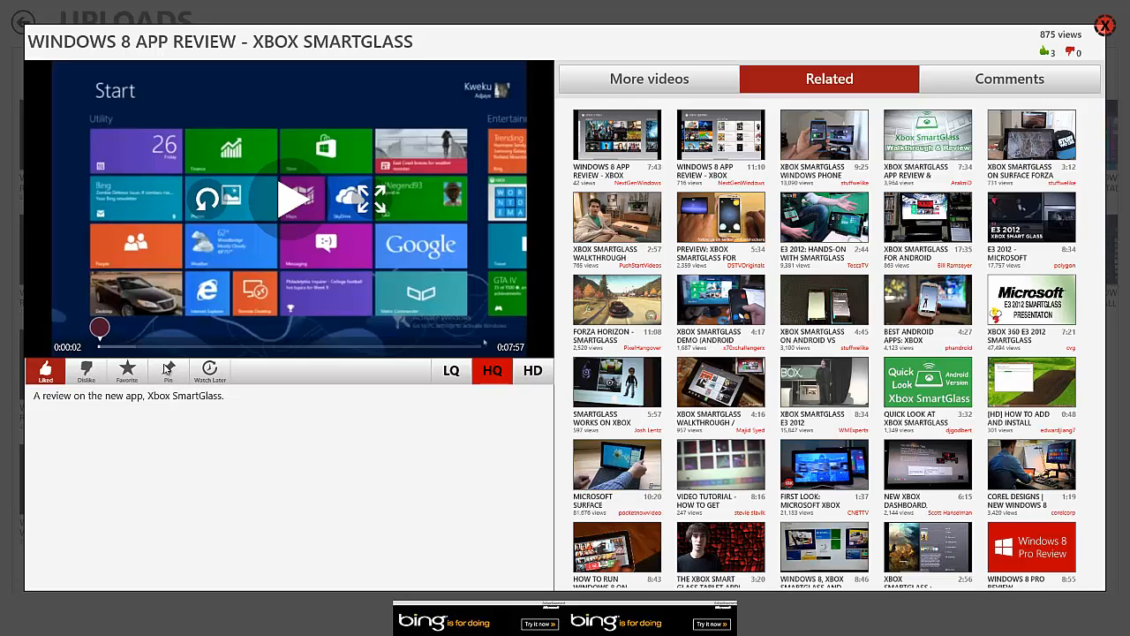
mouse_move(187, 378)
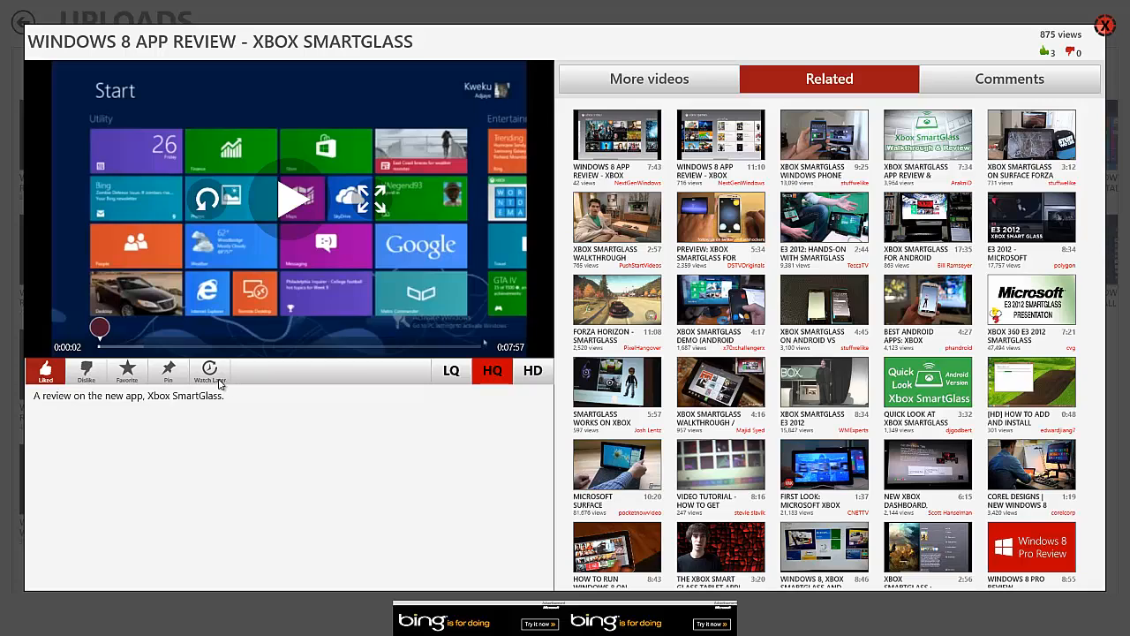
mouse_move(223, 392)
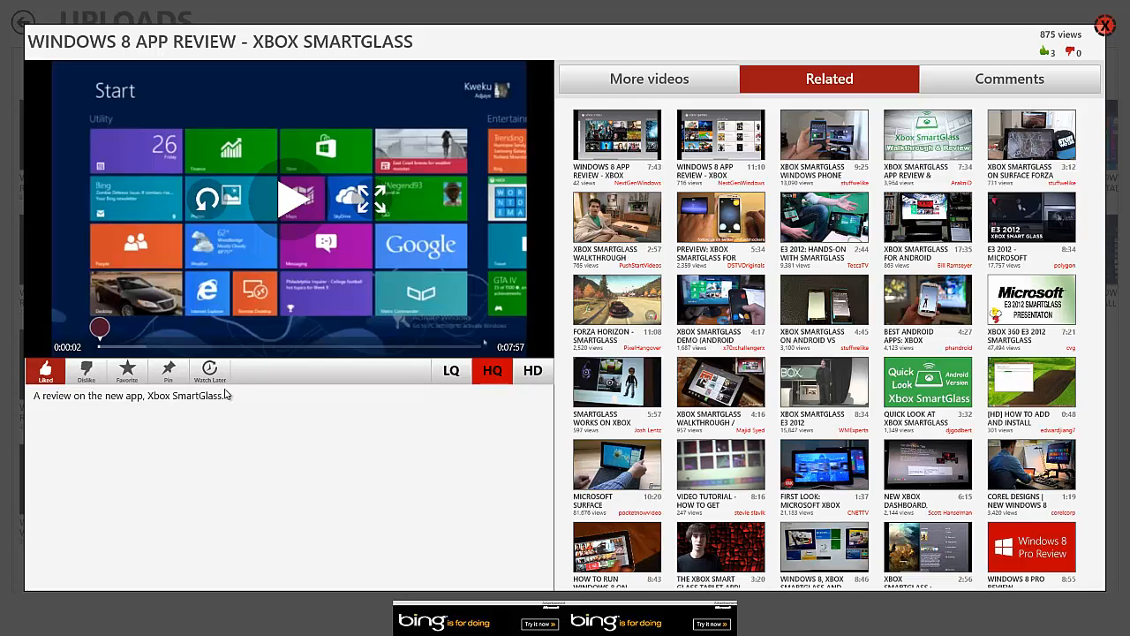
mouse_move(452, 382)
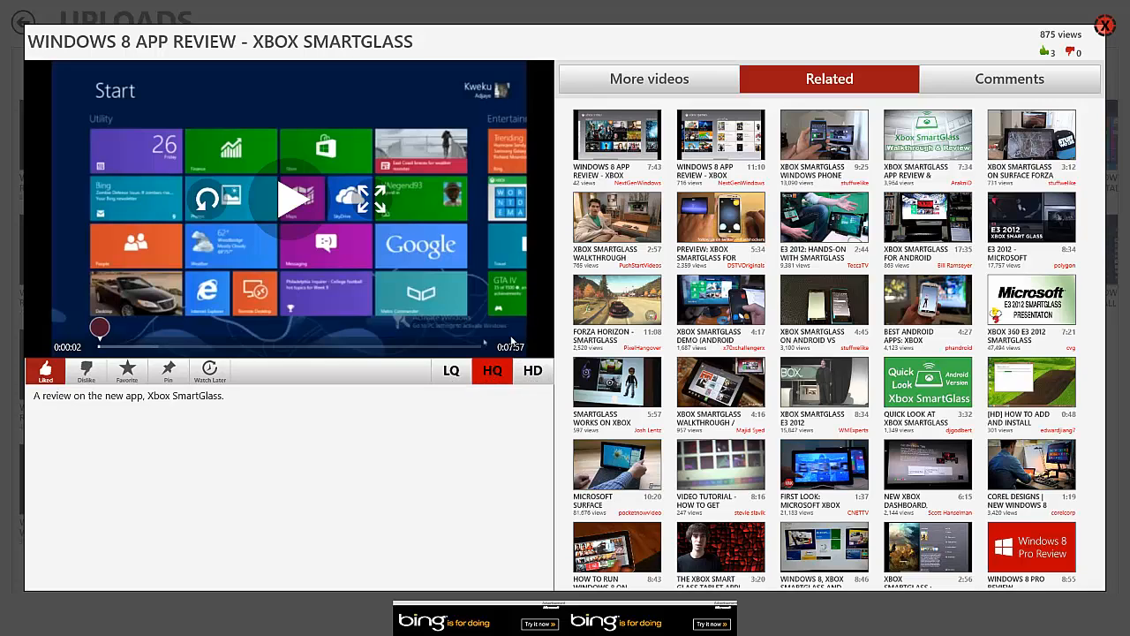
mouse_move(415, 221)
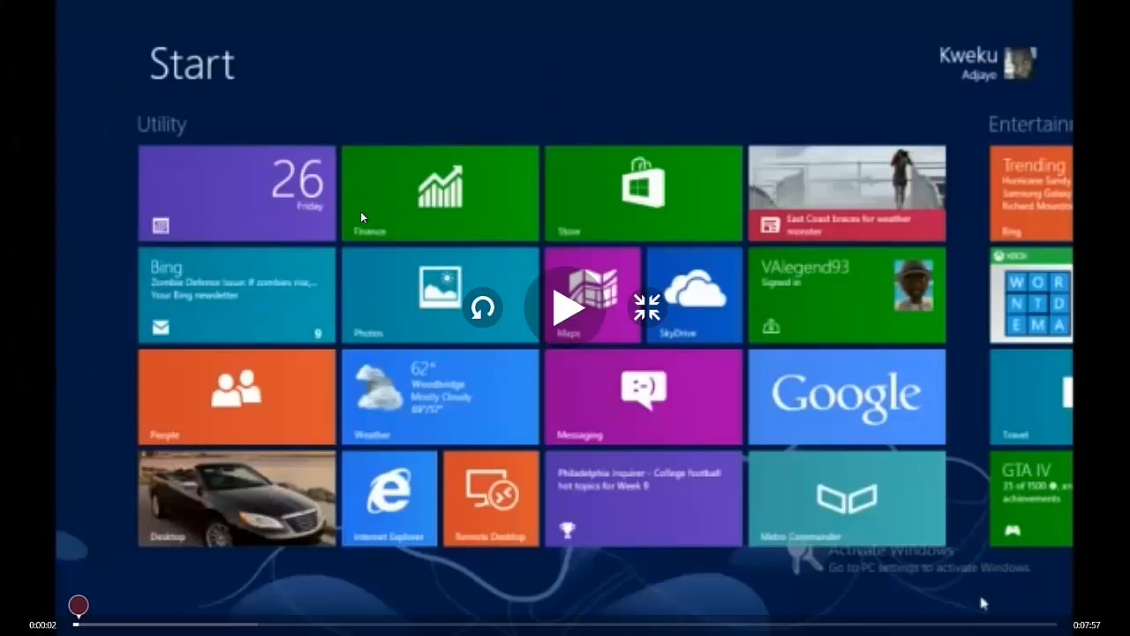
mouse_move(786, 491)
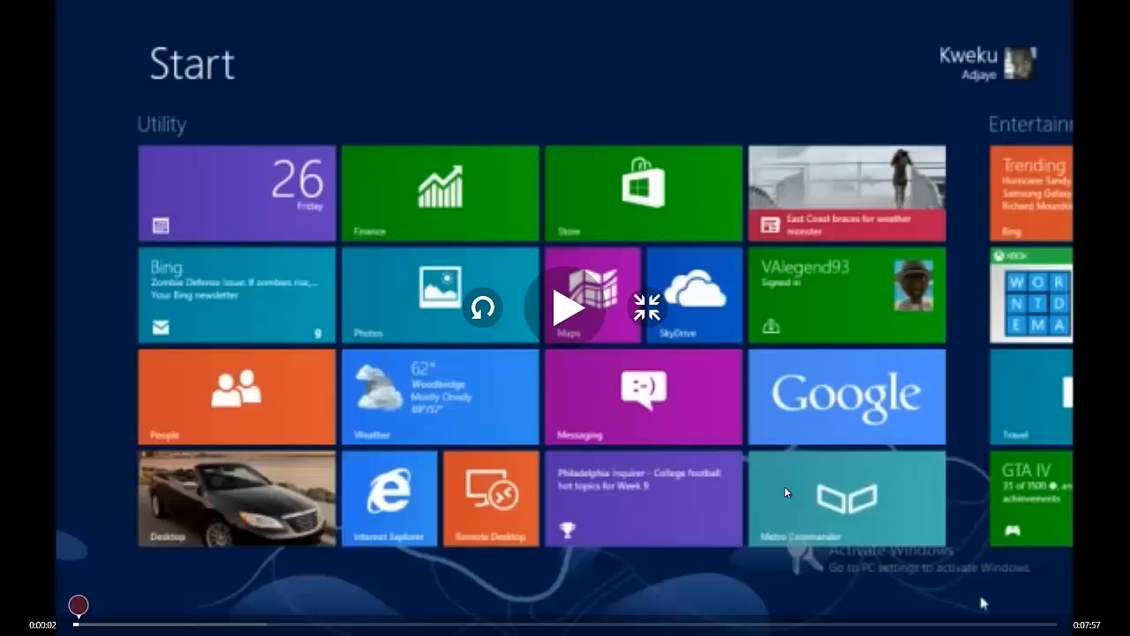
mouse_move(753, 445)
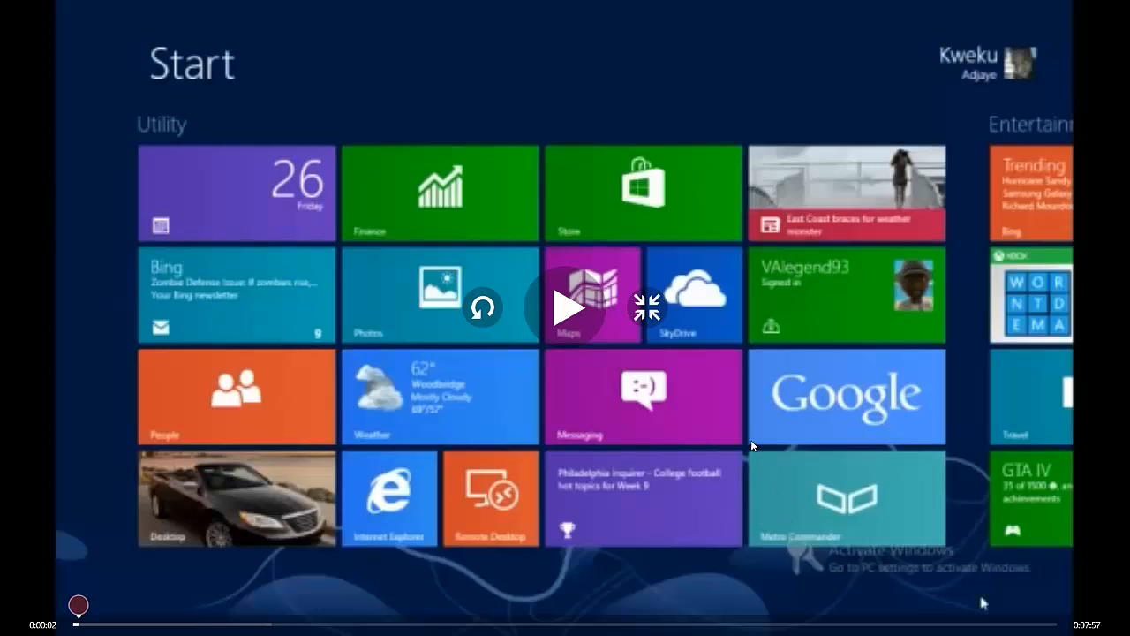
mouse_move(771, 498)
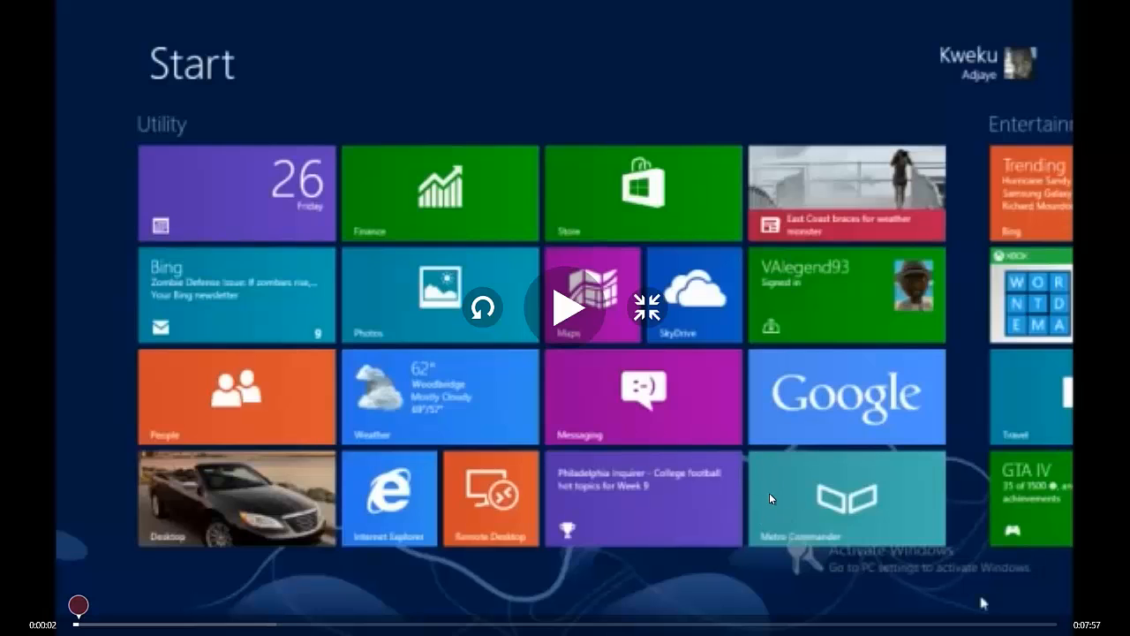
mouse_move(846, 527)
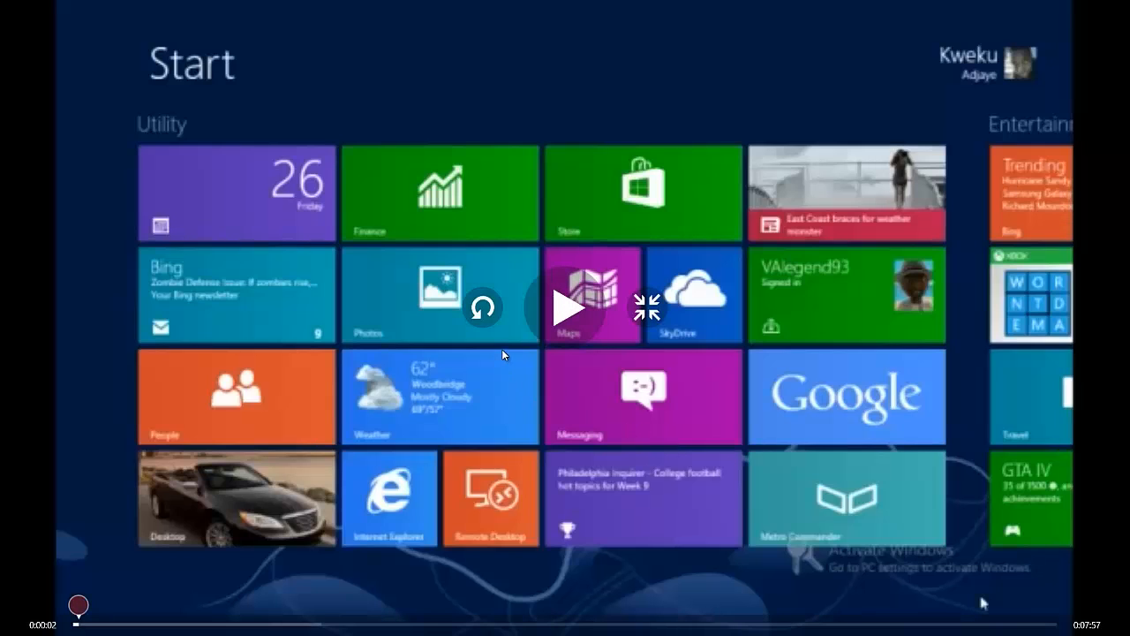
mouse_move(482, 308)
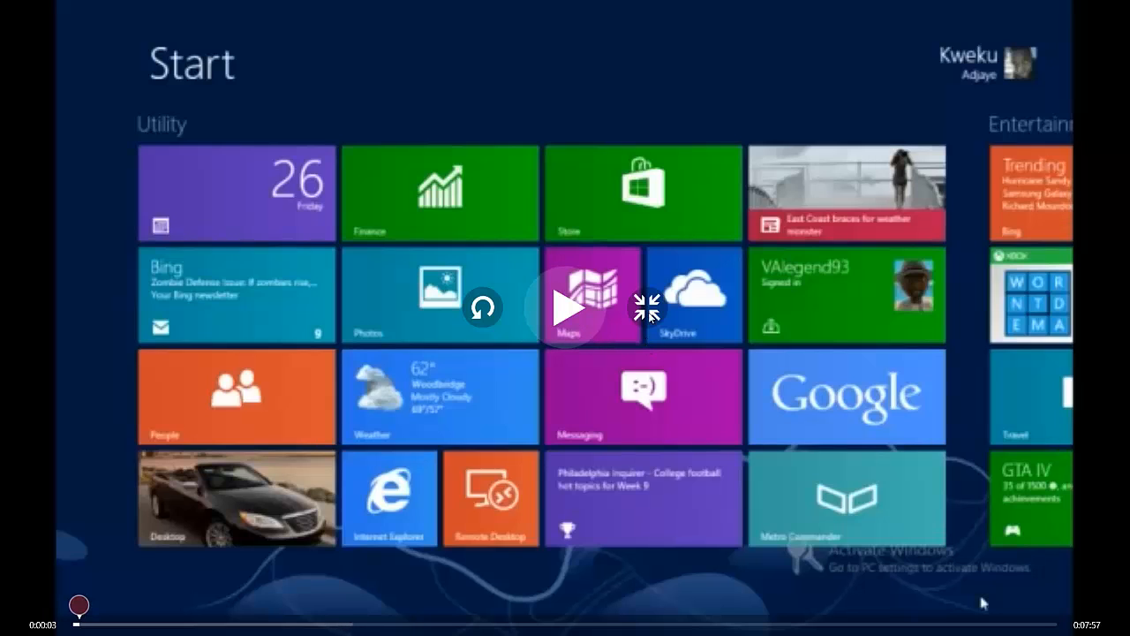
mouse_move(647, 309)
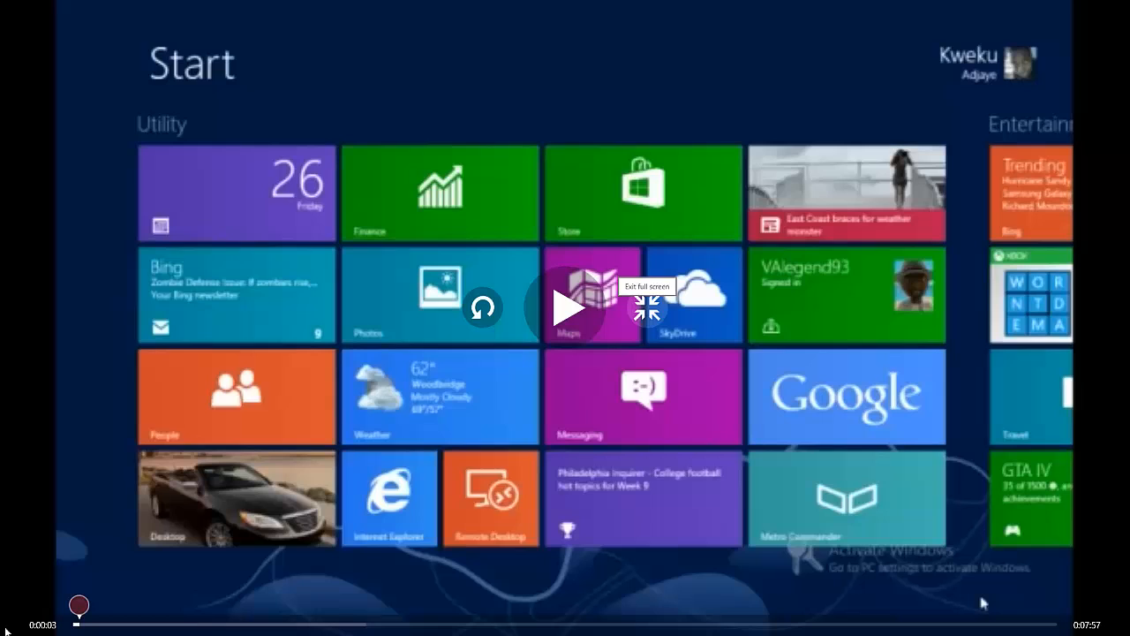
mouse_move(283, 601)
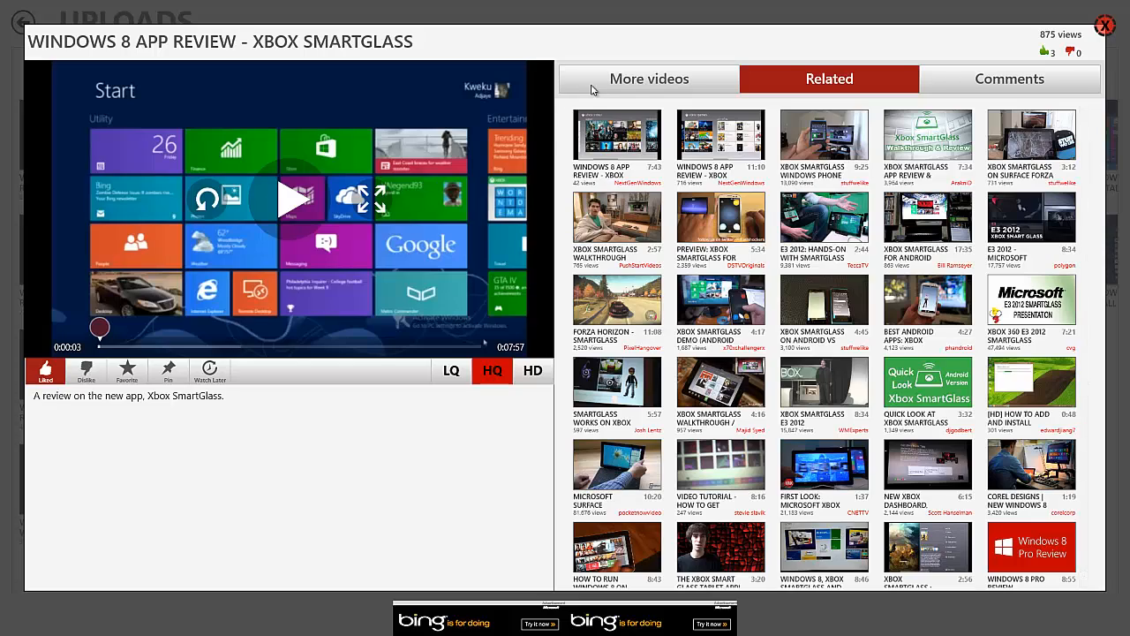
- Browse the channel's other uploads and related videos, then show the SmartGlass review's empty comments
left_click(648, 77)
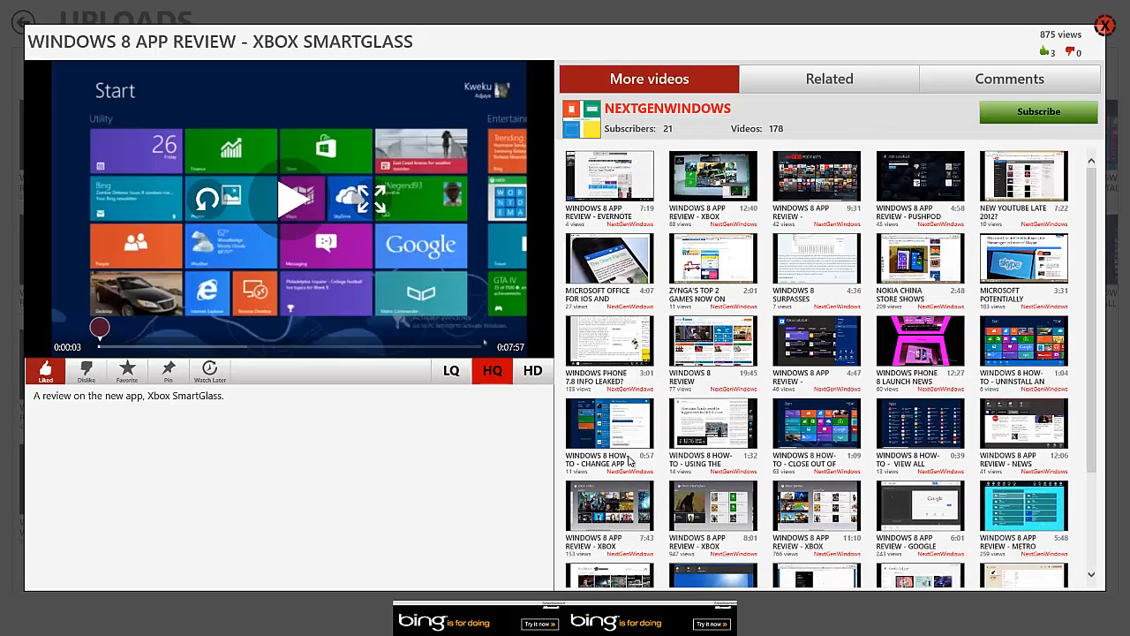
mouse_move(809, 30)
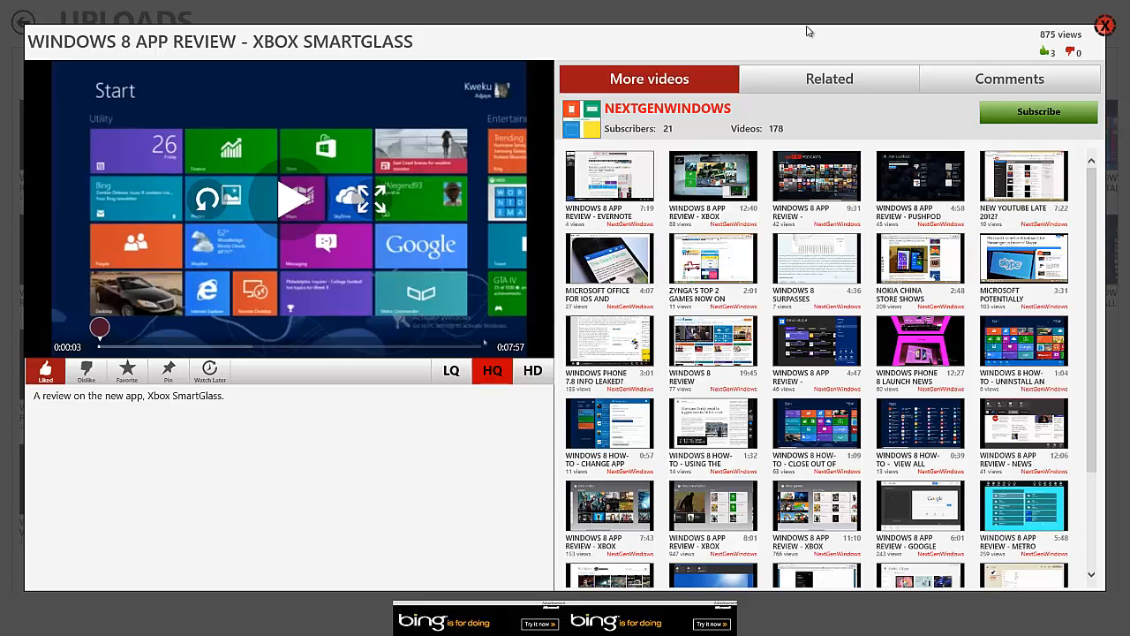
left_click(828, 78)
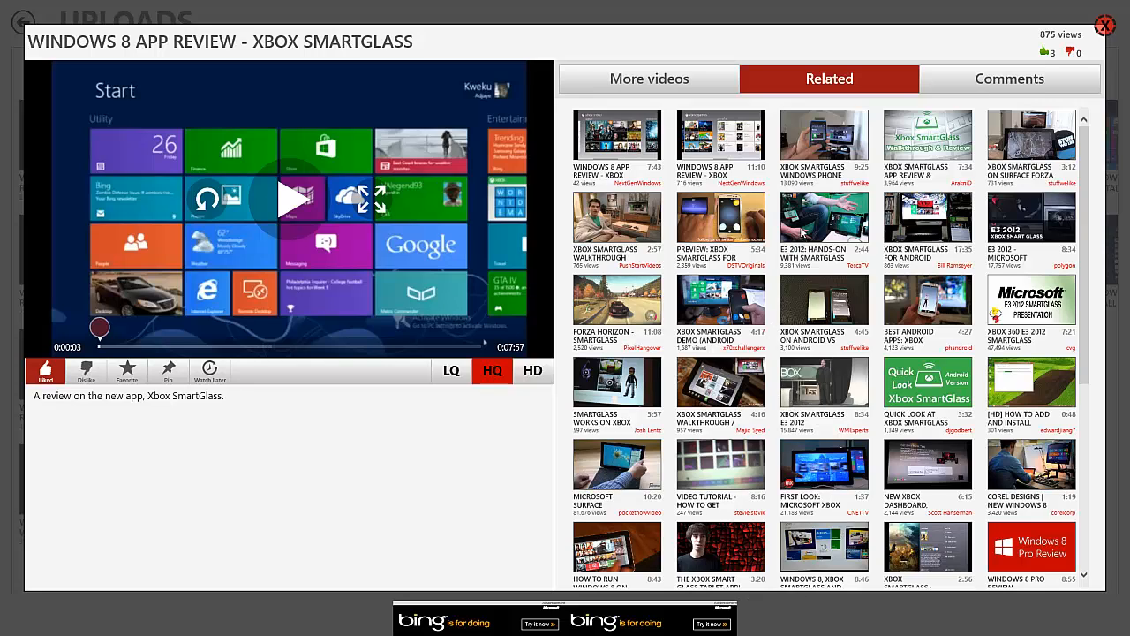
mouse_move(1033, 83)
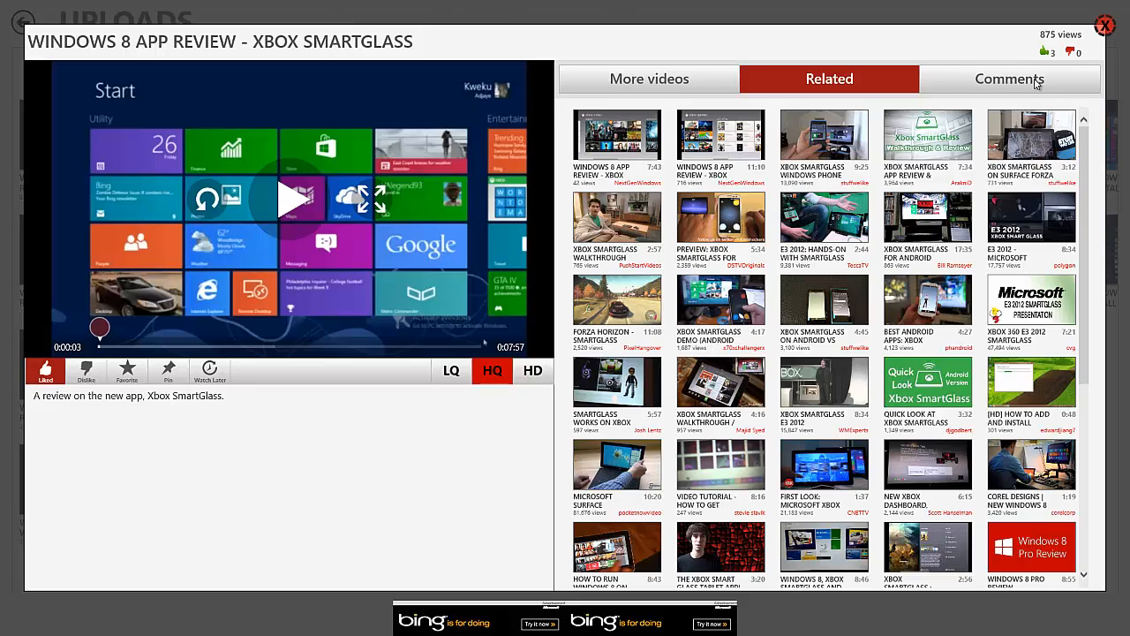
left_click(1010, 78)
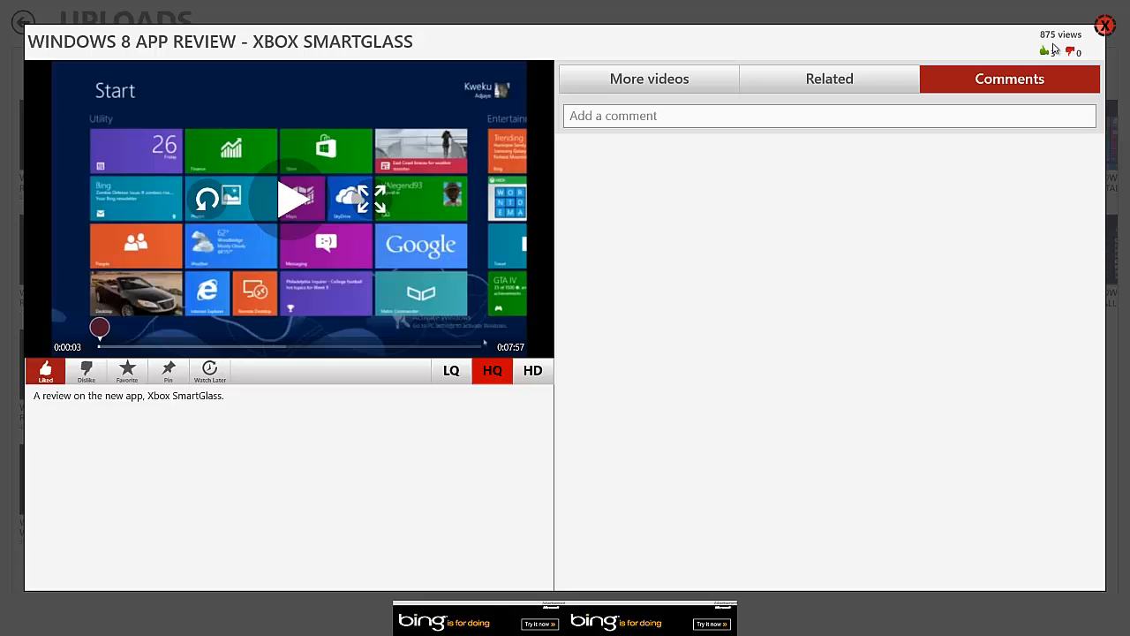
left_click(1046, 49)
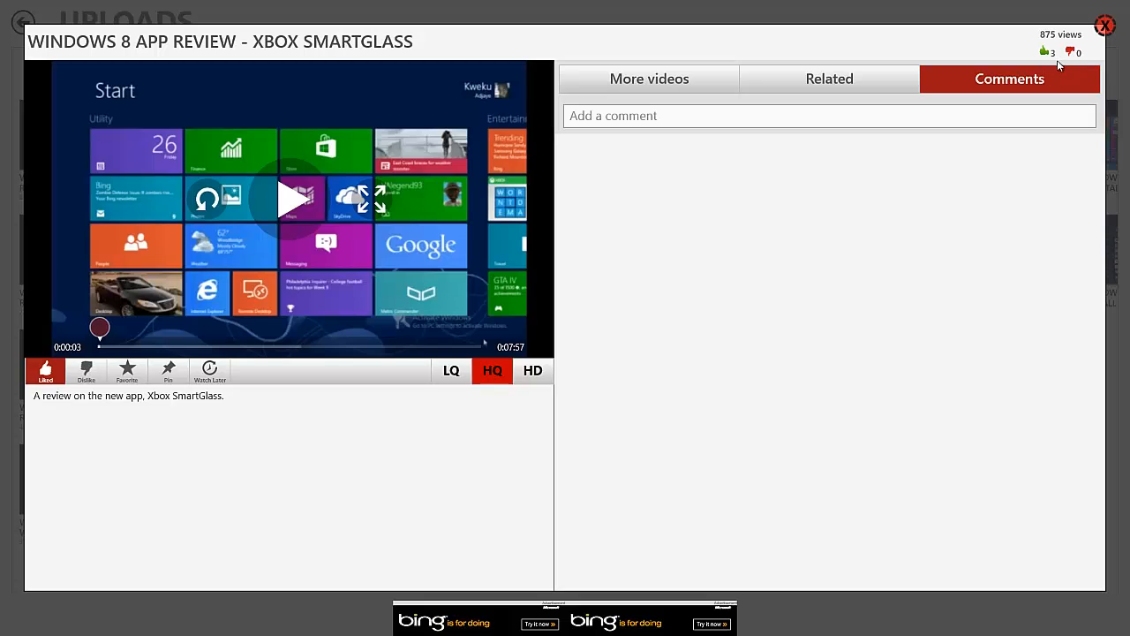
mouse_move(547, 332)
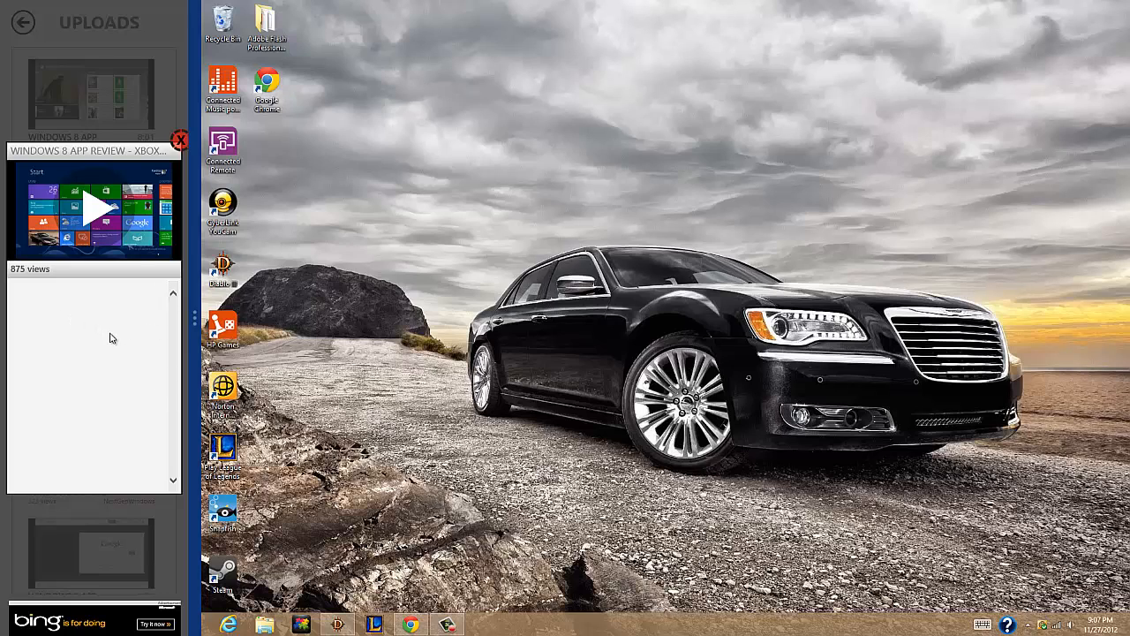
mouse_move(187, 332)
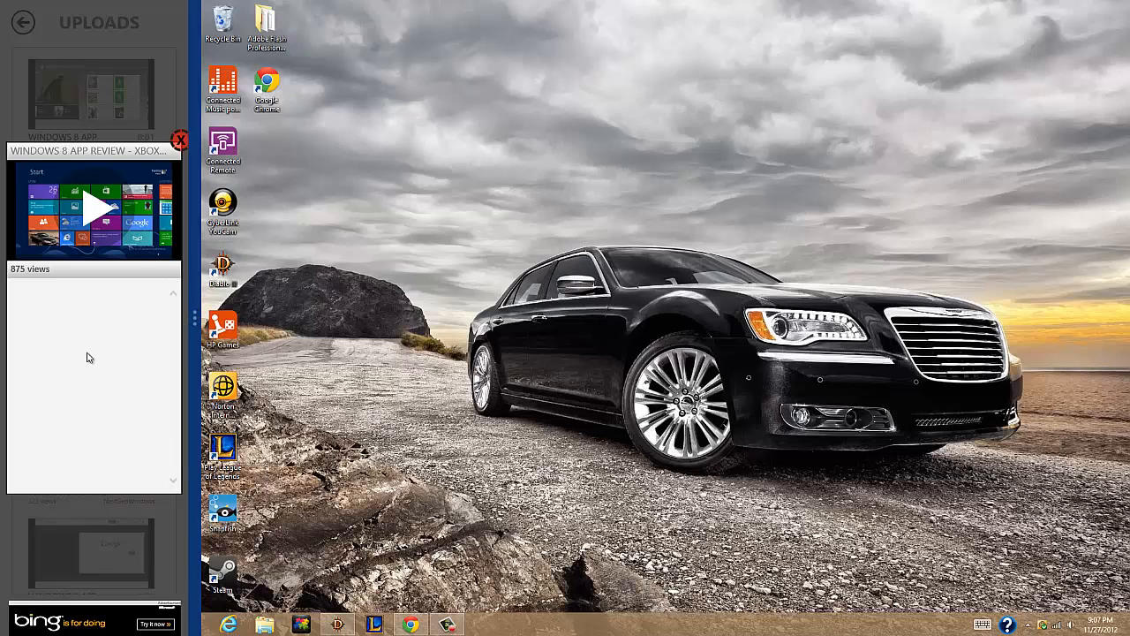
mouse_move(62, 302)
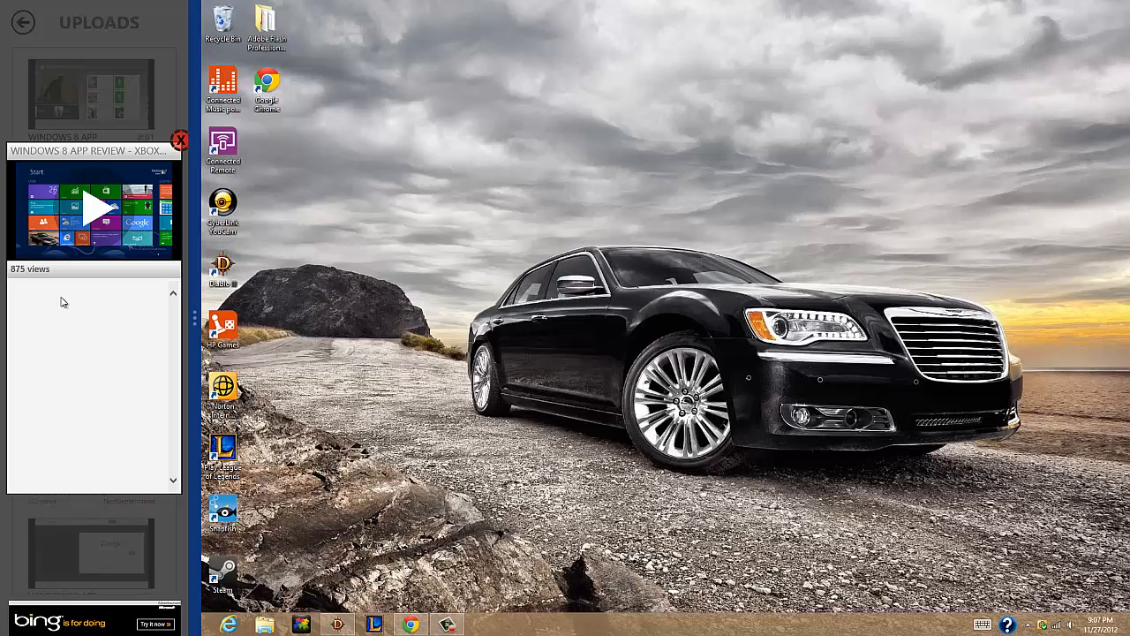
mouse_move(176, 322)
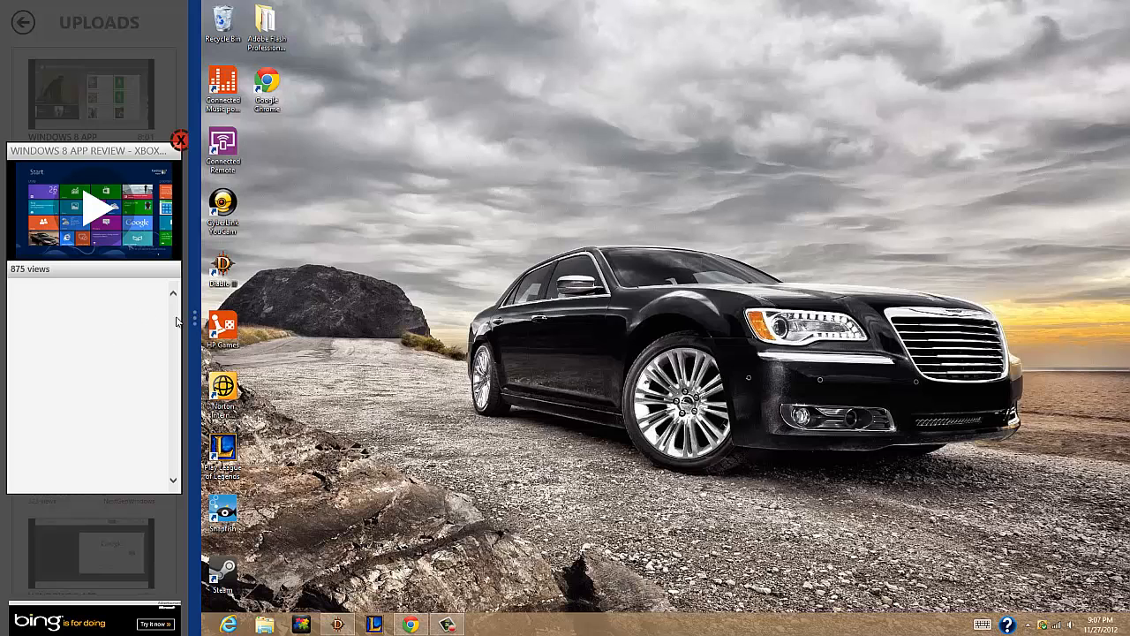
mouse_move(261, 318)
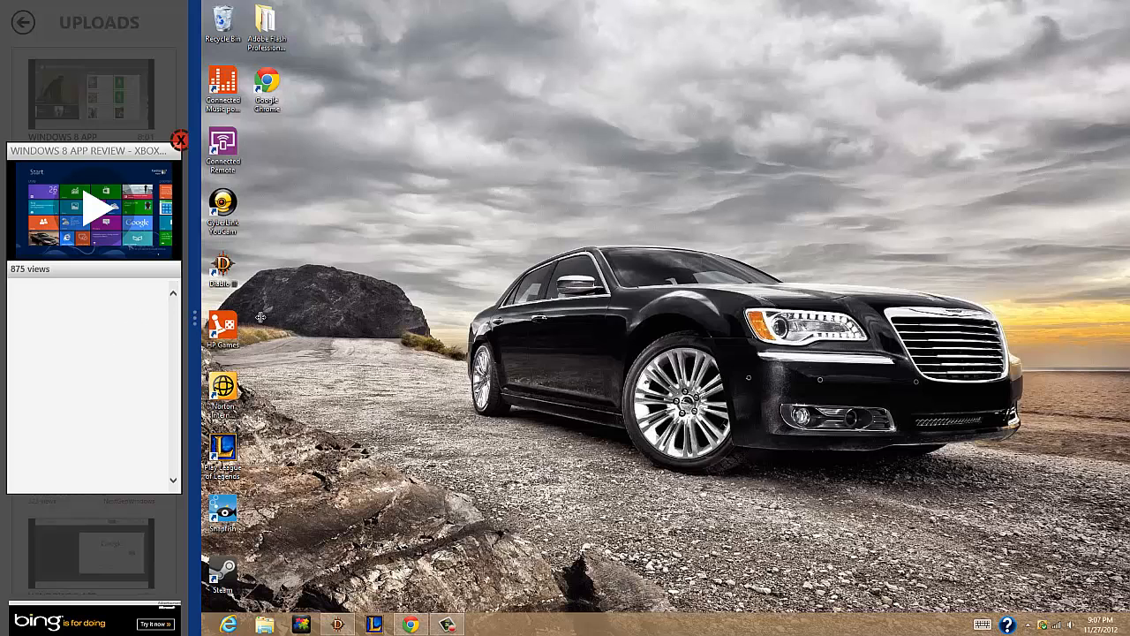
left_click(92, 208)
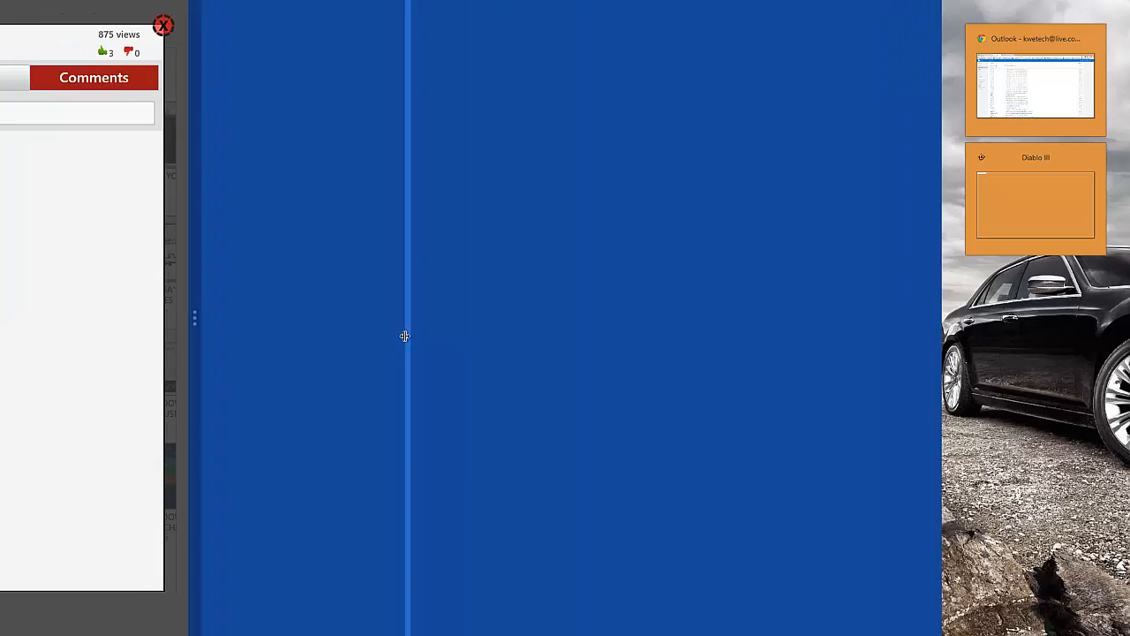
left_click(162, 24)
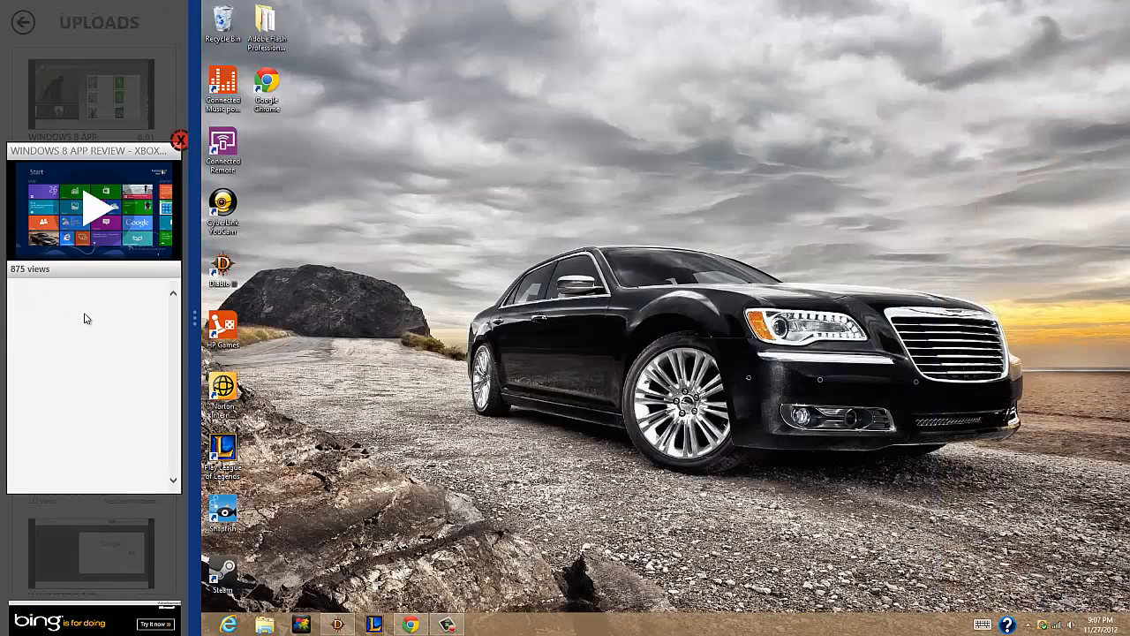
mouse_move(99, 330)
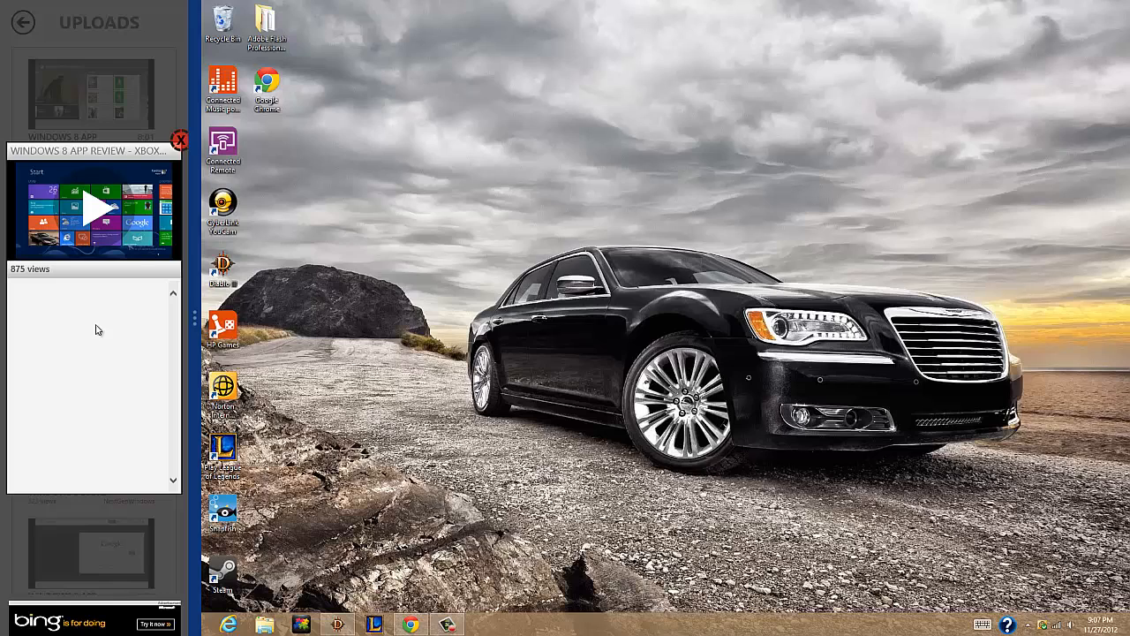
mouse_move(175, 321)
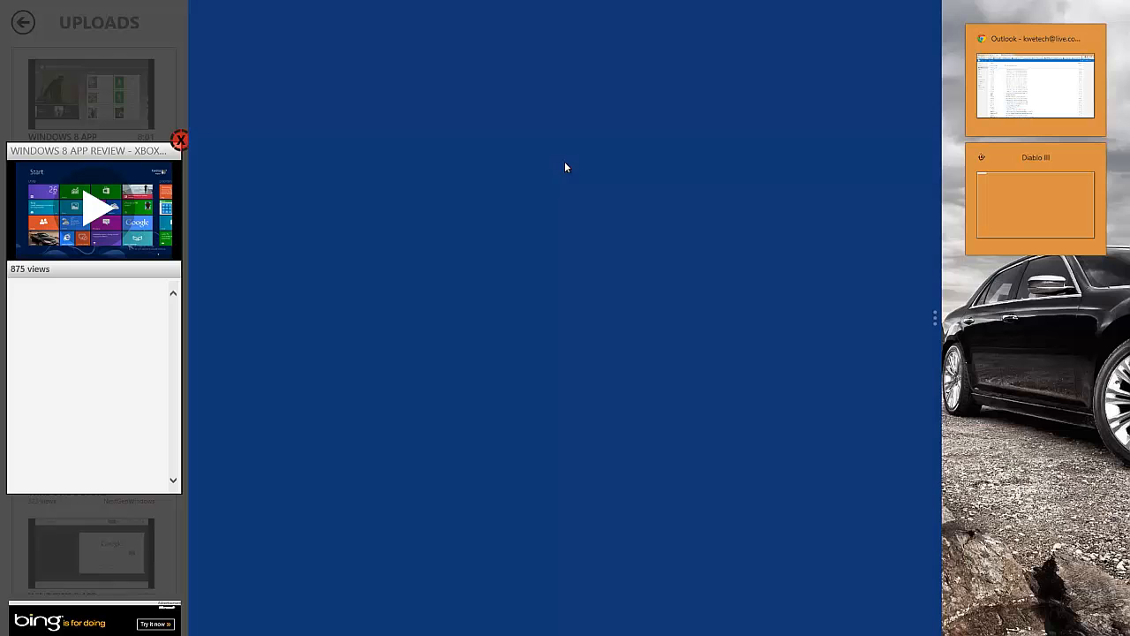
left_click(92, 208)
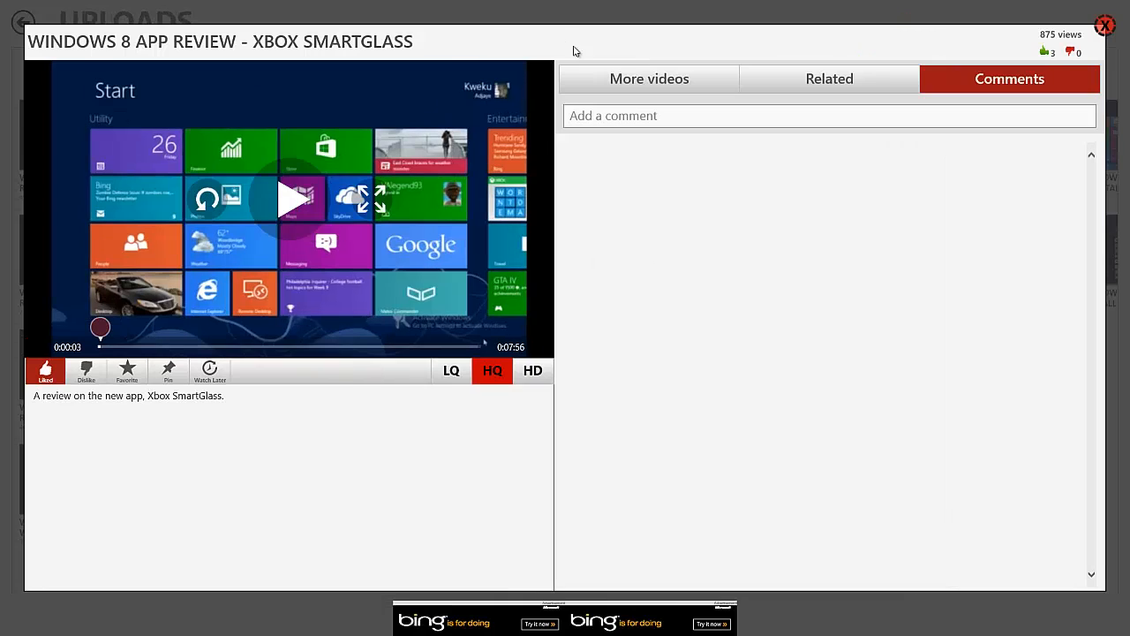
mouse_move(501, 89)
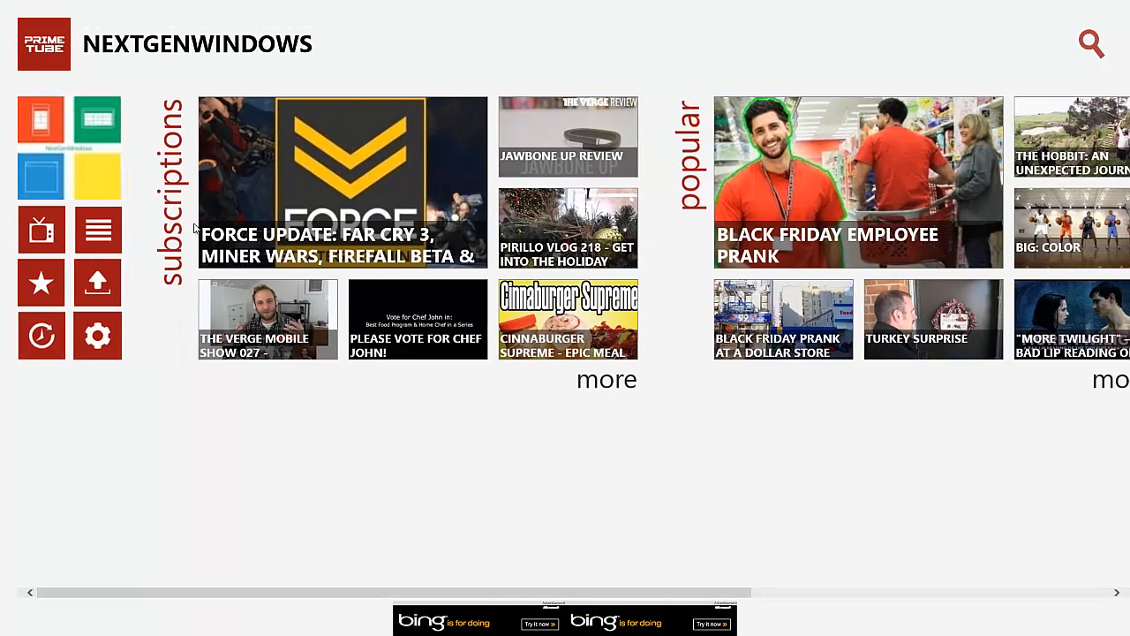
mouse_move(410, 353)
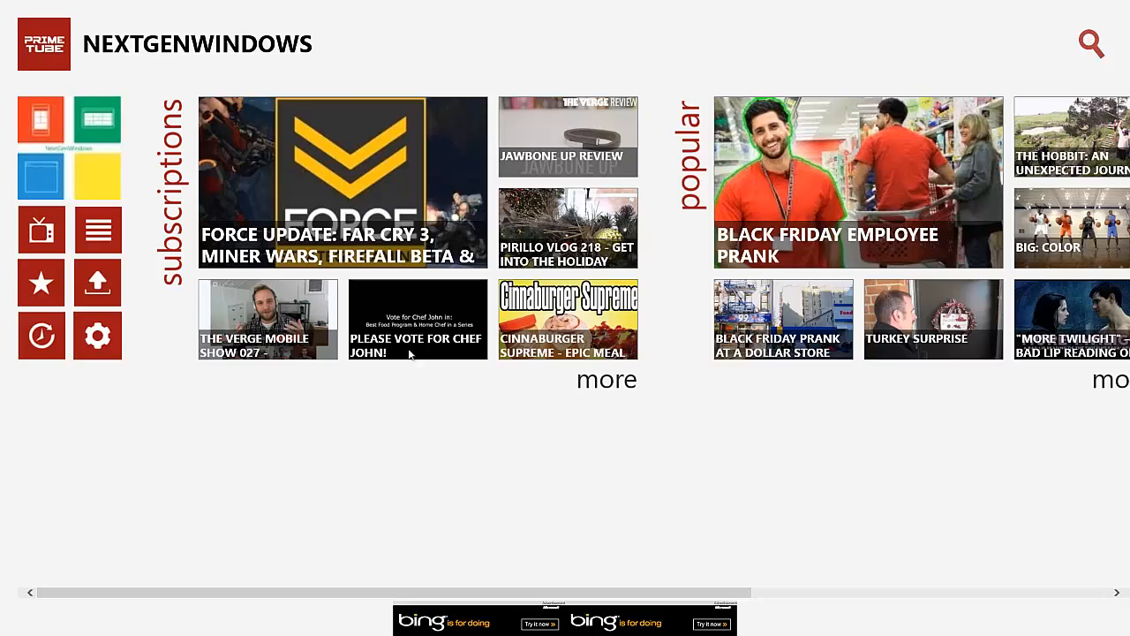
- Scroll right across the home hub's subscriptions and popular videos
scroll("right", 3)
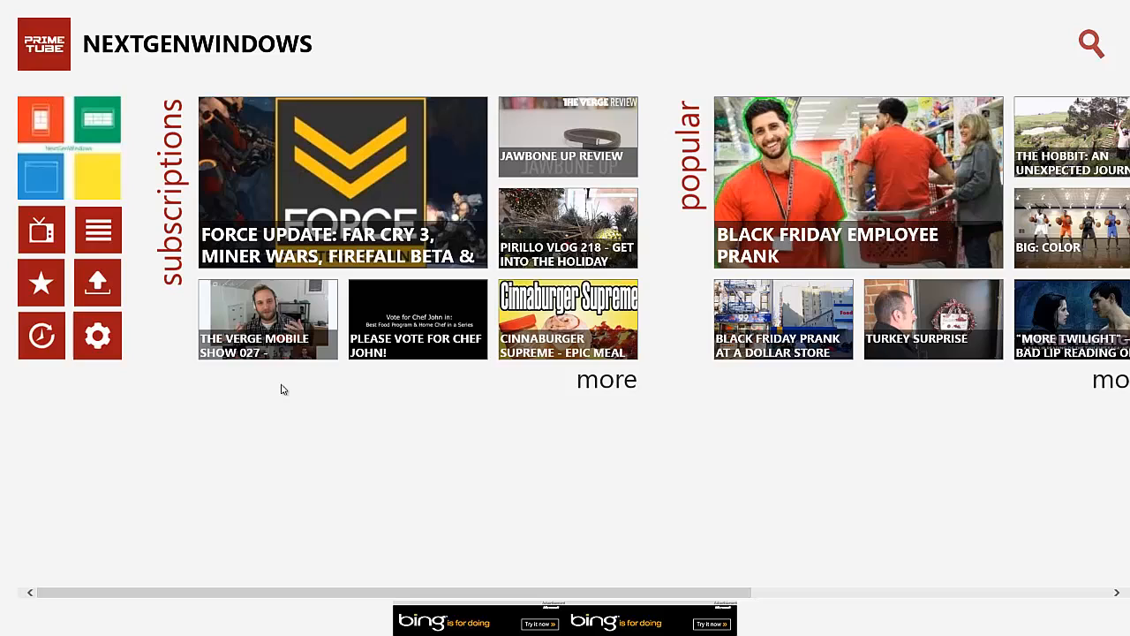
mouse_move(255, 466)
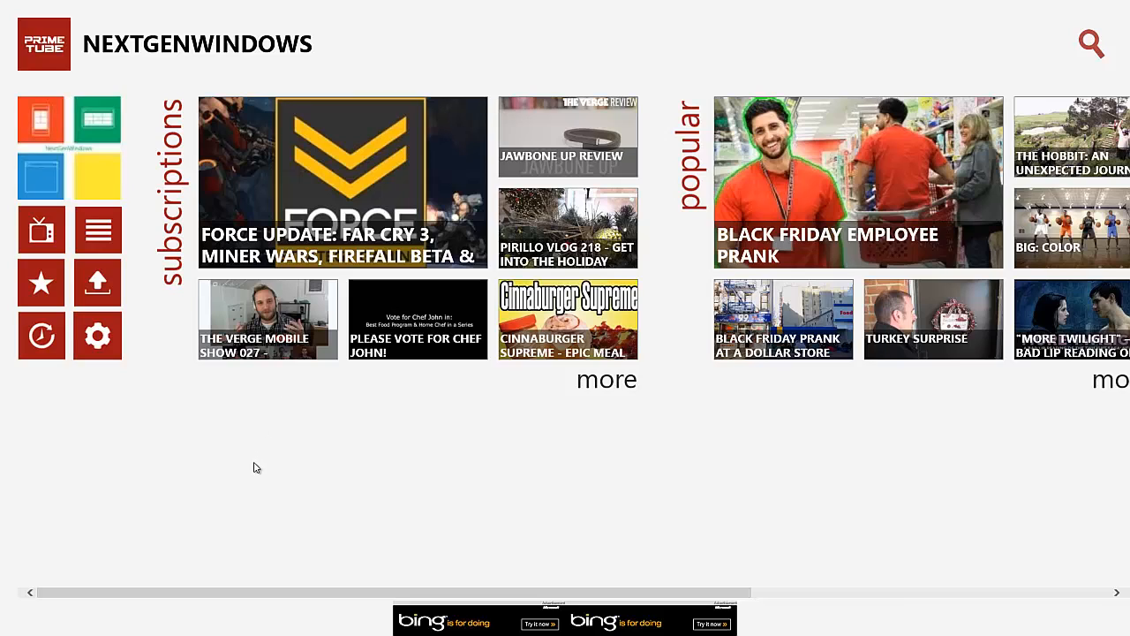
mouse_move(247, 470)
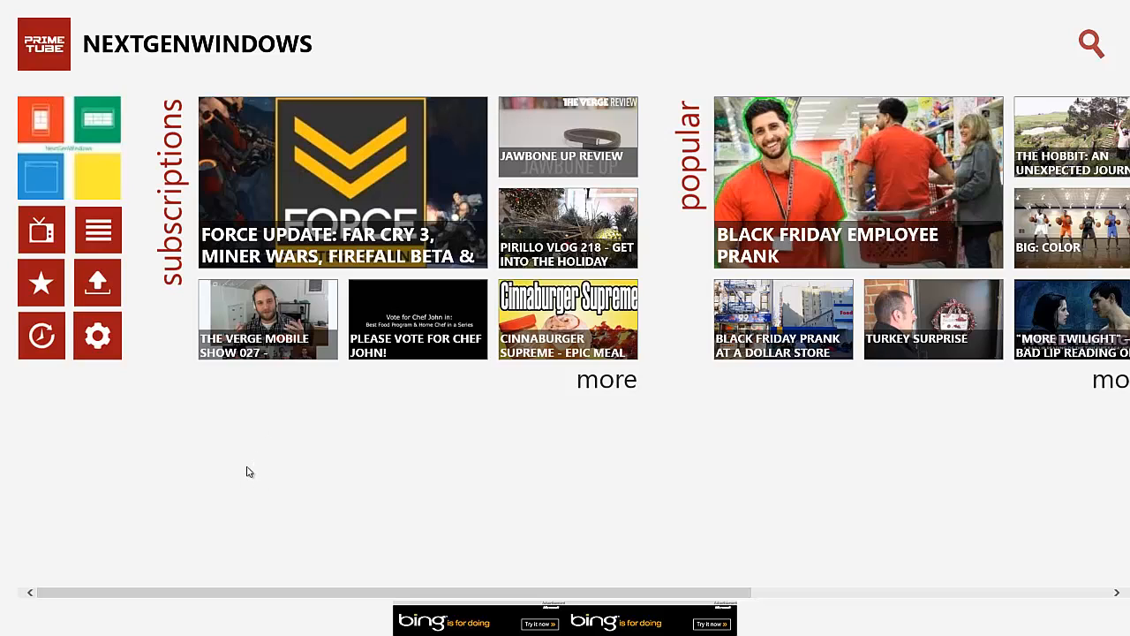